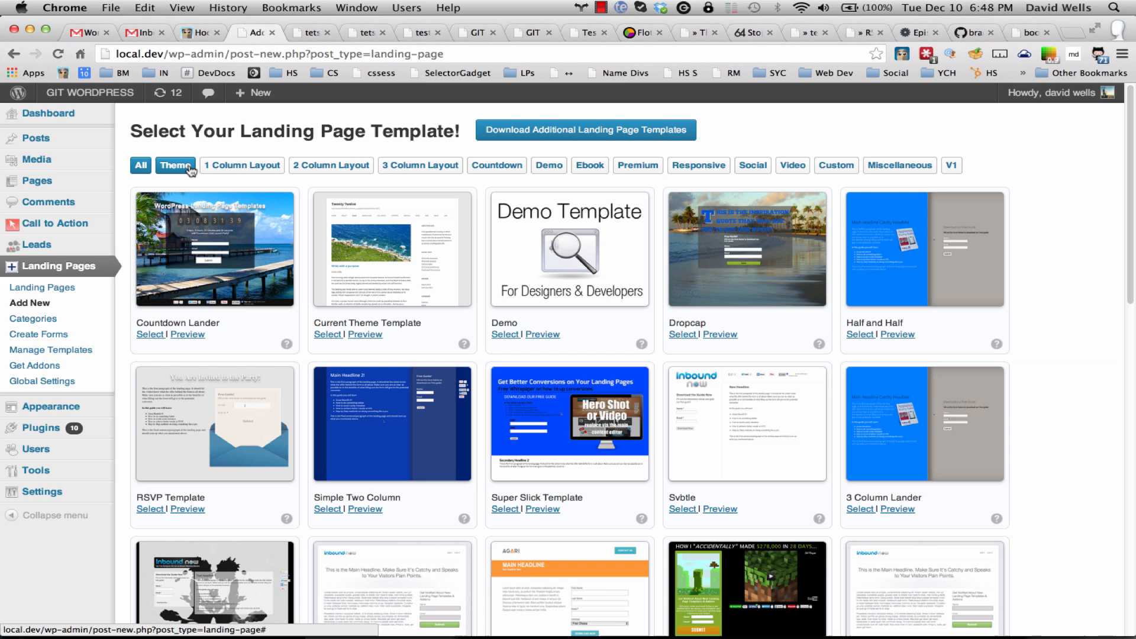
Filter templates by Ebook, 3 Column, 1 Column and Theme, then select the Current Theme Template
click(589, 166)
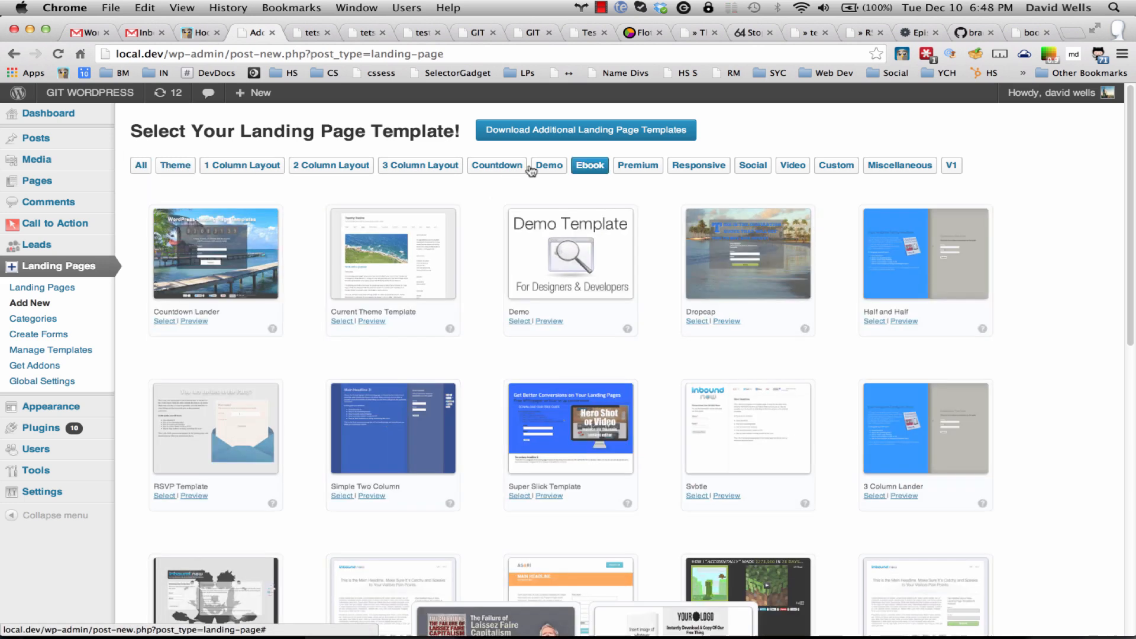
click(420, 166)
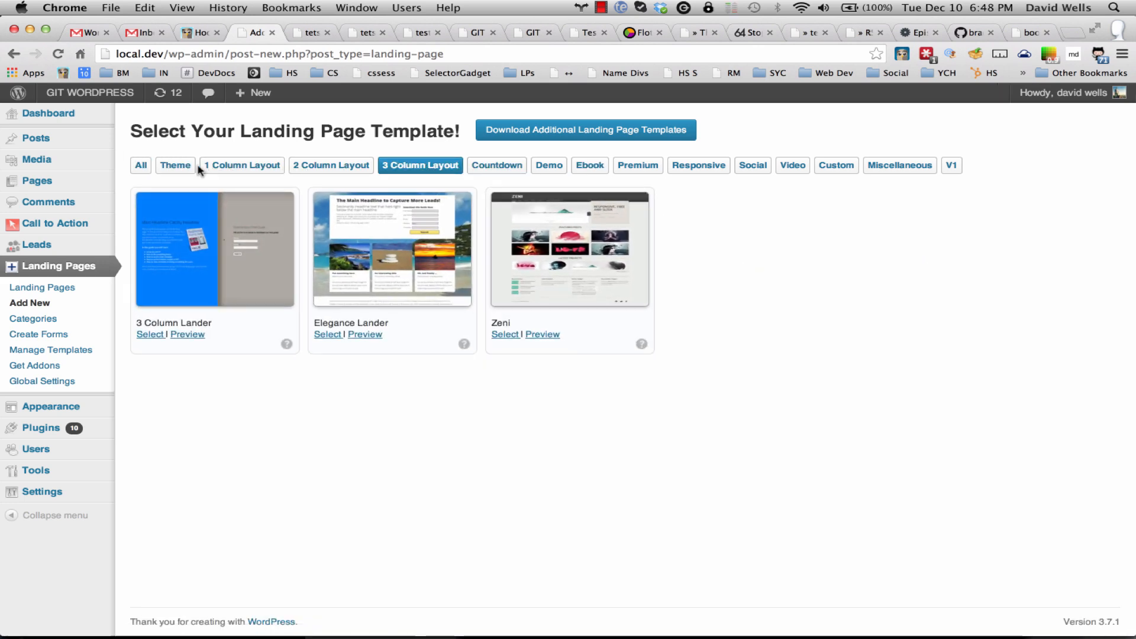
click(242, 166)
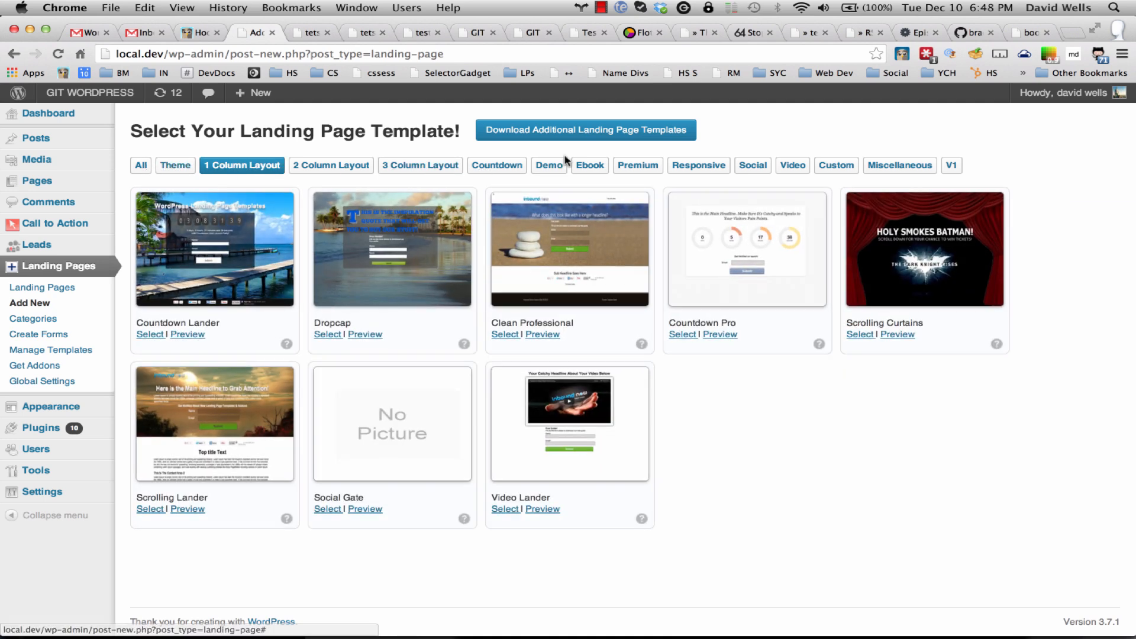
mouse_move(698, 166)
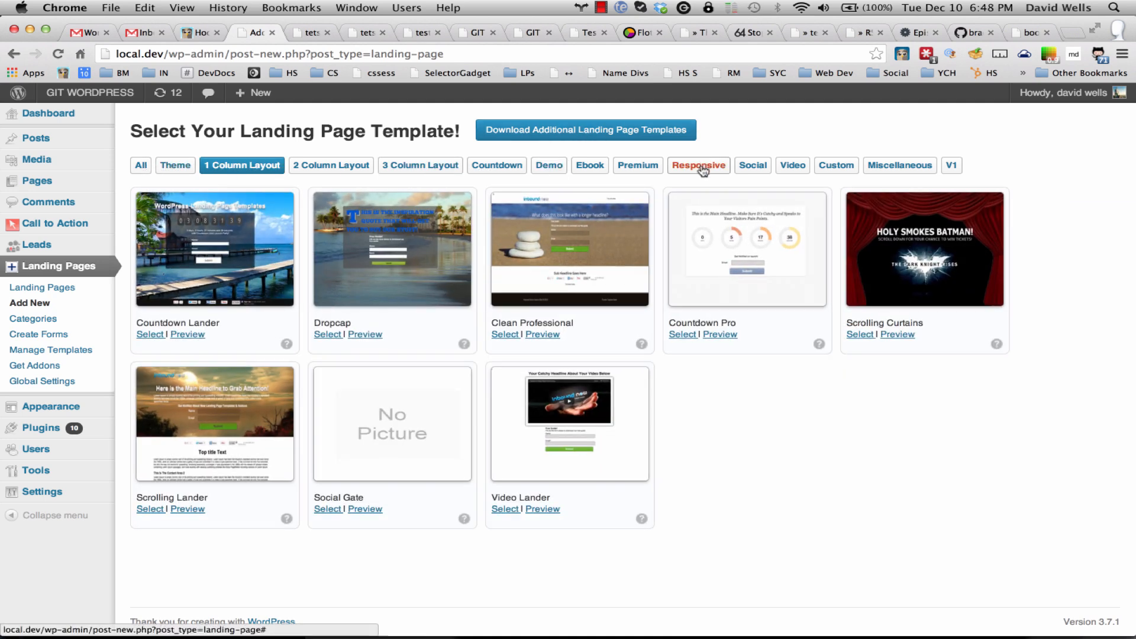
click(175, 166)
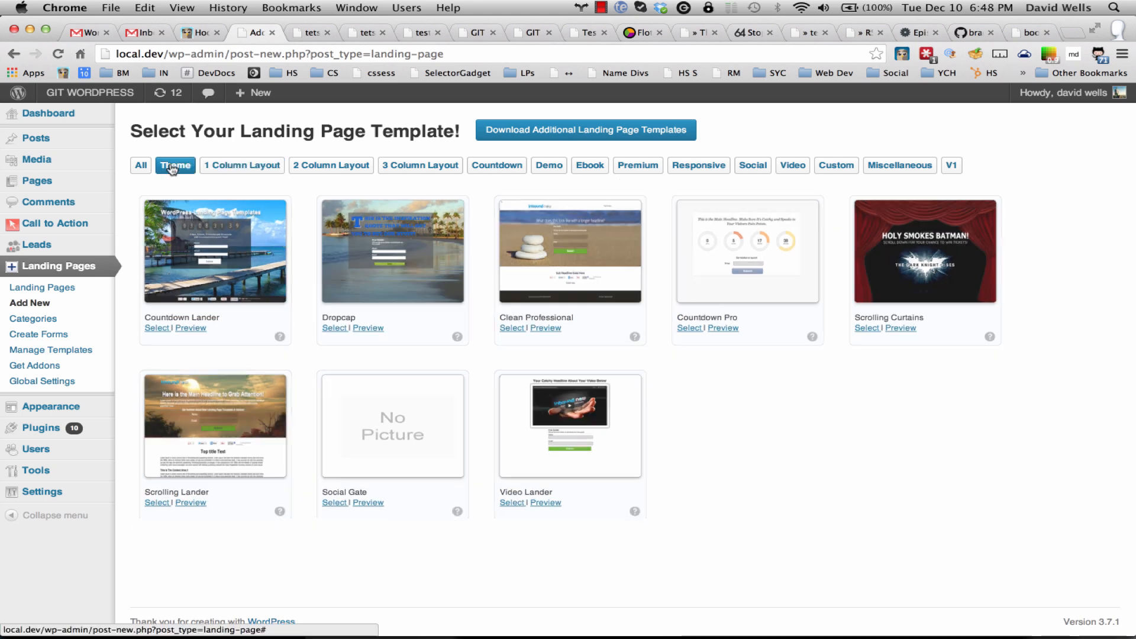
click(175, 165)
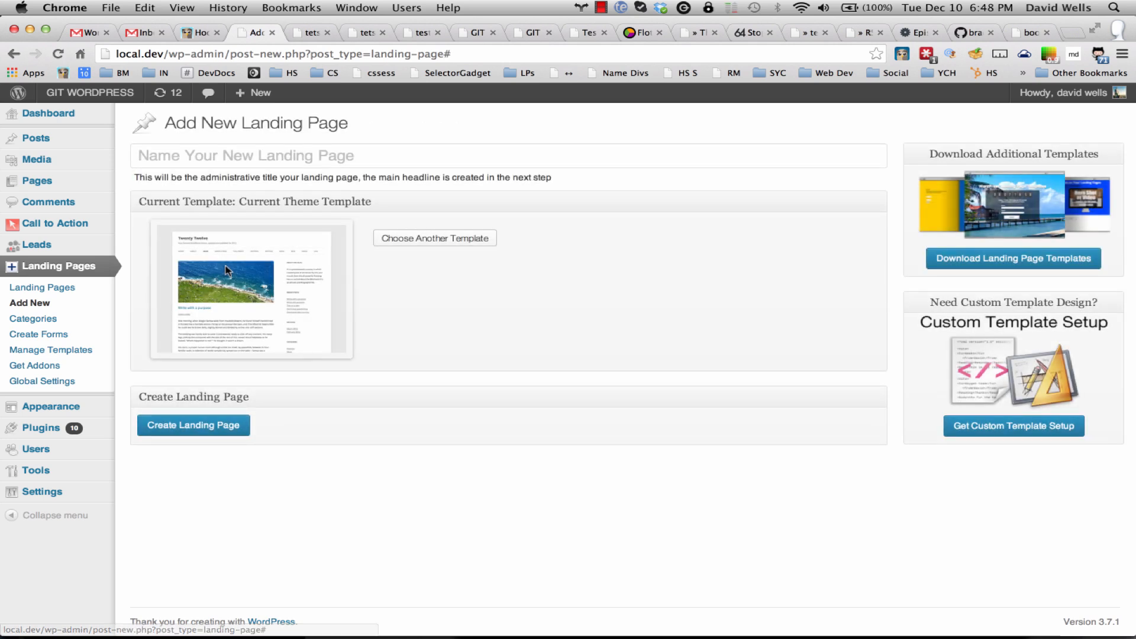
Name the new landing page 'Landing page' and create it as a draft
text(Land)
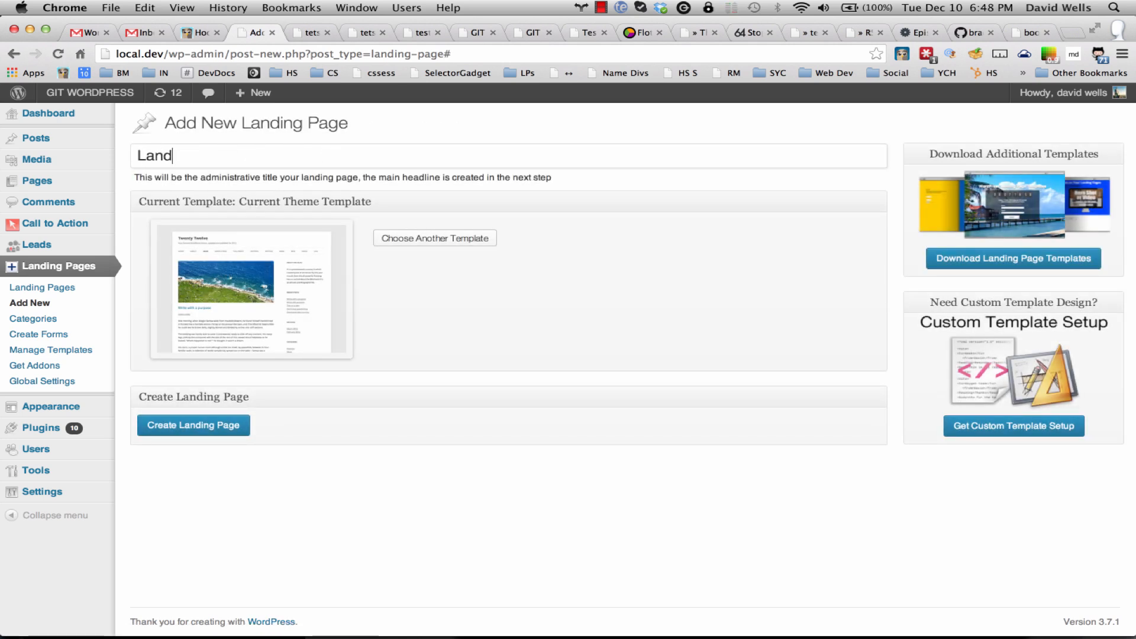
click(193, 425)
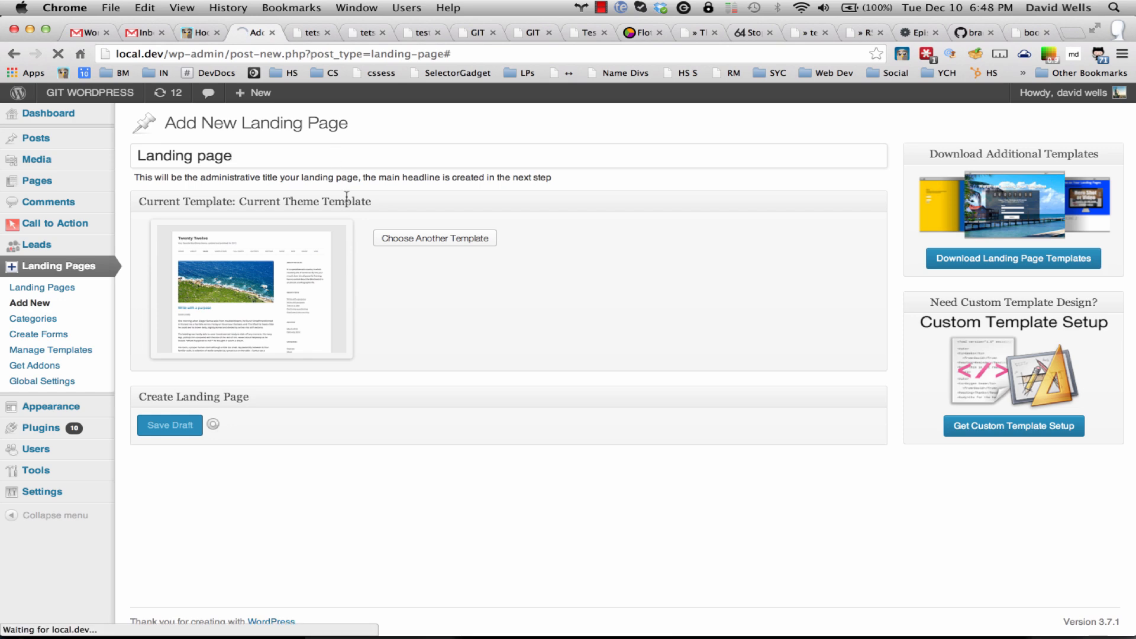
click(170, 425)
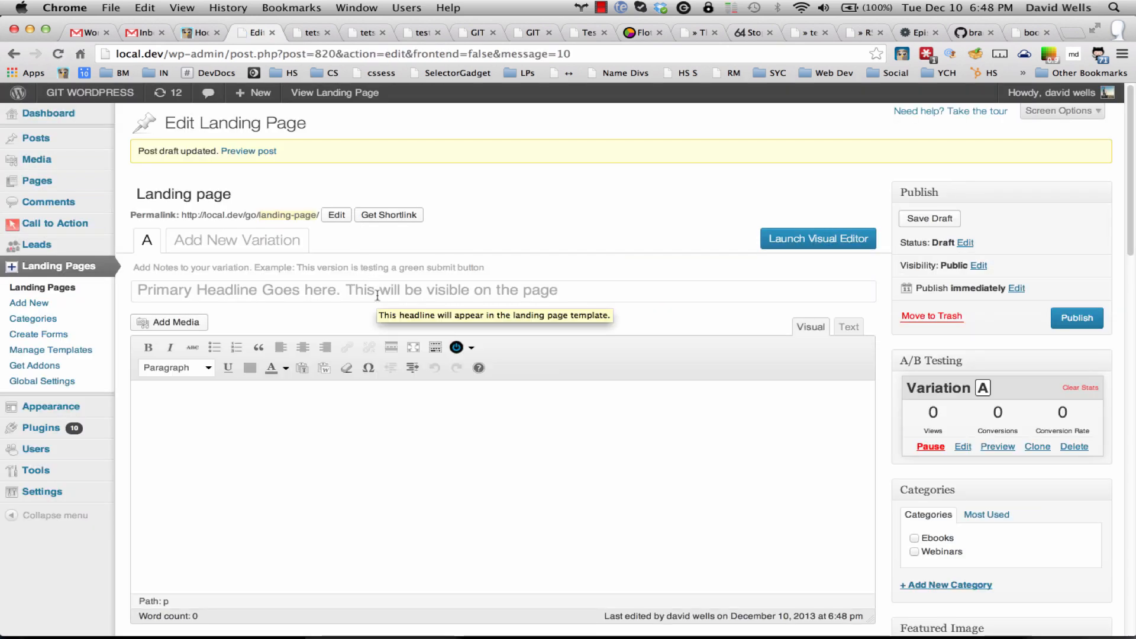
Set the Primary Headline to 'This is the headline text.'
text(.hea)
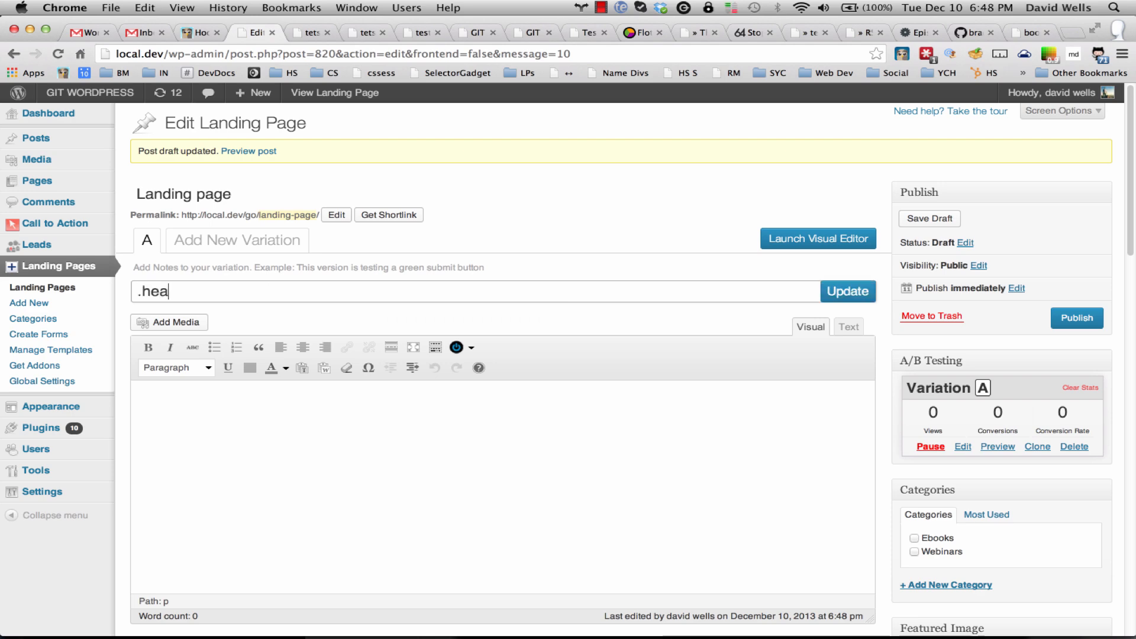
text(This is the headline text.)
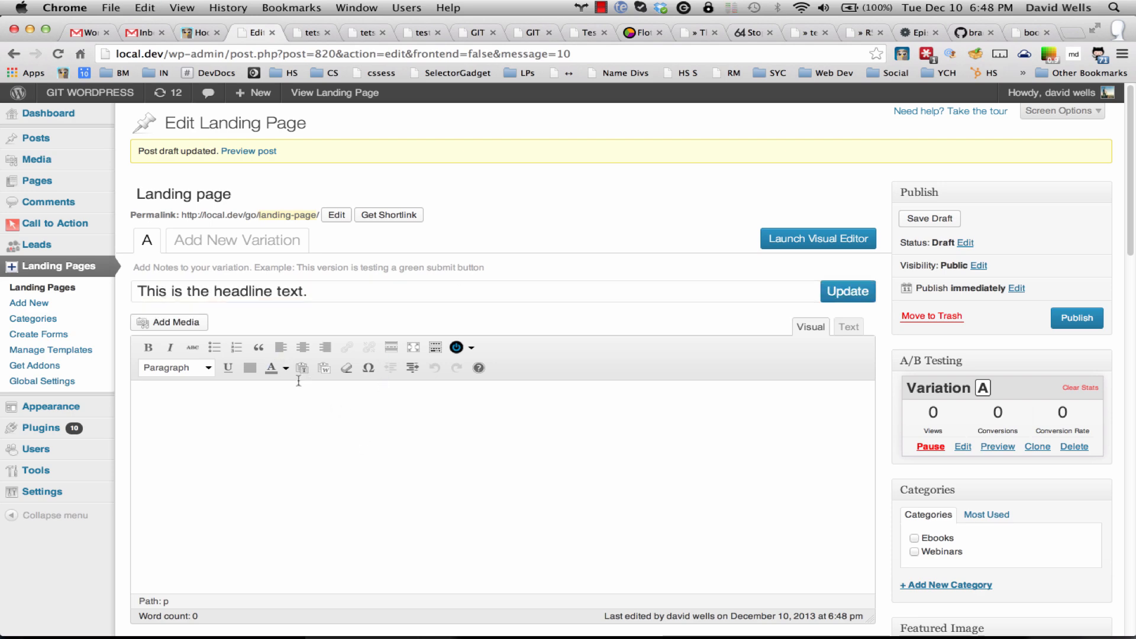
Insert the template's default content into the main content area, confirming the overwrite
scroll(down, 3)
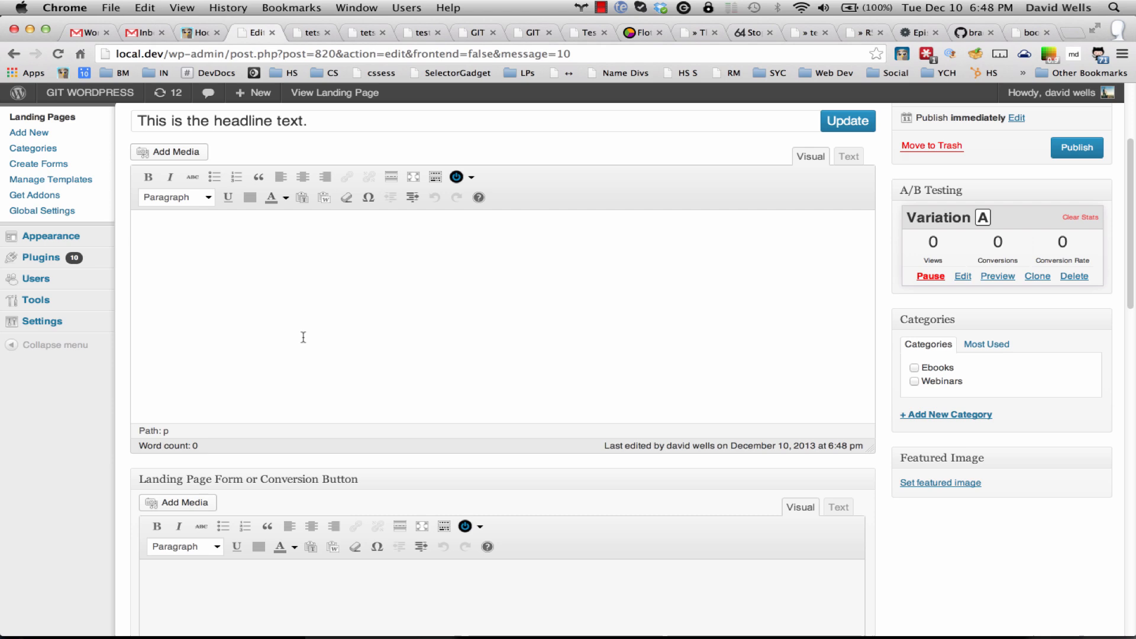
scroll(down, 3)
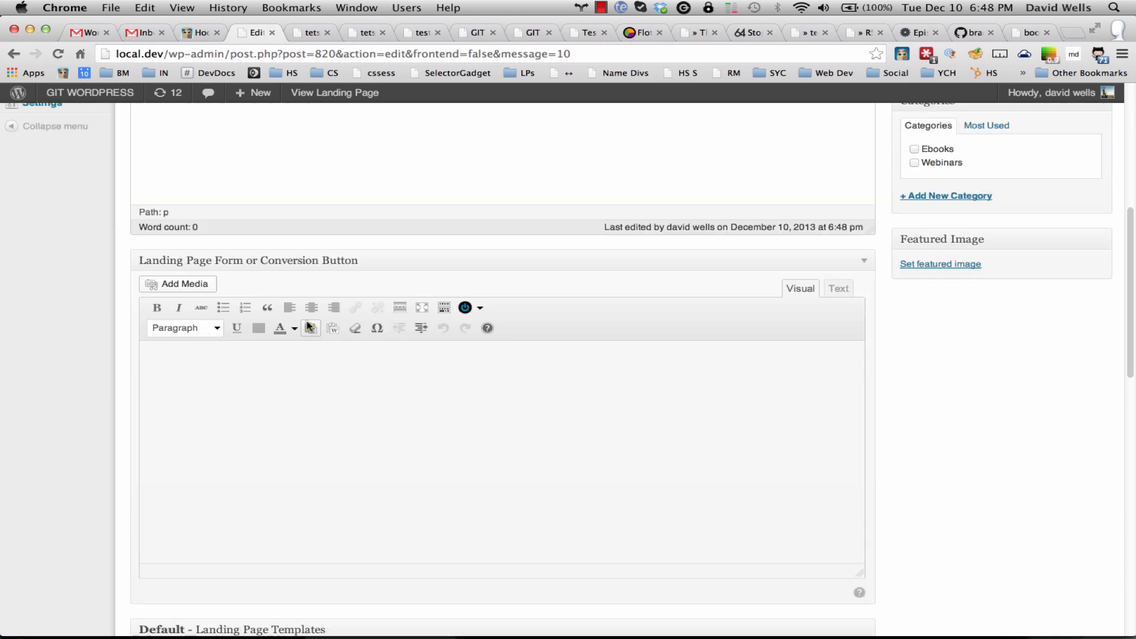
scroll(down, 3)
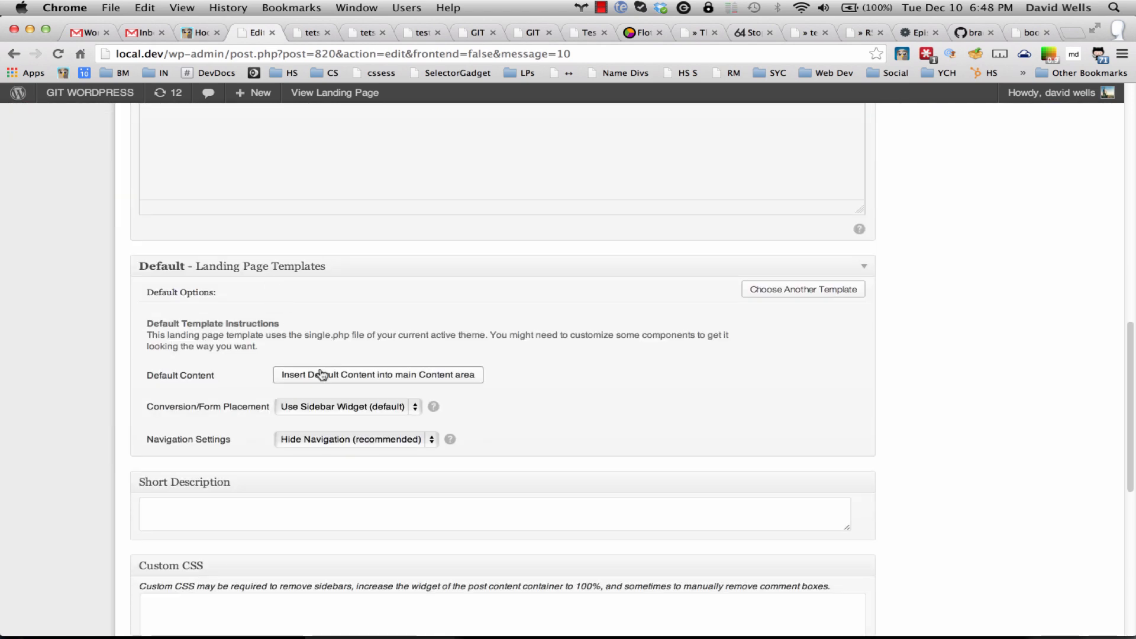
click(376, 375)
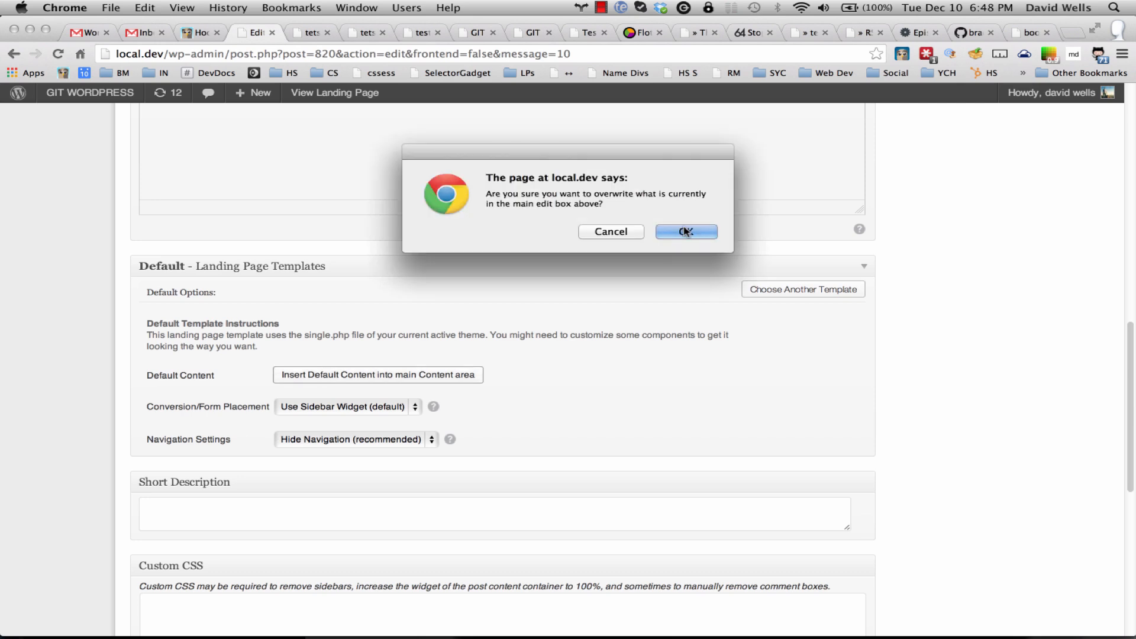
click(685, 231)
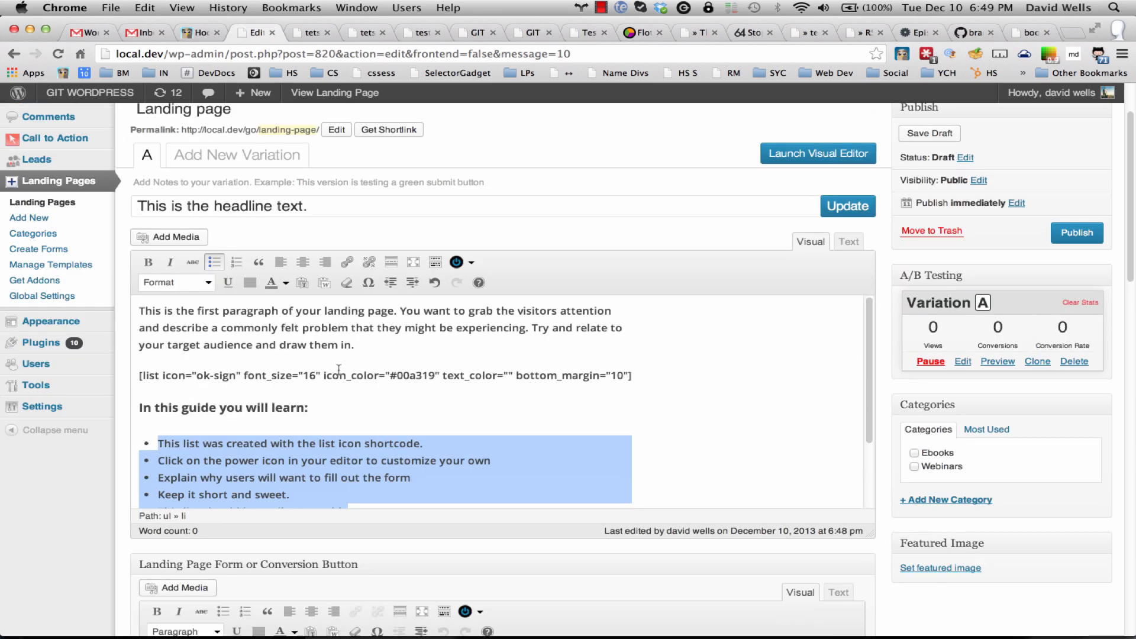
scroll(down, 3)
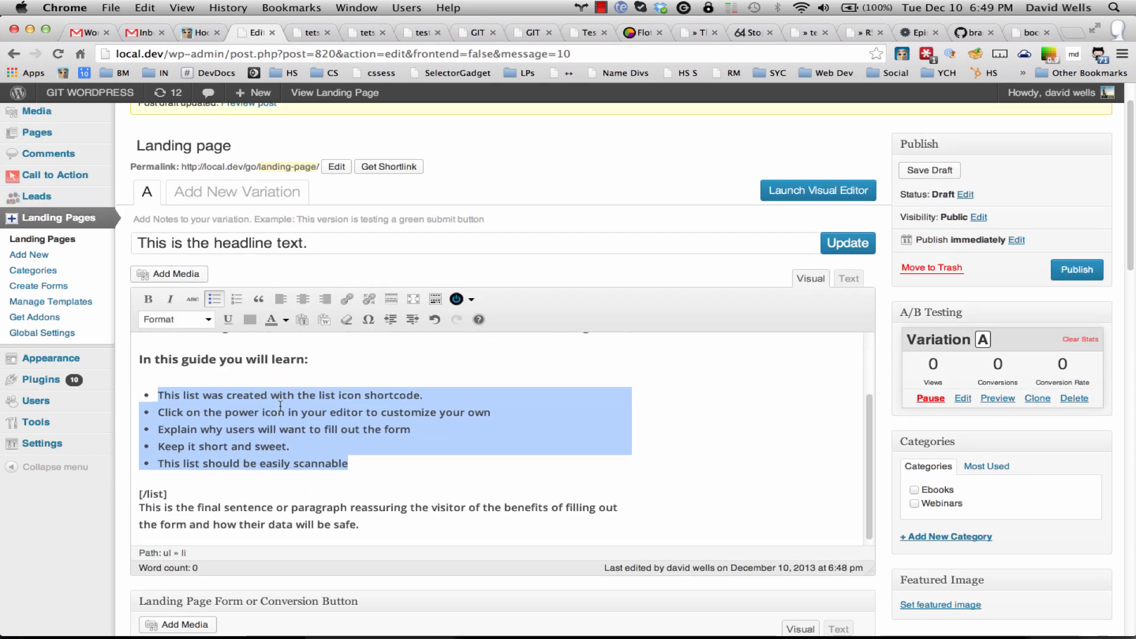
scroll(down, 3)
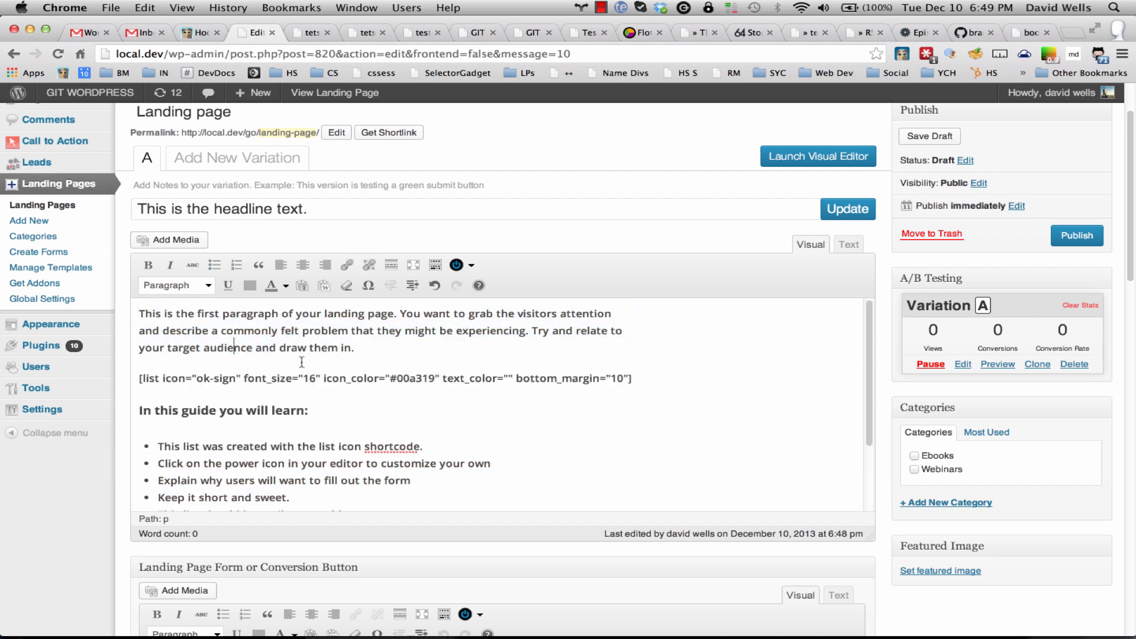
scroll(down, 3)
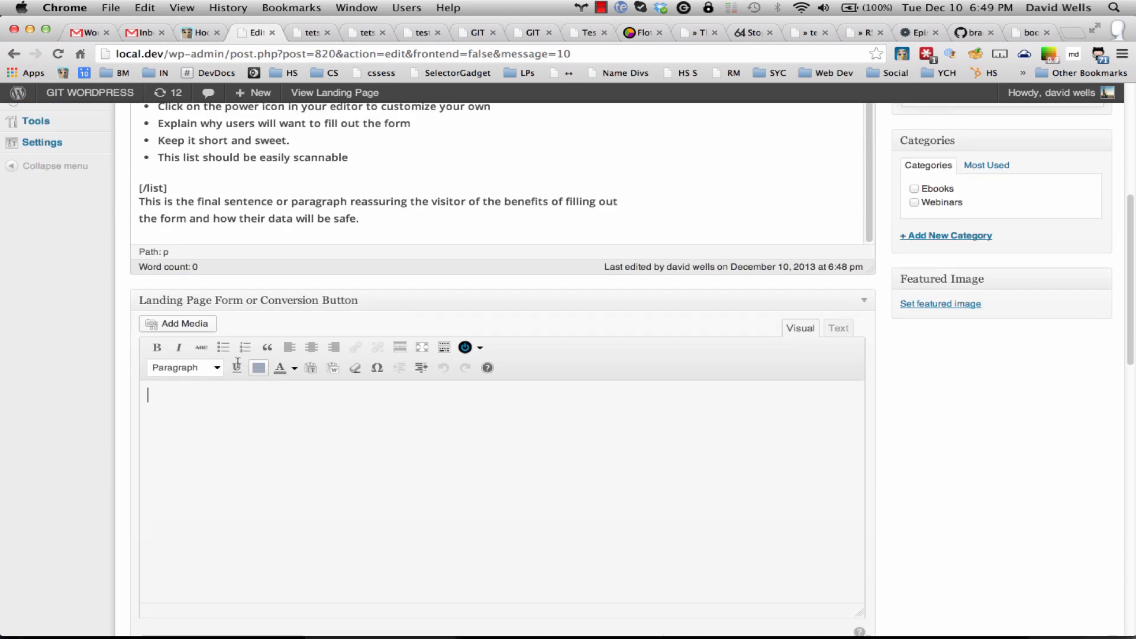
scroll(down, 3)
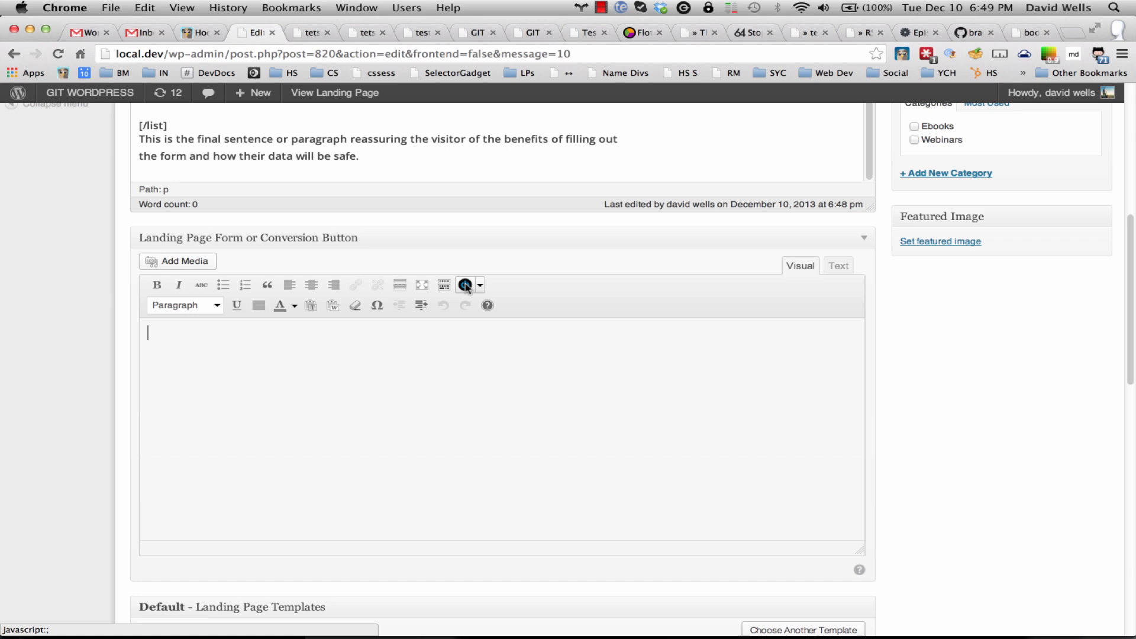
Start a new Inbound form based on the Standard Company Form template
click(464, 284)
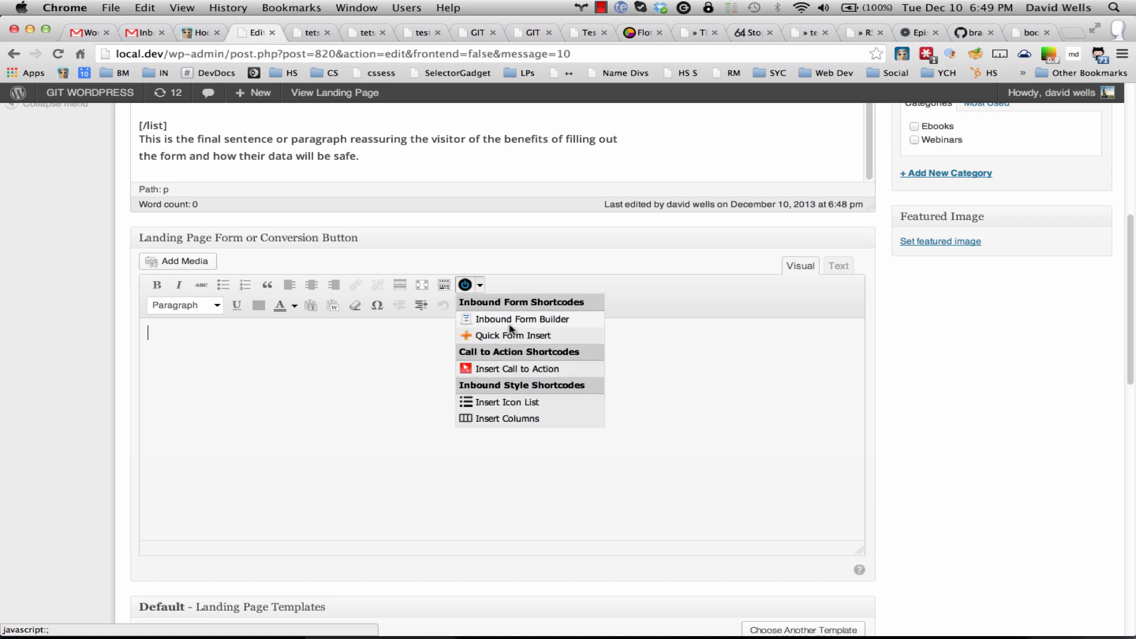
click(520, 318)
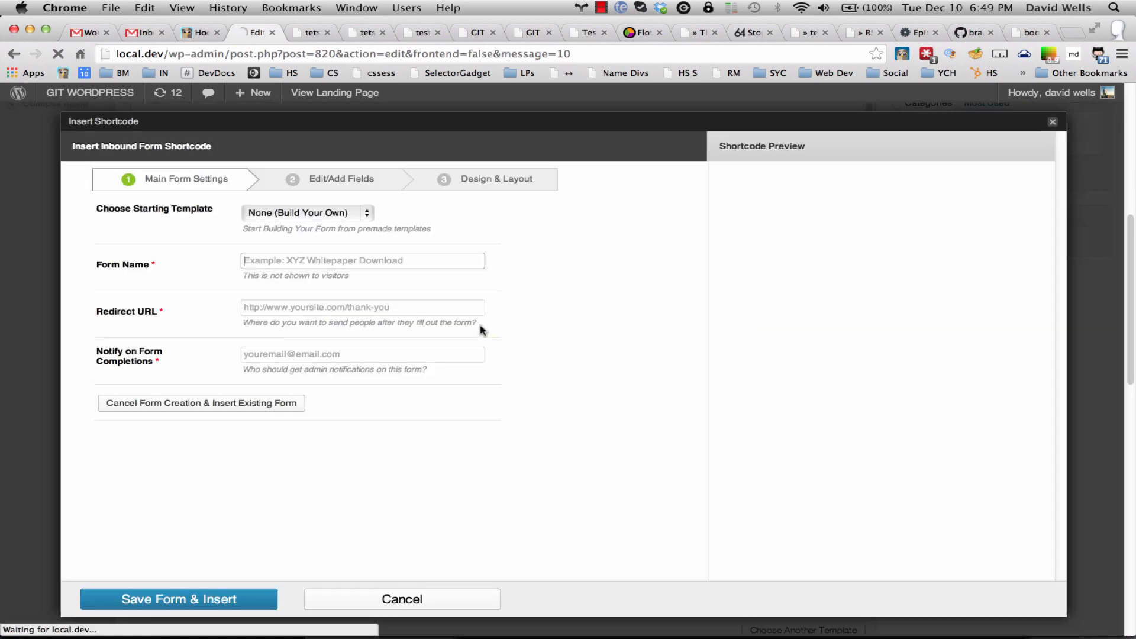
click(305, 211)
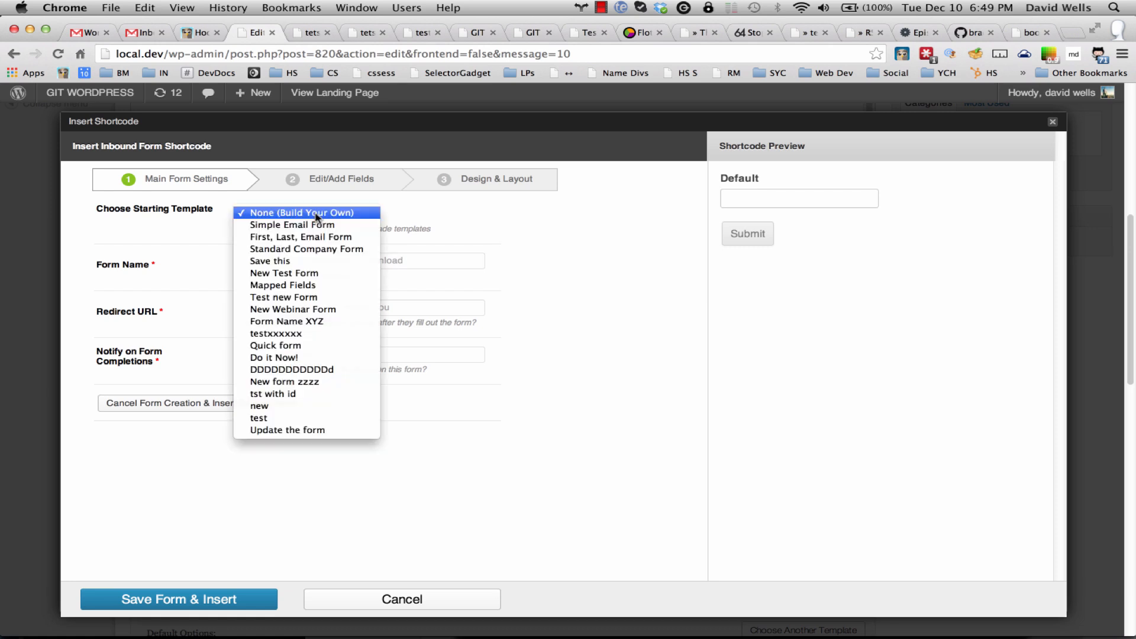
click(305, 248)
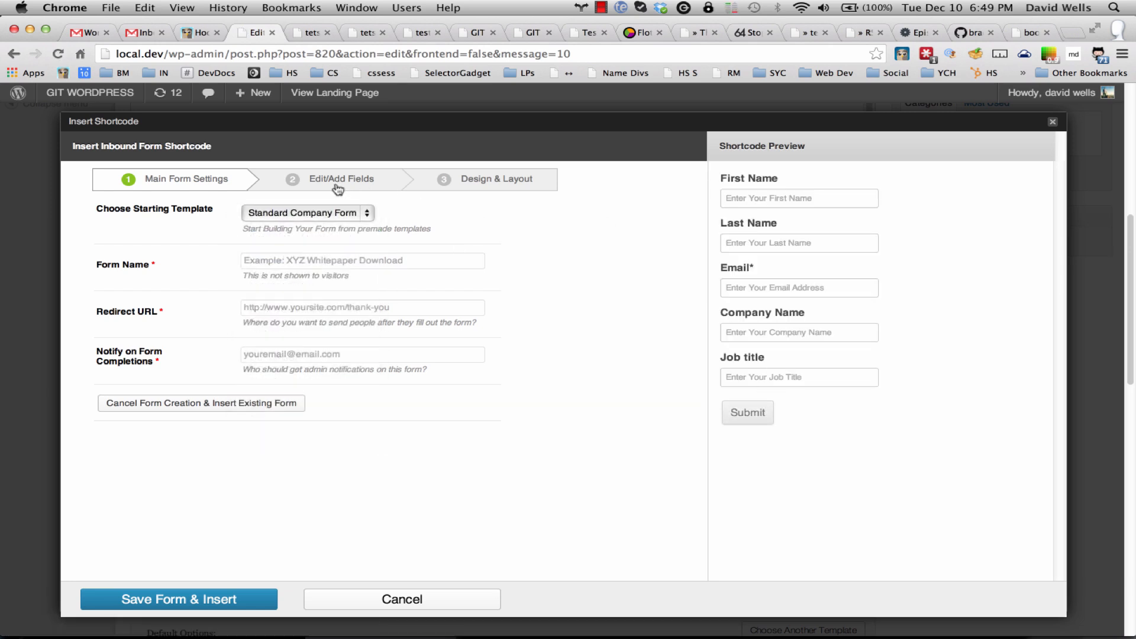
Remove the Last Name field, leaving First Name, Email, Company Name and Job title
click(341, 179)
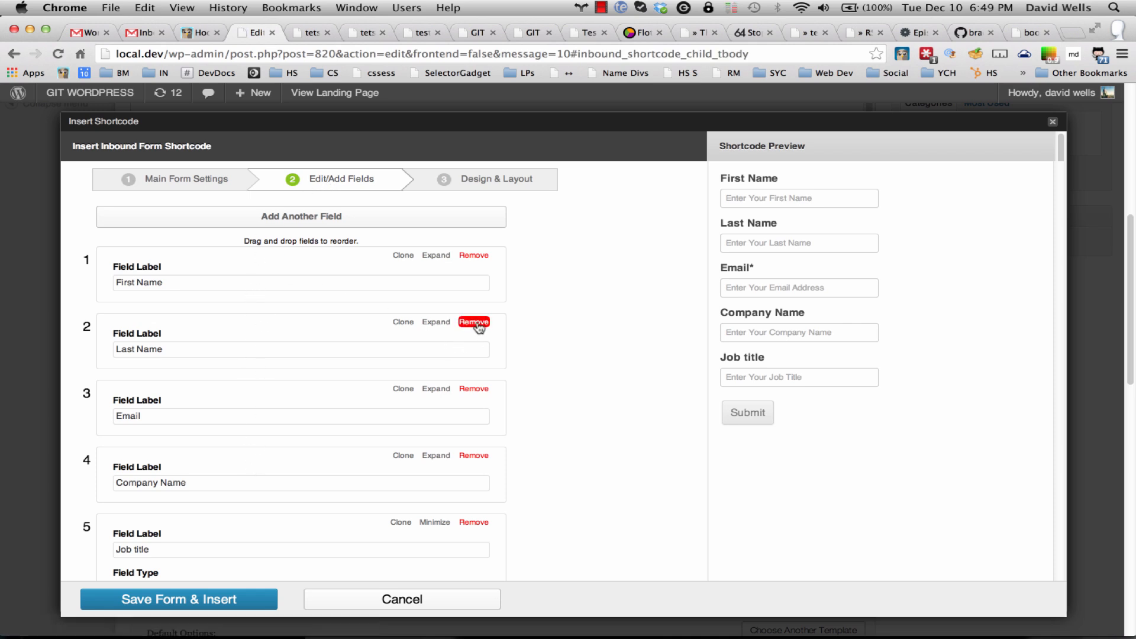
click(474, 321)
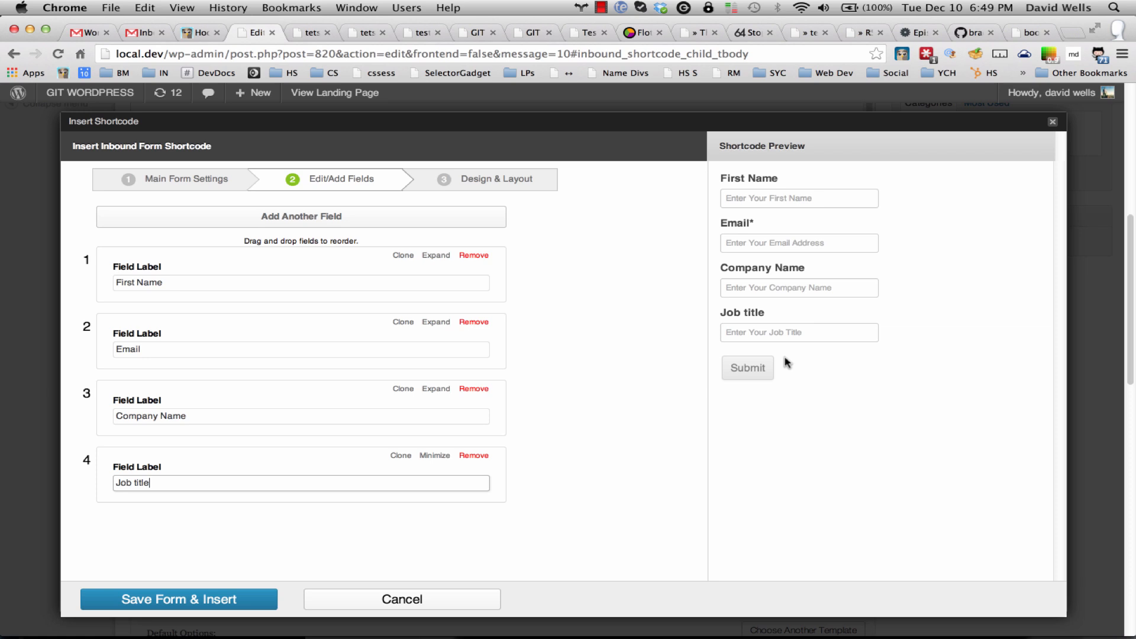
click(186, 179)
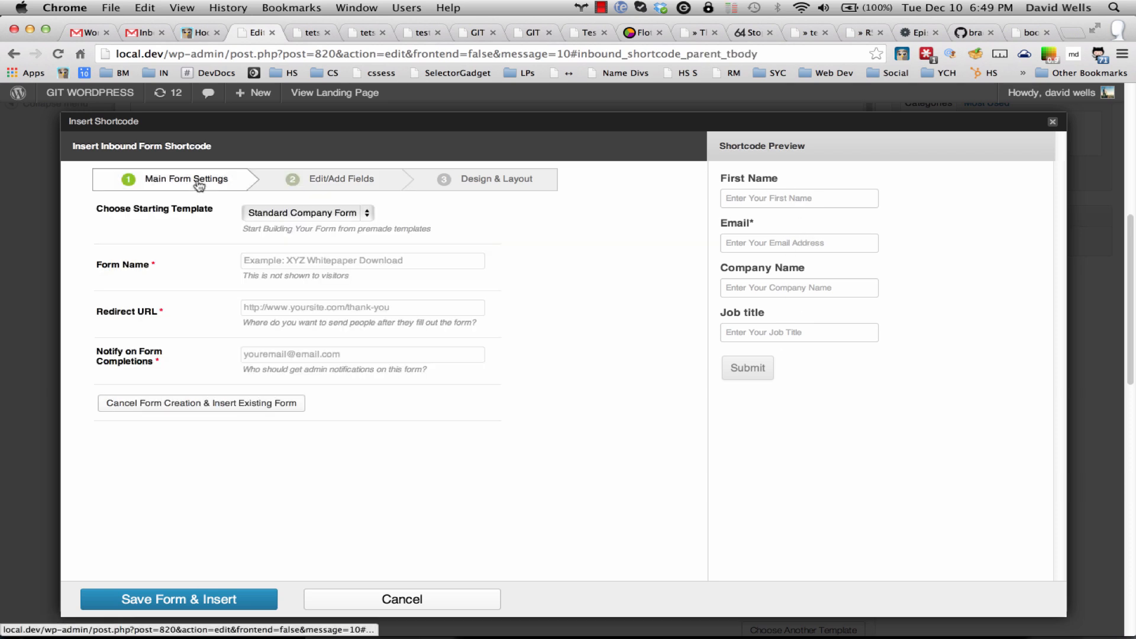
Name the form 'Landing page Test'
click(362, 260)
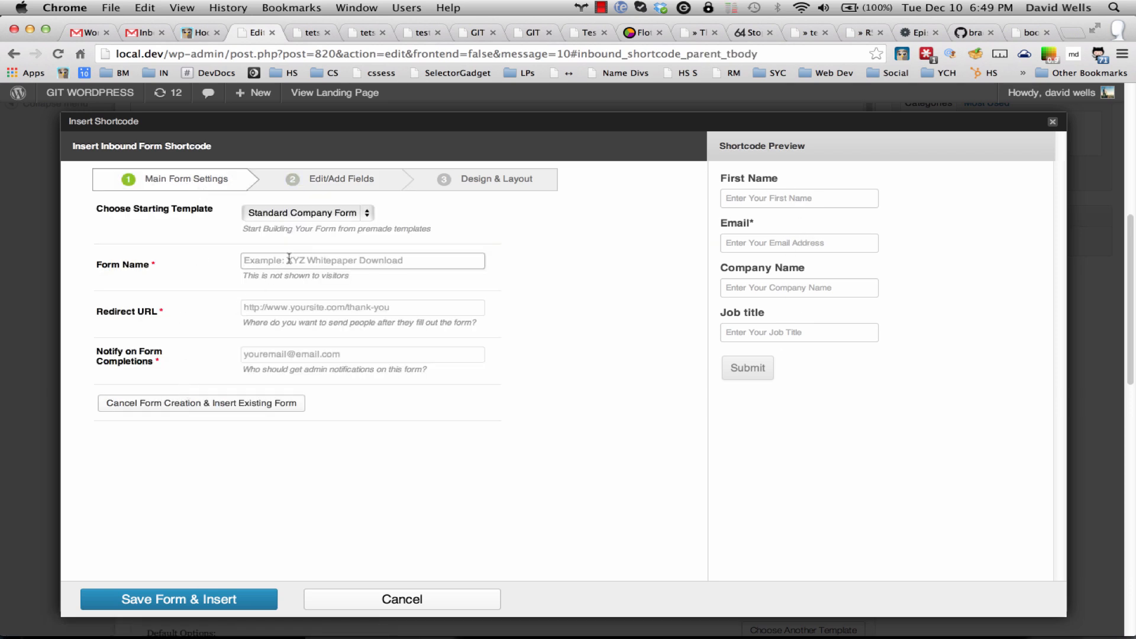
text(Landing page)
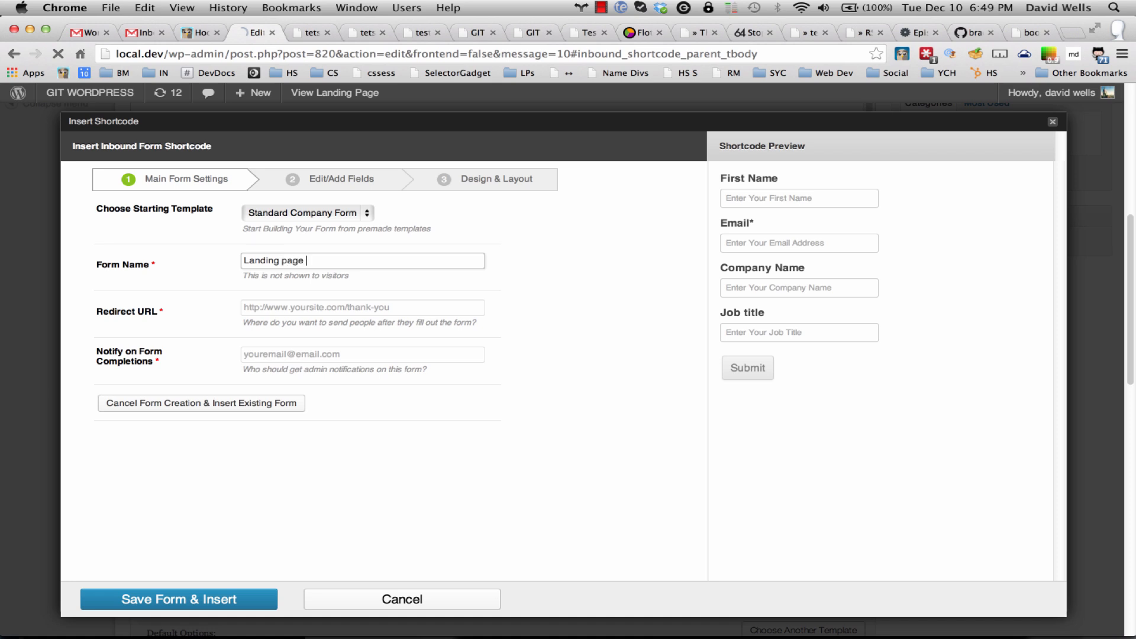
text(Test)
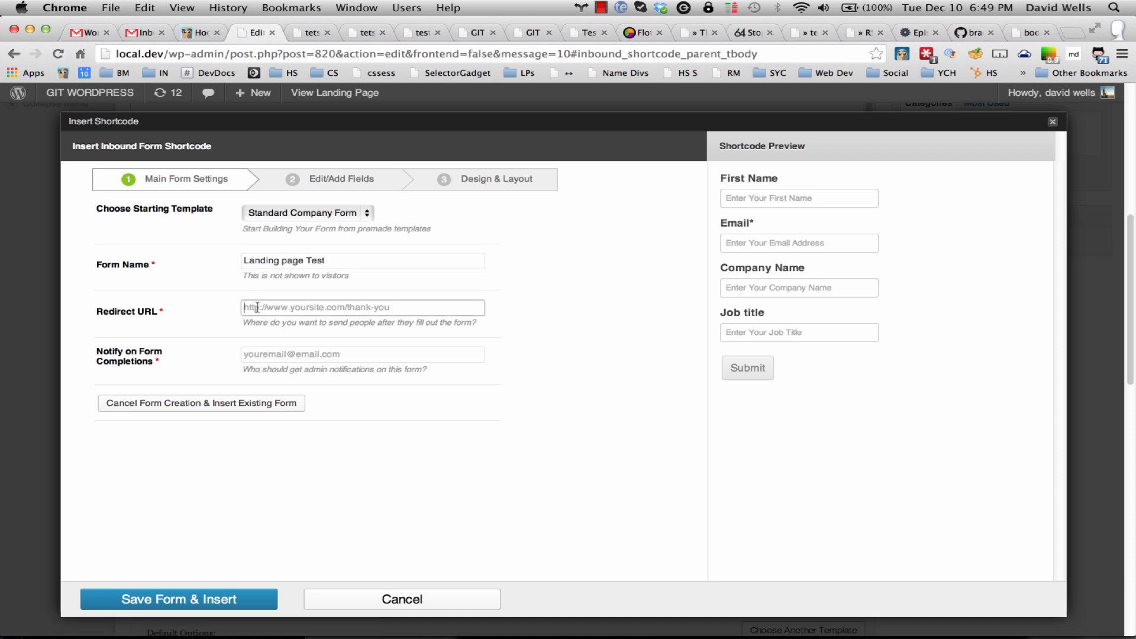
text(h)
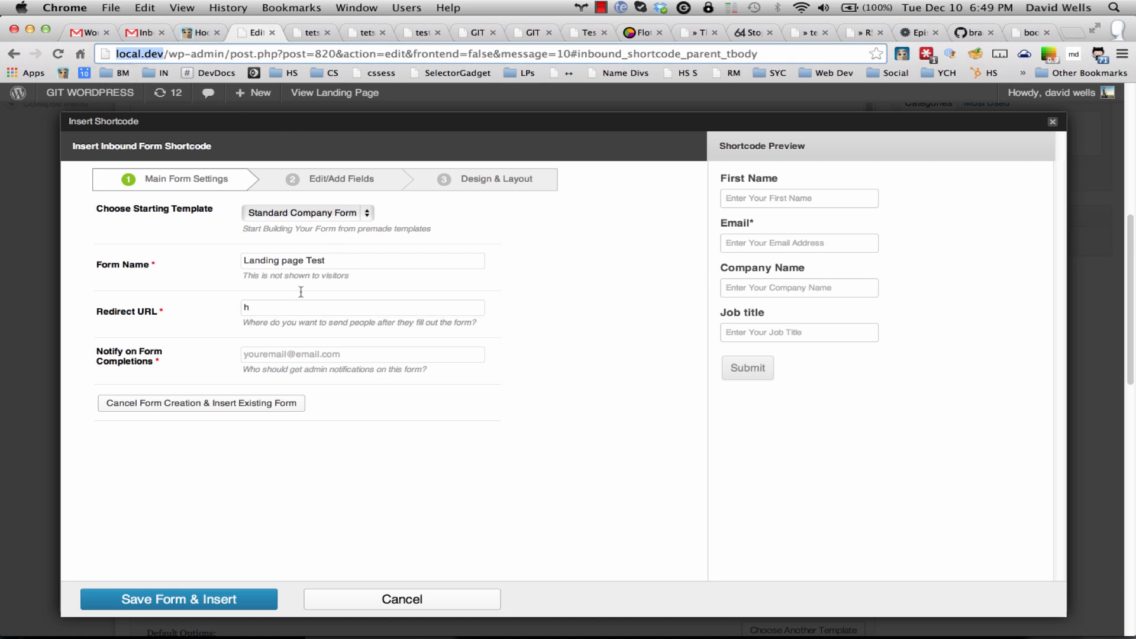
text(ttp://local.dev/)
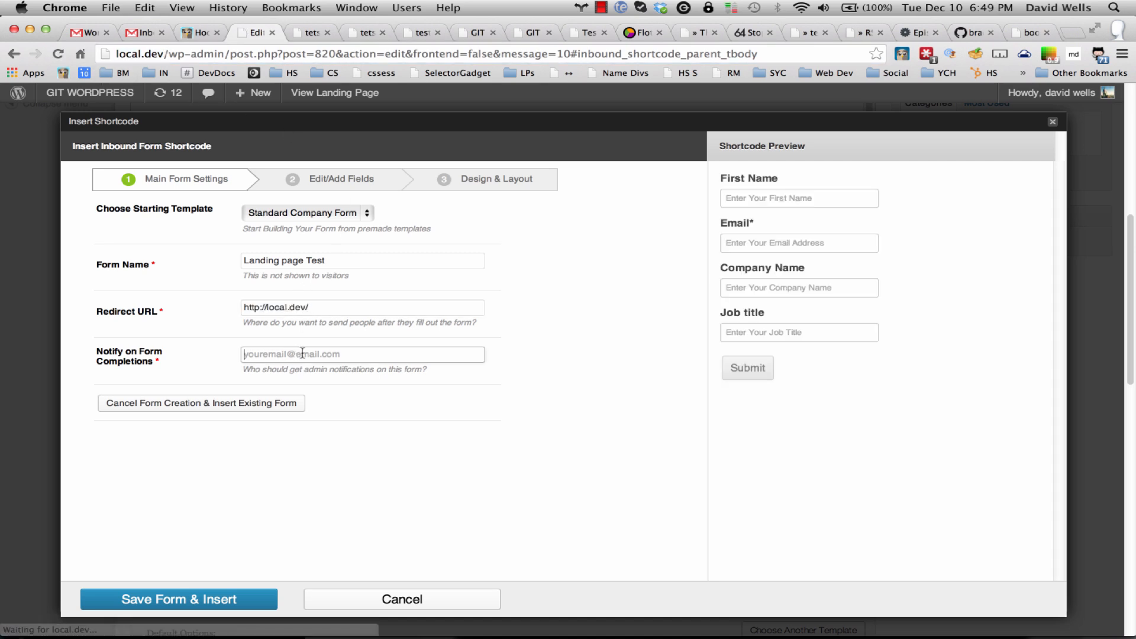
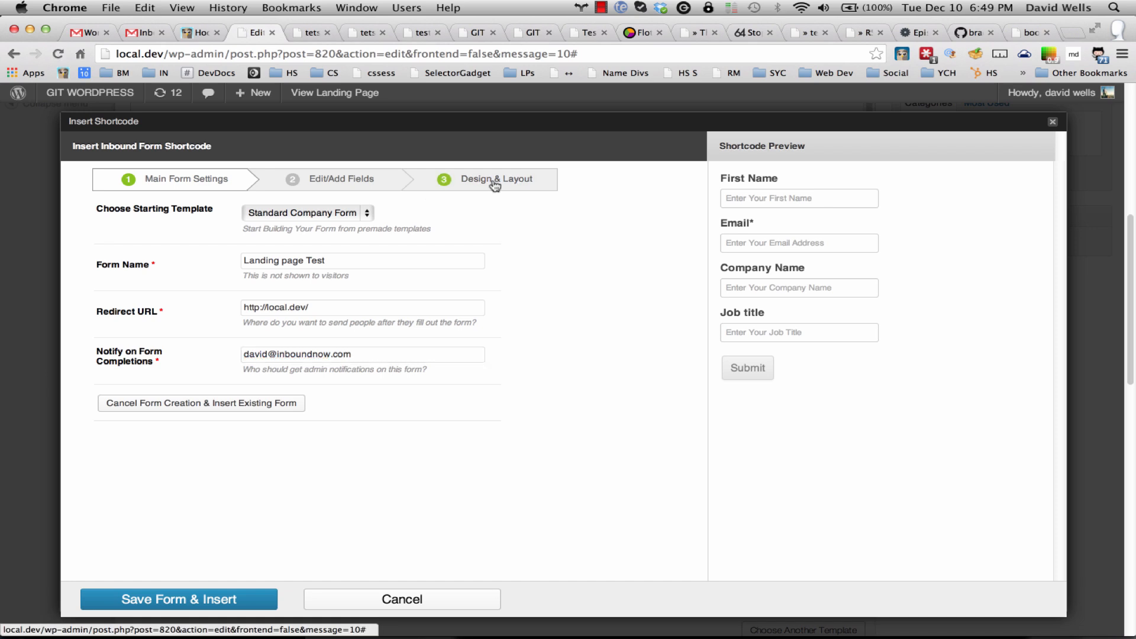
In Design & Layout, keep labels above fields and set submit text to 'Get this now!'
click(496, 179)
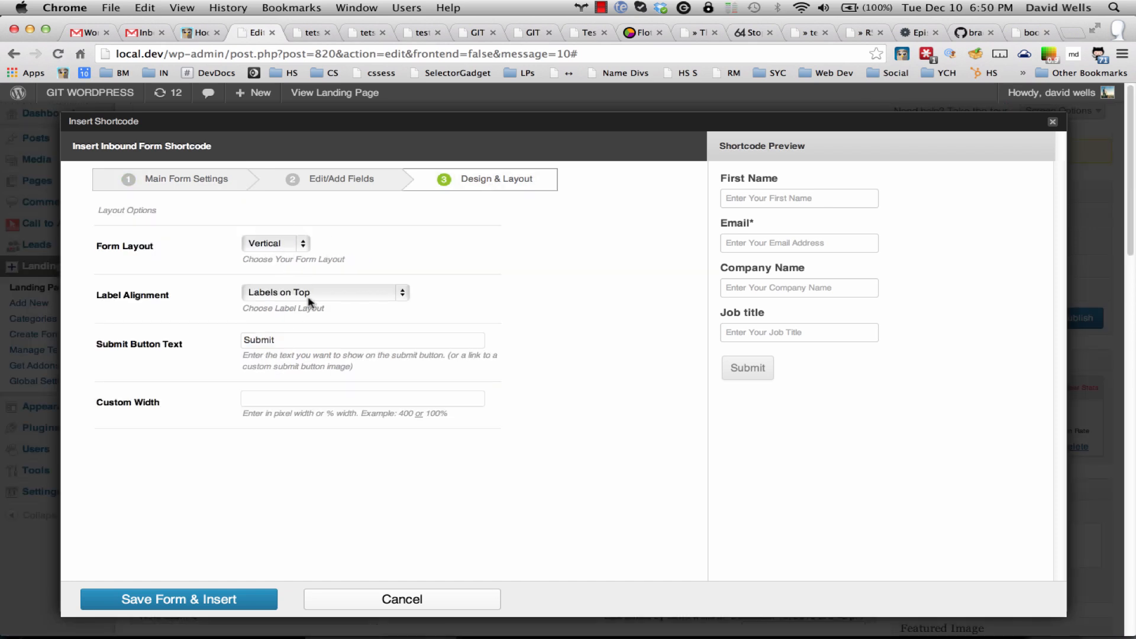
click(325, 292)
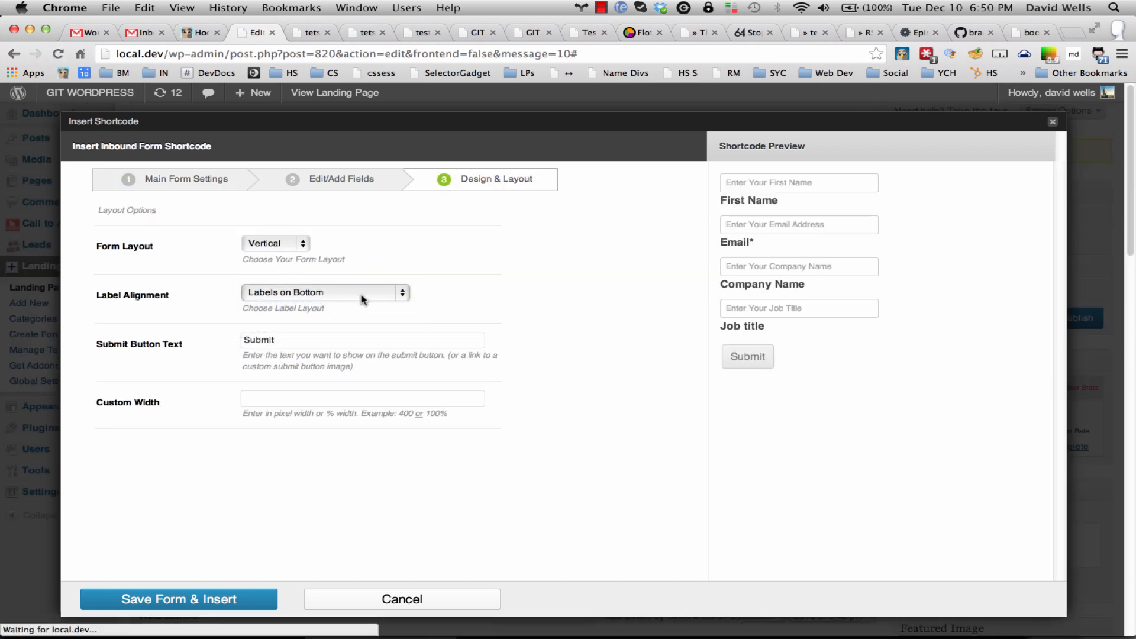
click(325, 293)
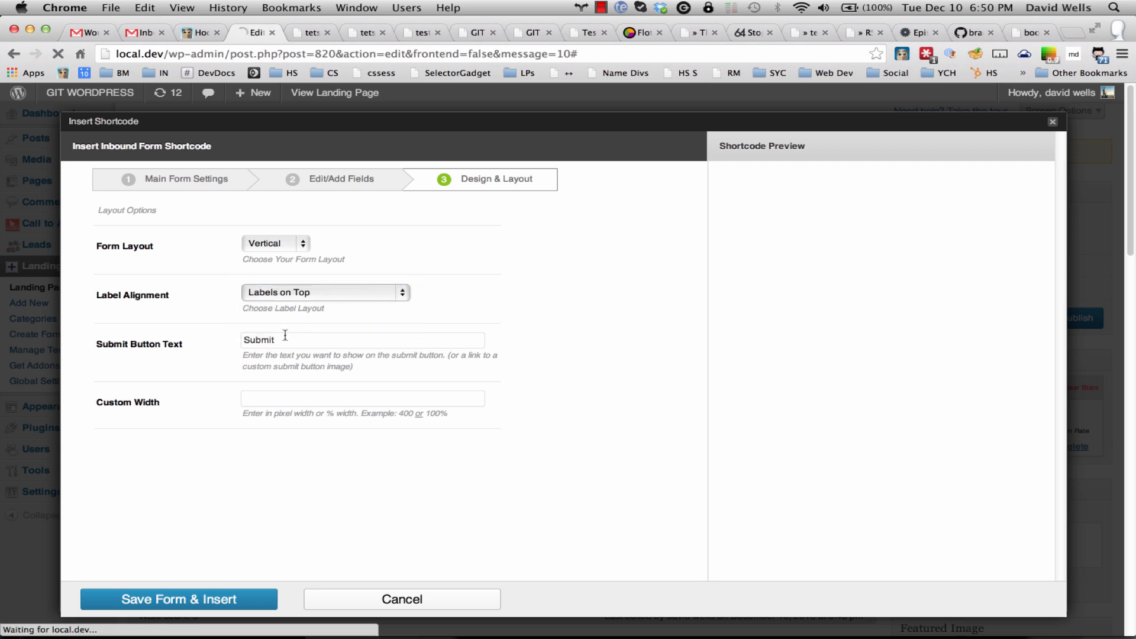
text(Get this now!)
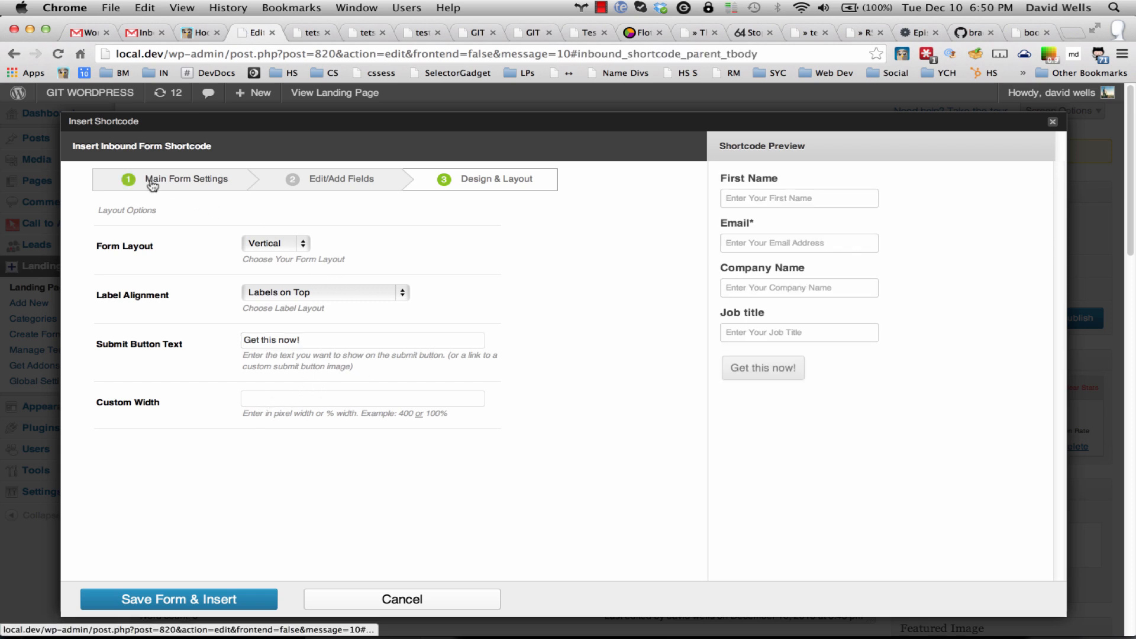
Save the form and insert its shortcode into the landing page
click(185, 178)
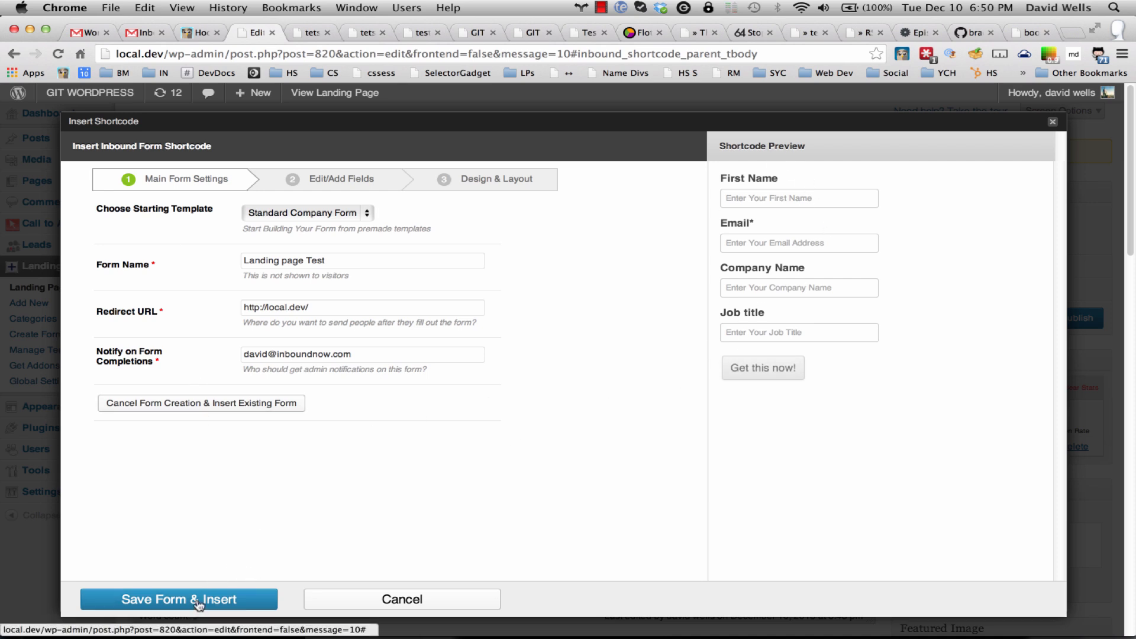
click(179, 598)
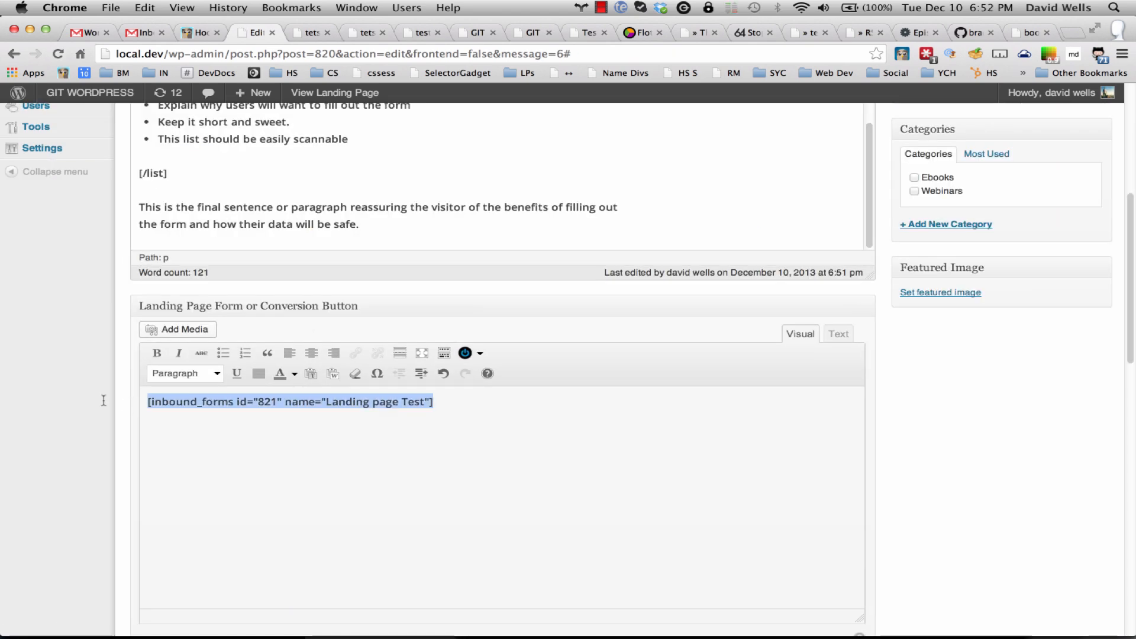
Check the inserted [inbound_forms] shortcode in the conversion form area and review the page below
click(390, 458)
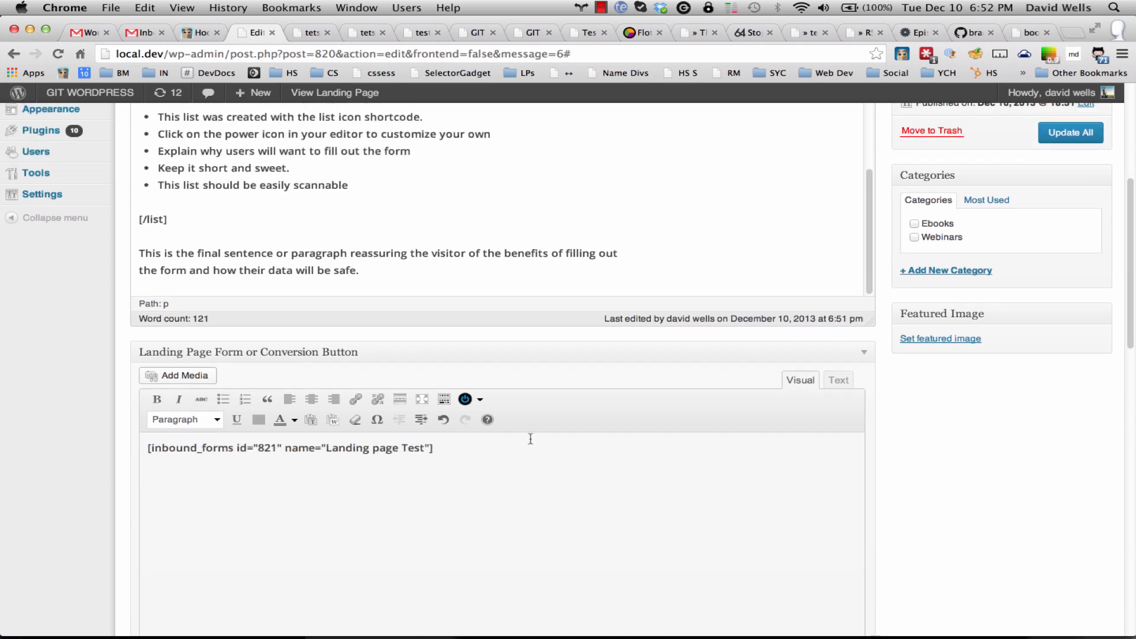
mouse_move(515, 473)
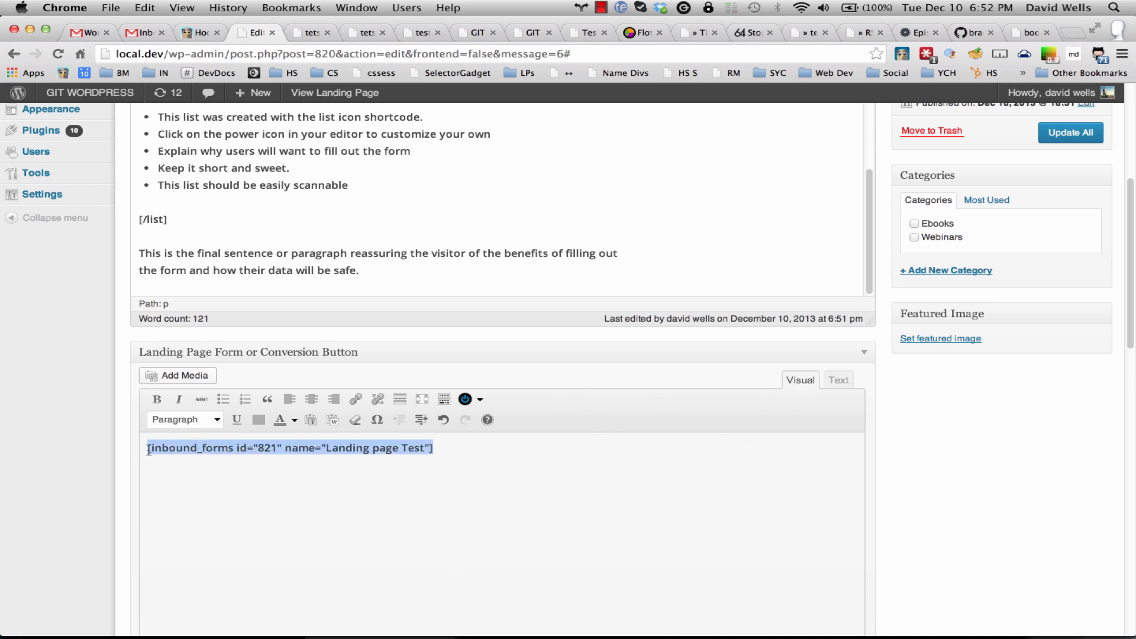
scroll(down, 3)
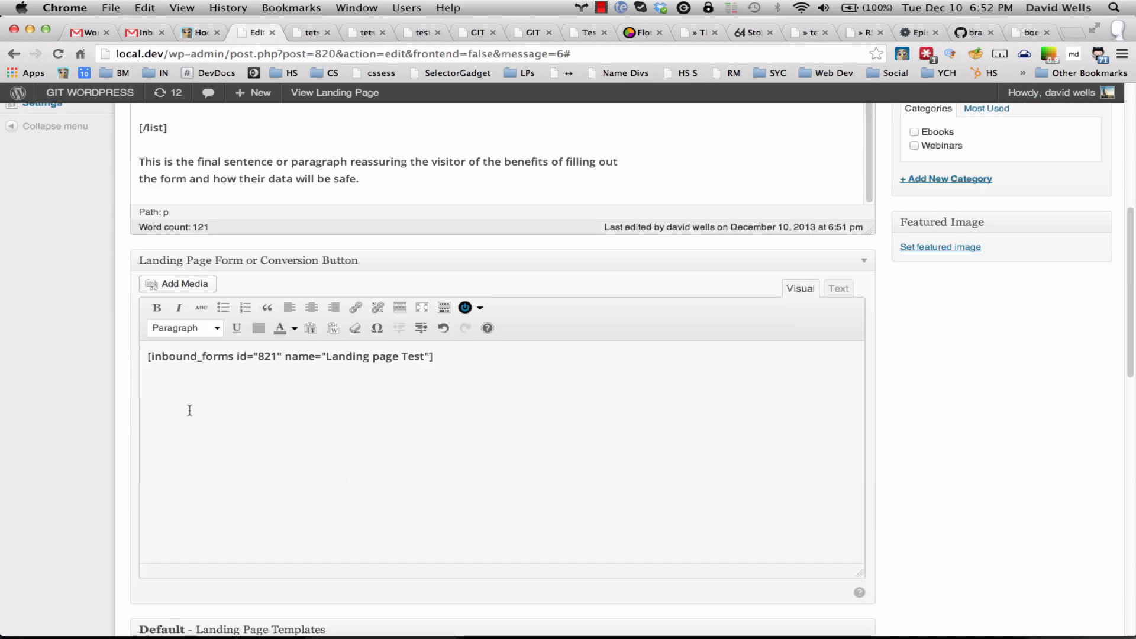
mouse_move(99, 348)
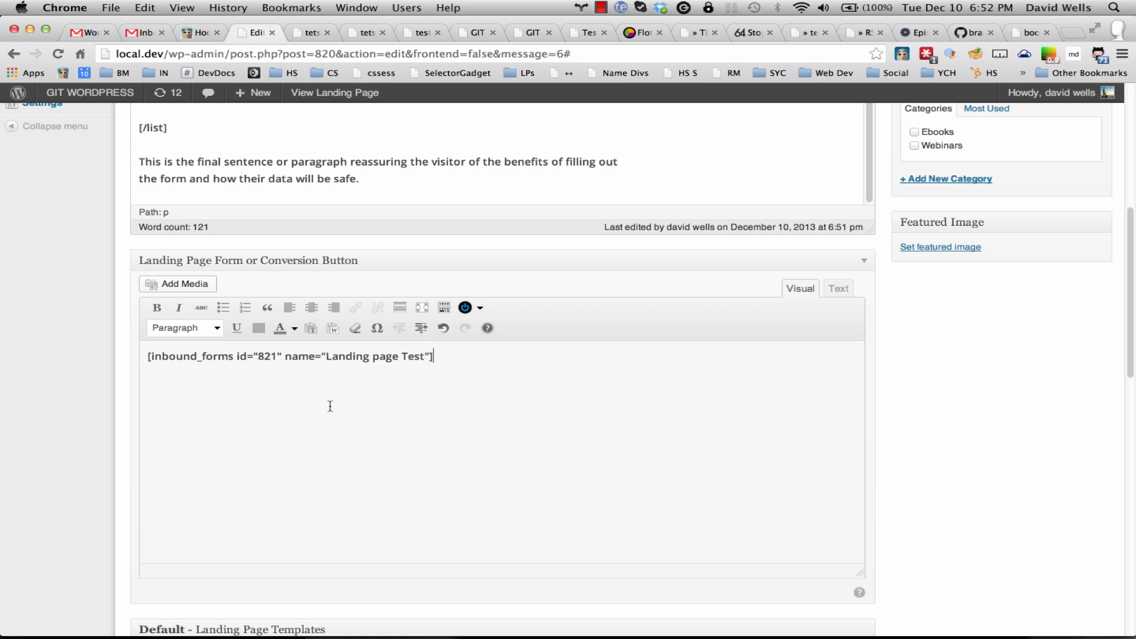
scroll(down, 3)
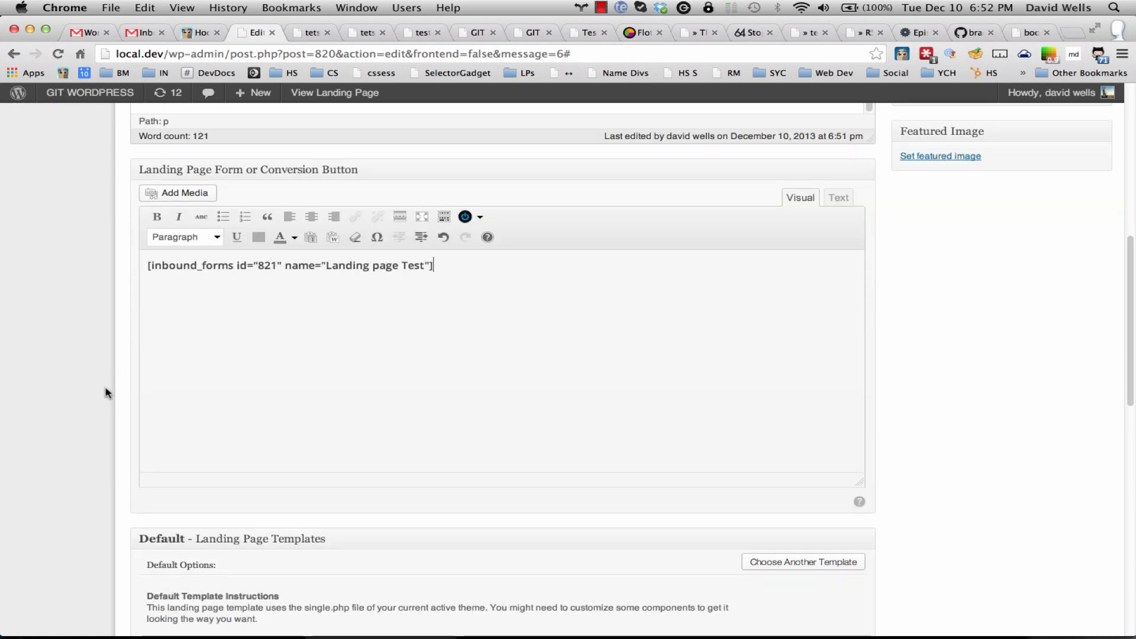
scroll(down, 3)
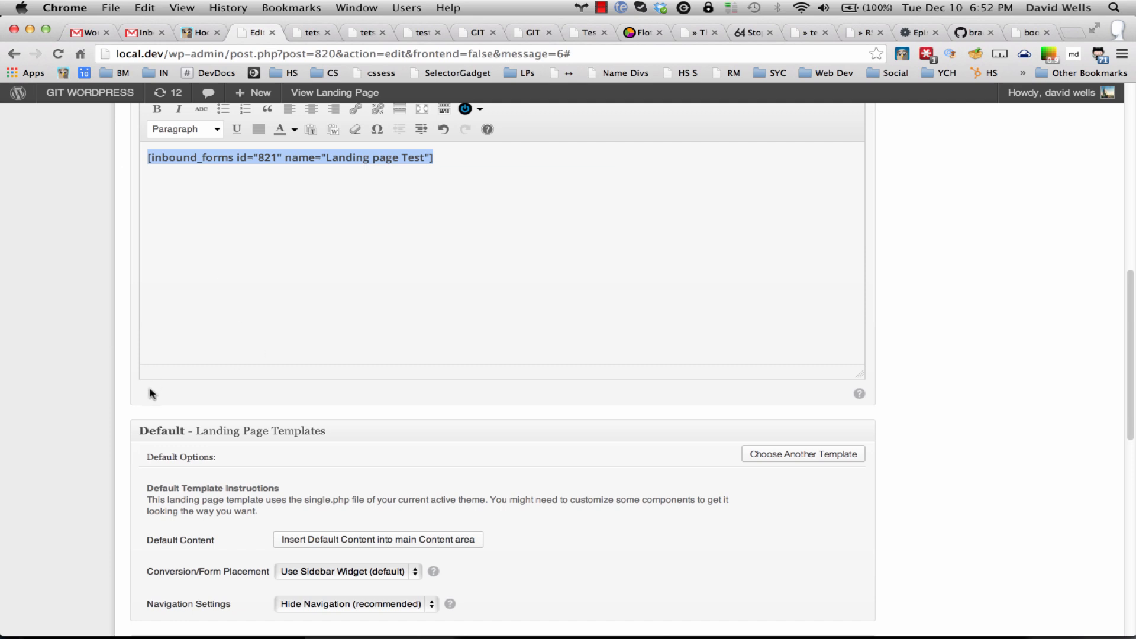
scroll(down, 3)
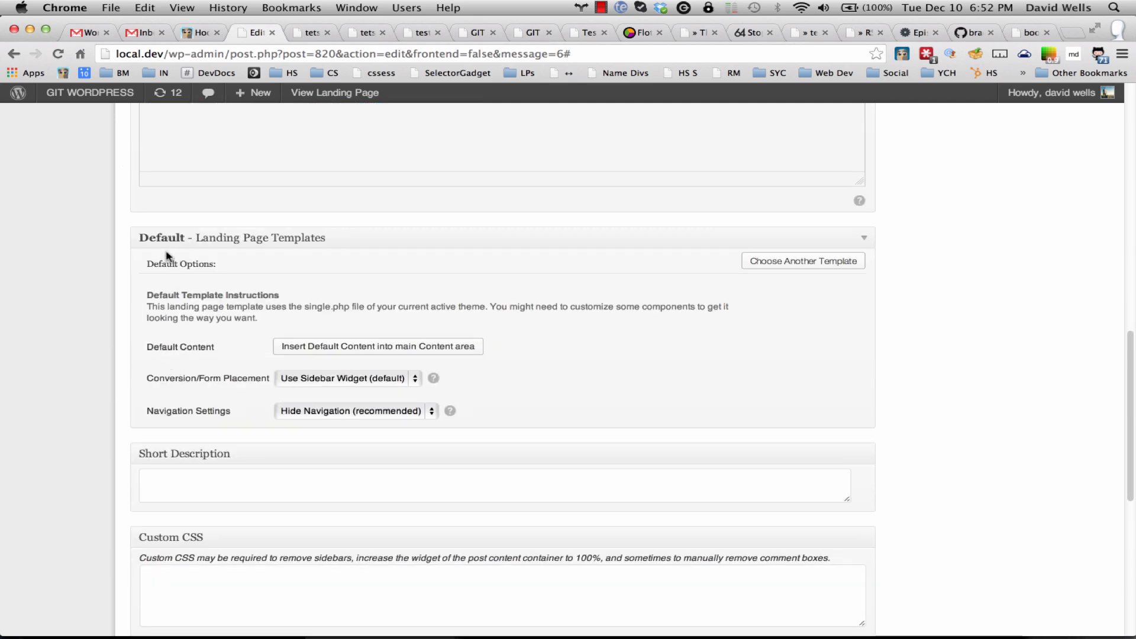
mouse_move(143, 380)
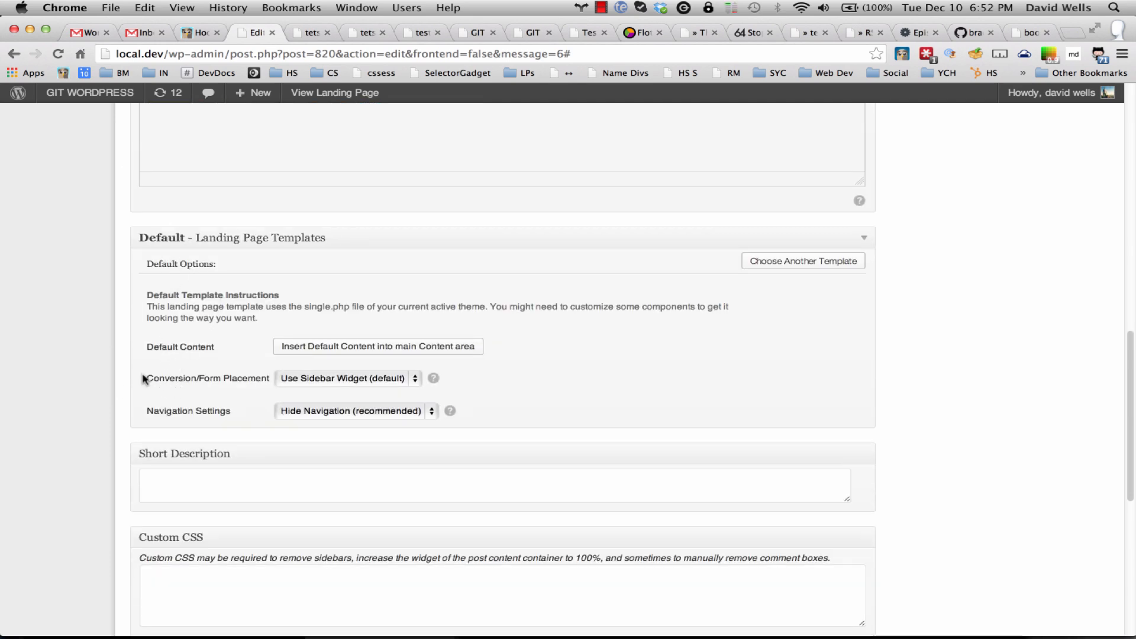
double_click(209, 378)
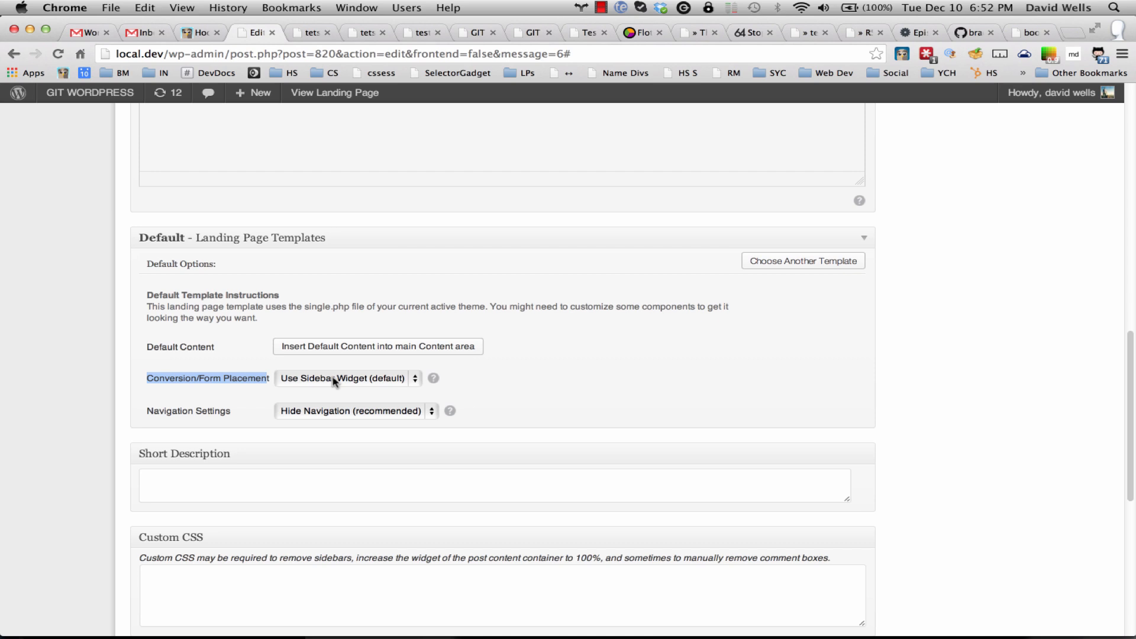
mouse_move(262, 324)
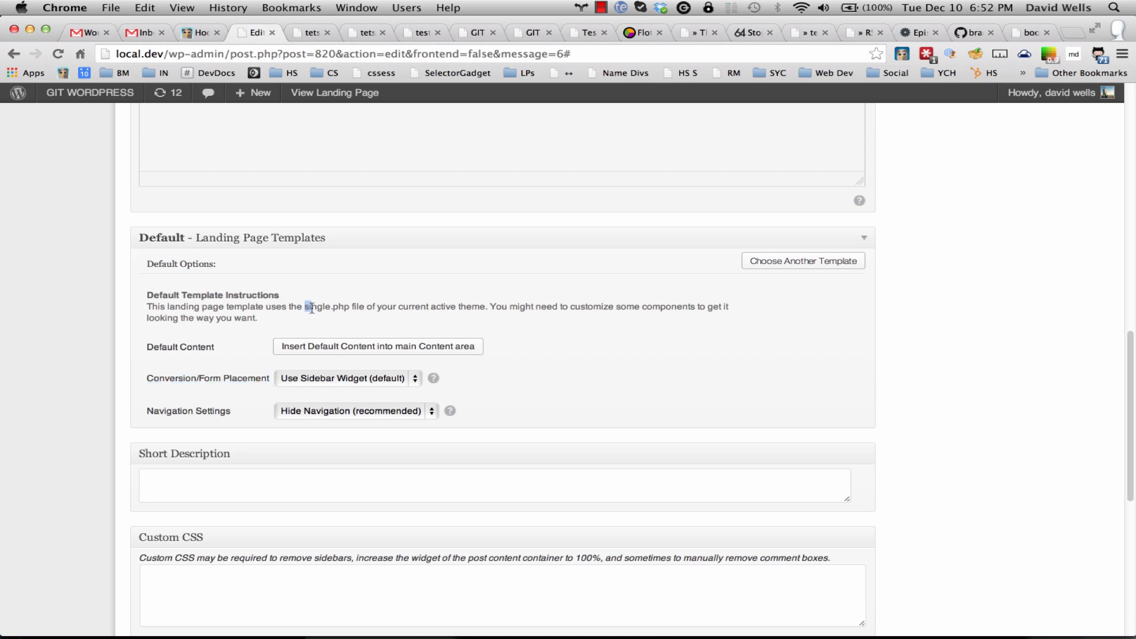
double_click(327, 305)
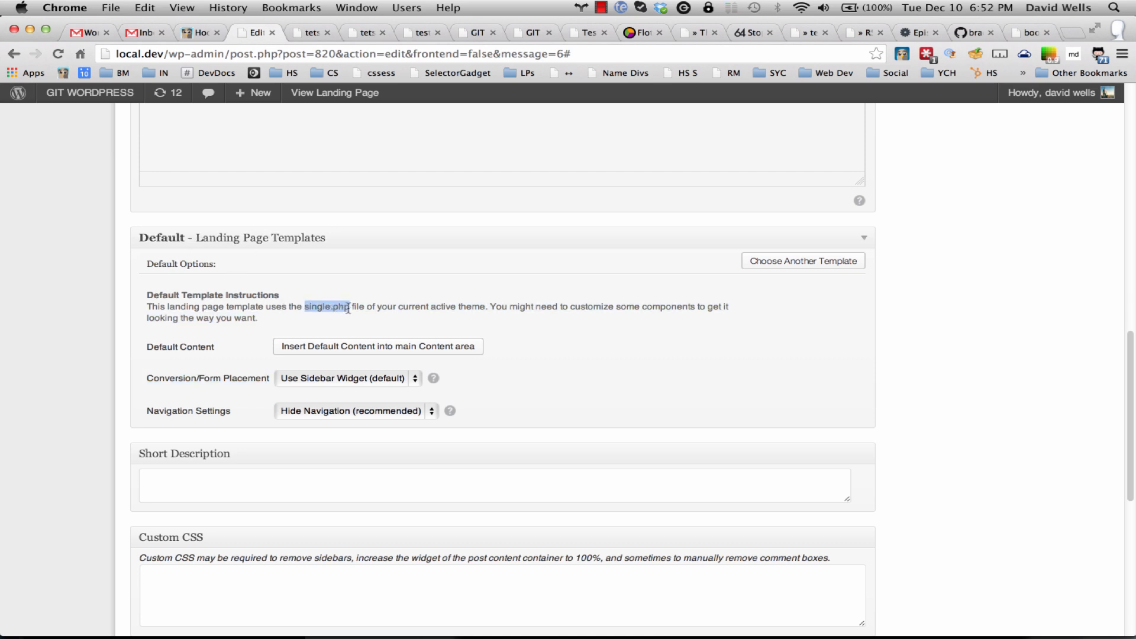
mouse_move(344, 317)
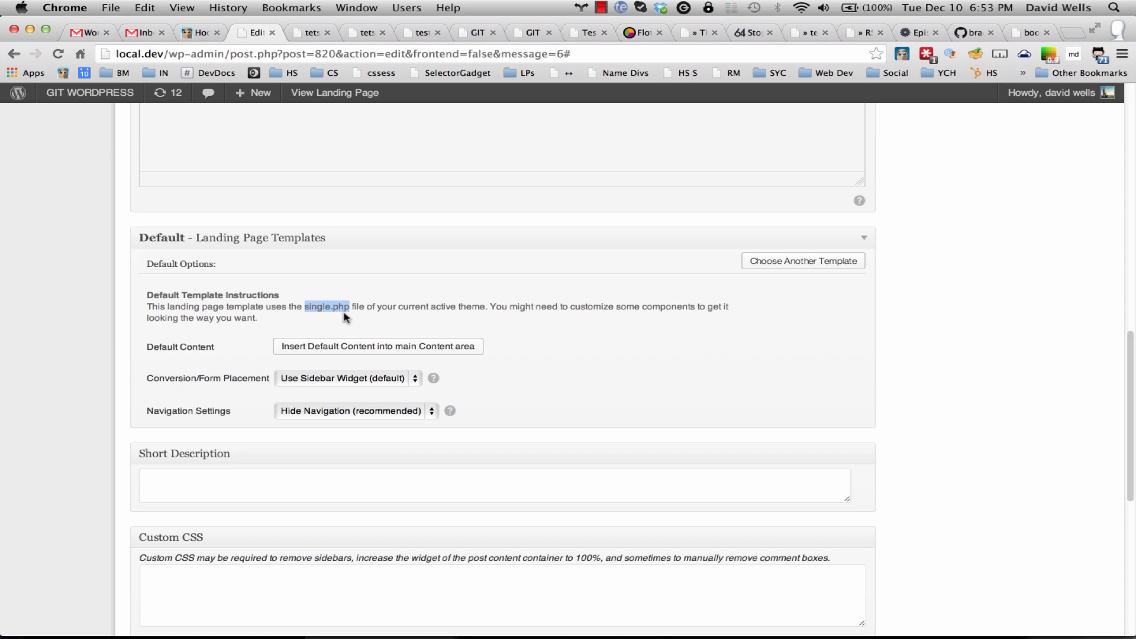
mouse_move(342, 382)
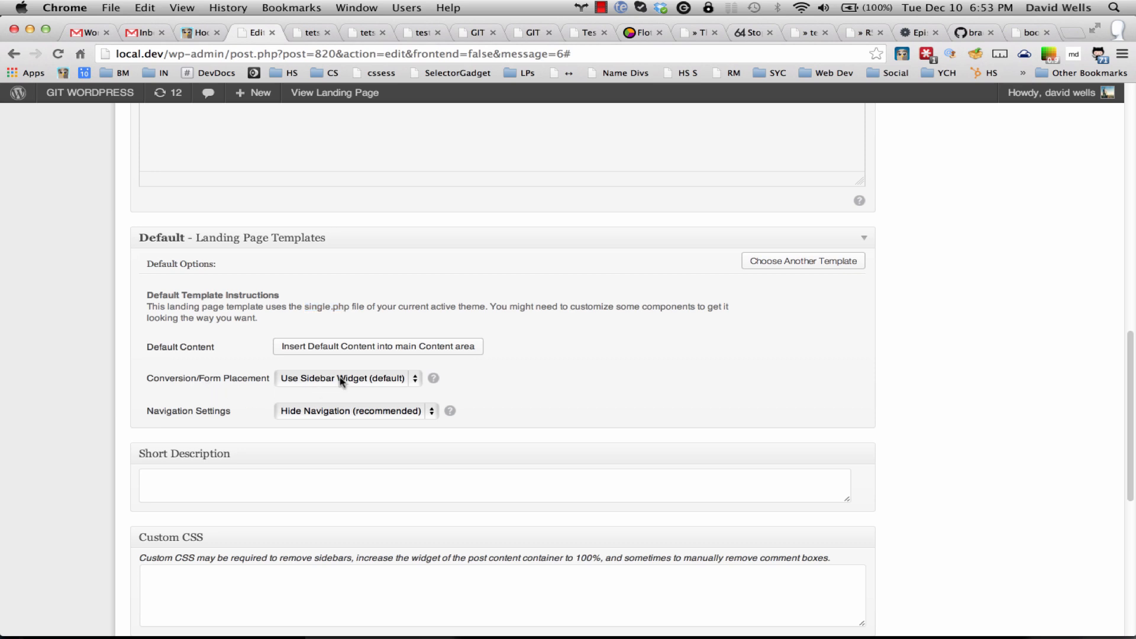
double_click(188, 410)
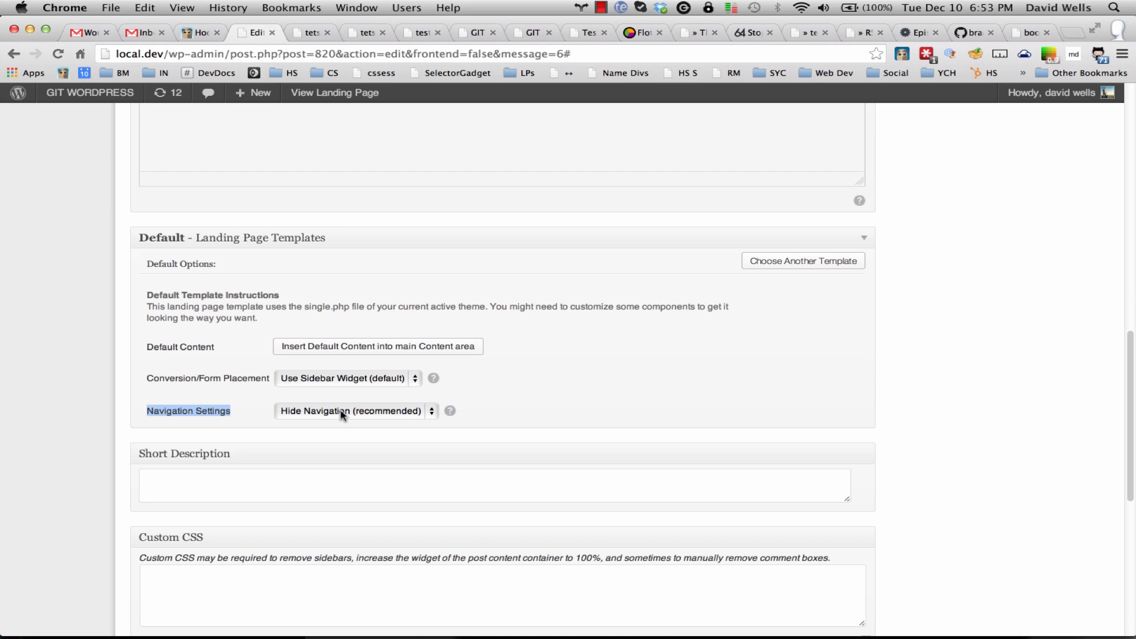
mouse_move(325, 414)
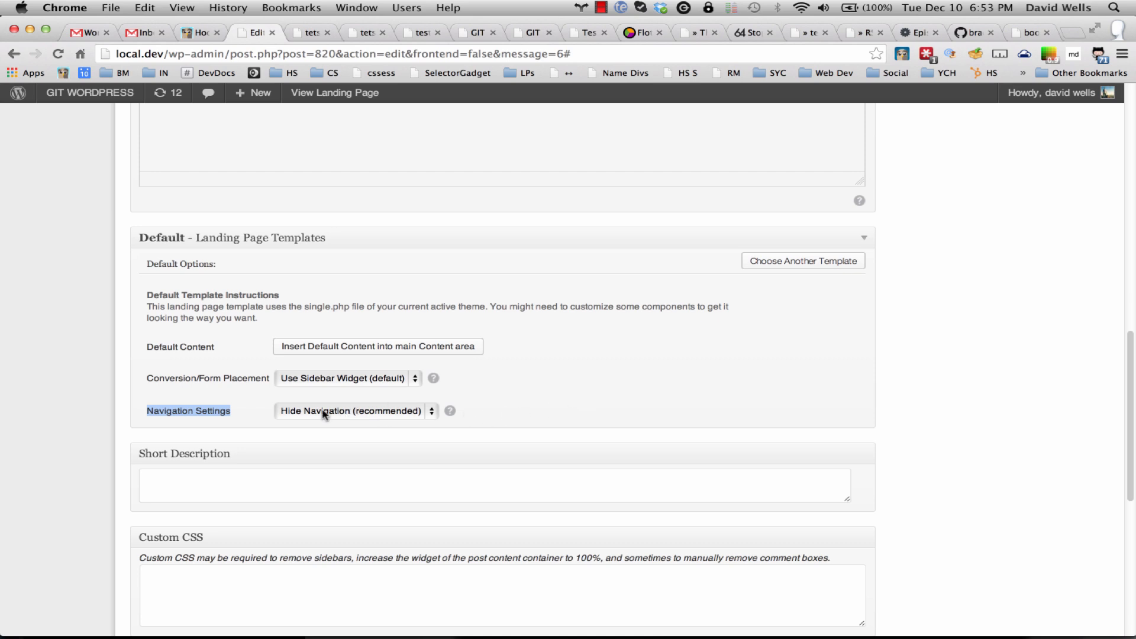
mouse_move(694, 398)
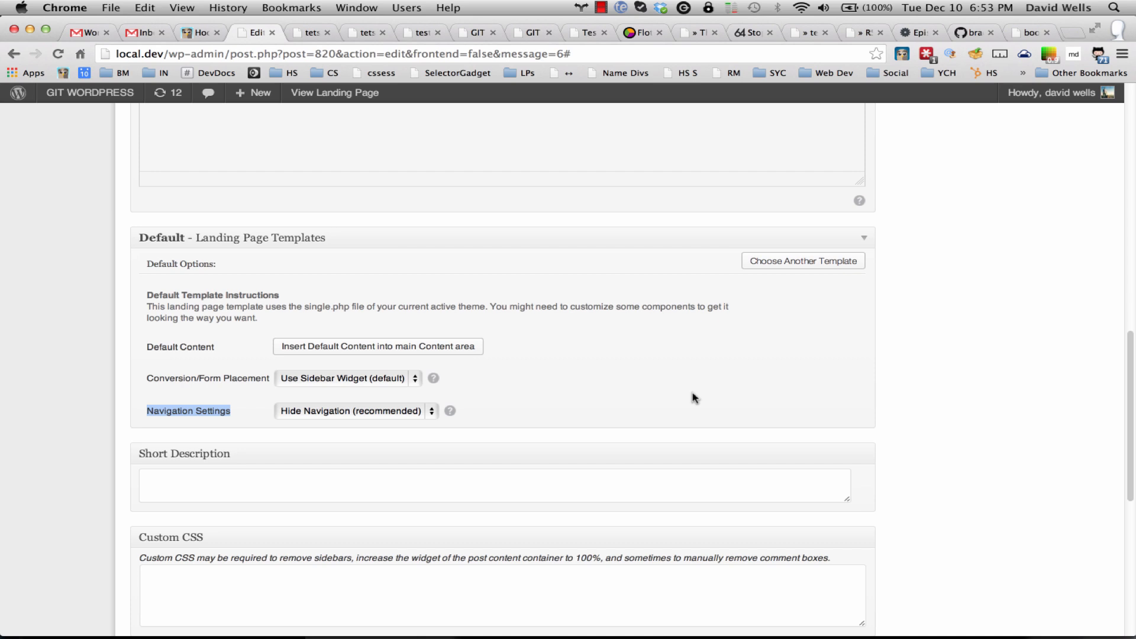
mouse_move(293, 450)
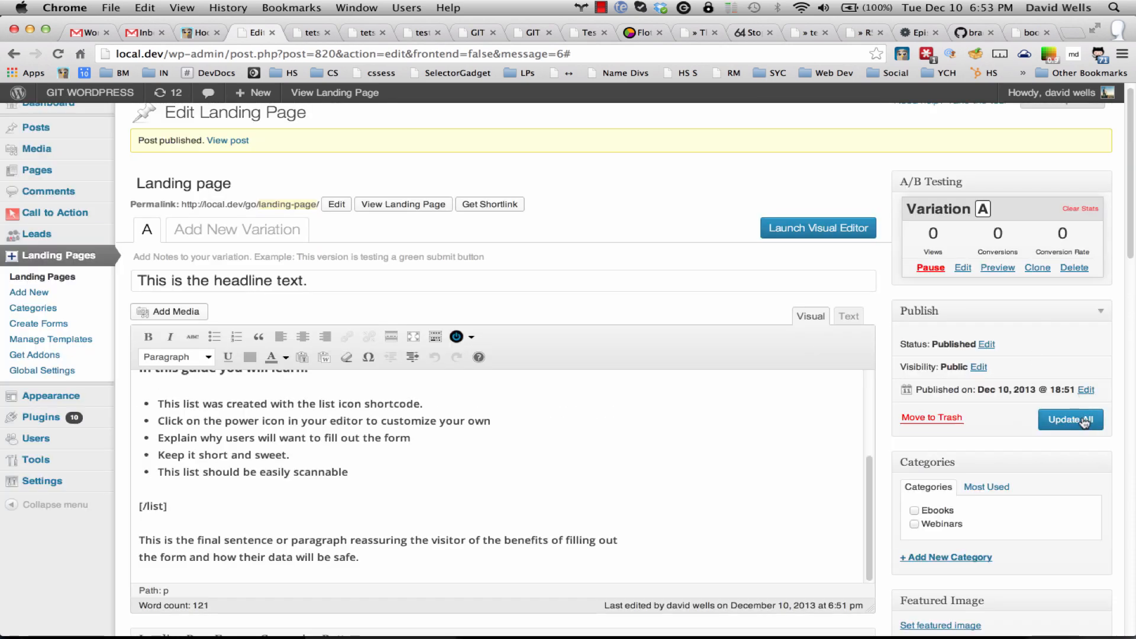
Update the landing page, view it live and highlight the body copy to review it
click(1070, 419)
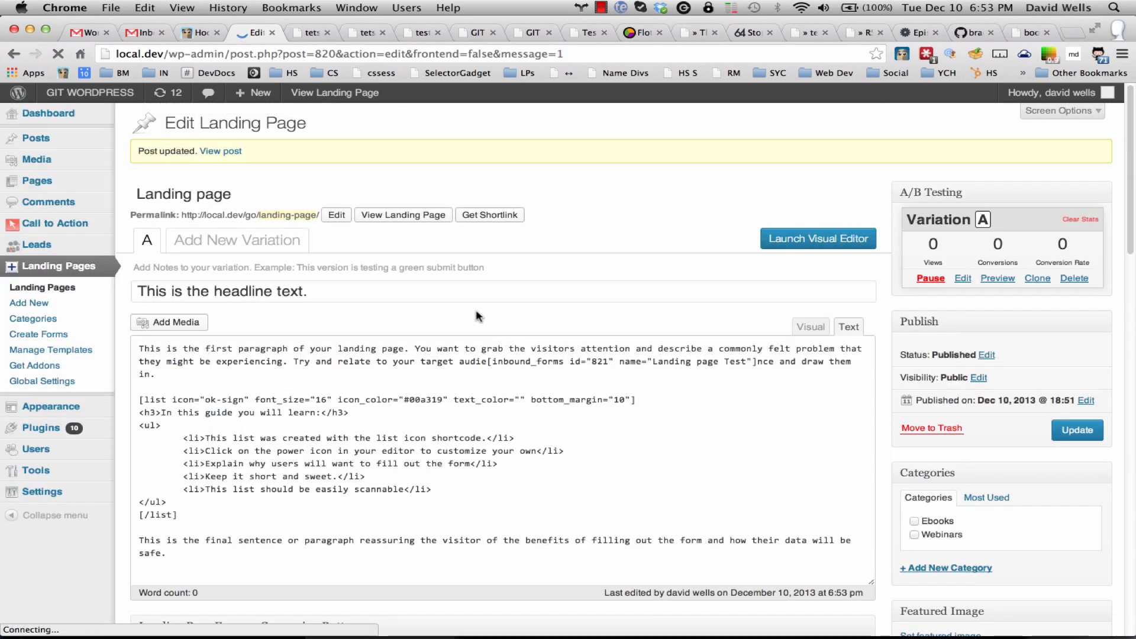
click(809, 327)
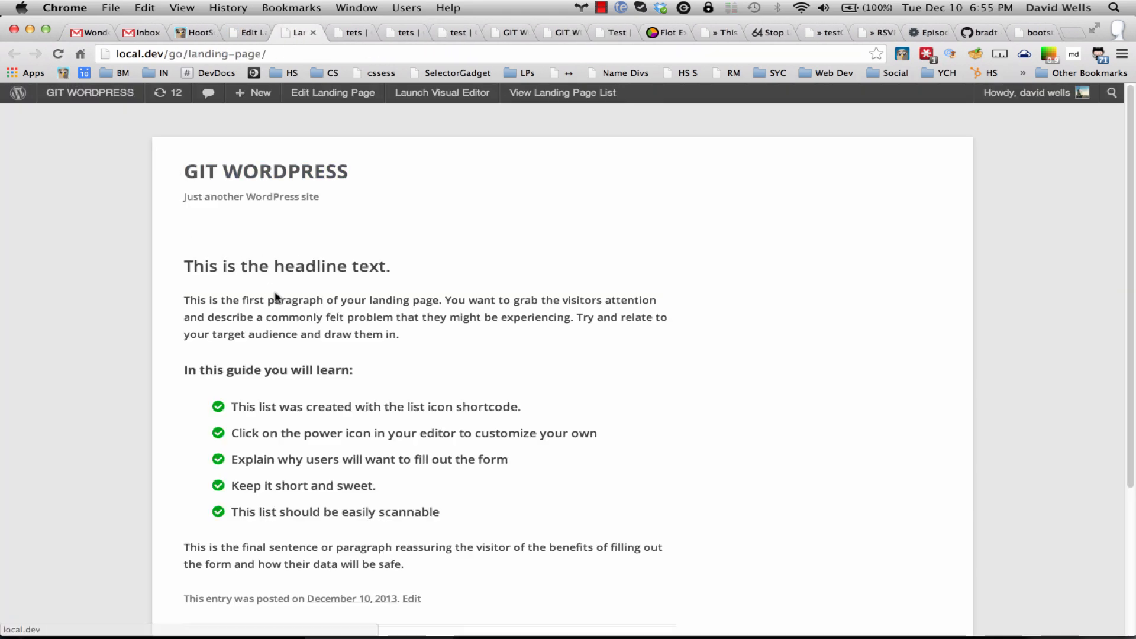
drag(185, 299, 353, 369)
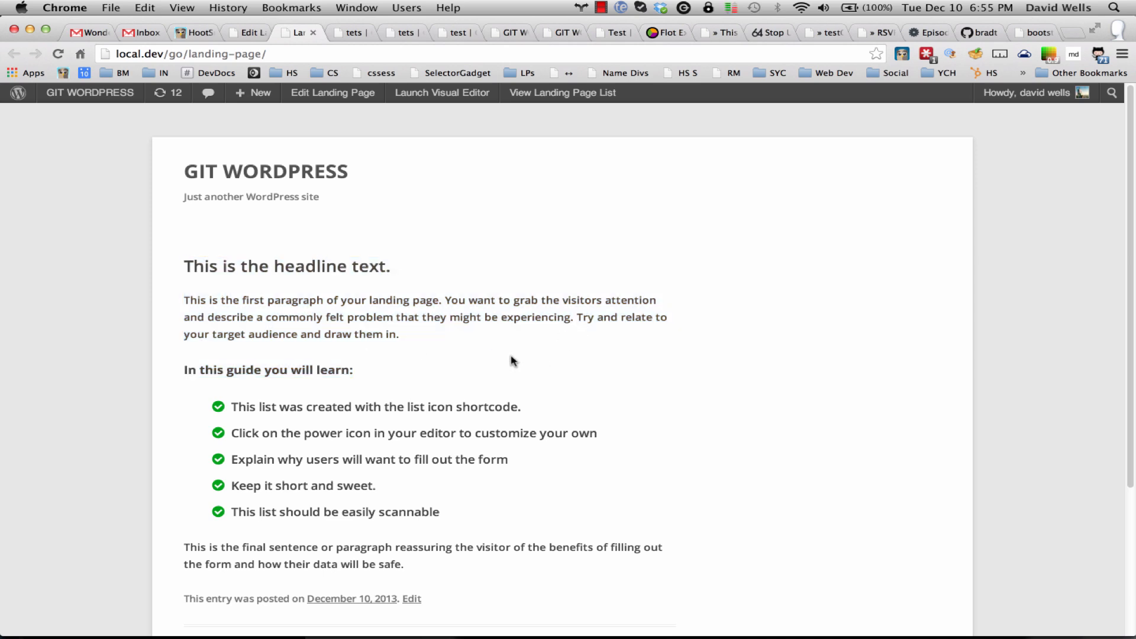
mouse_move(436, 447)
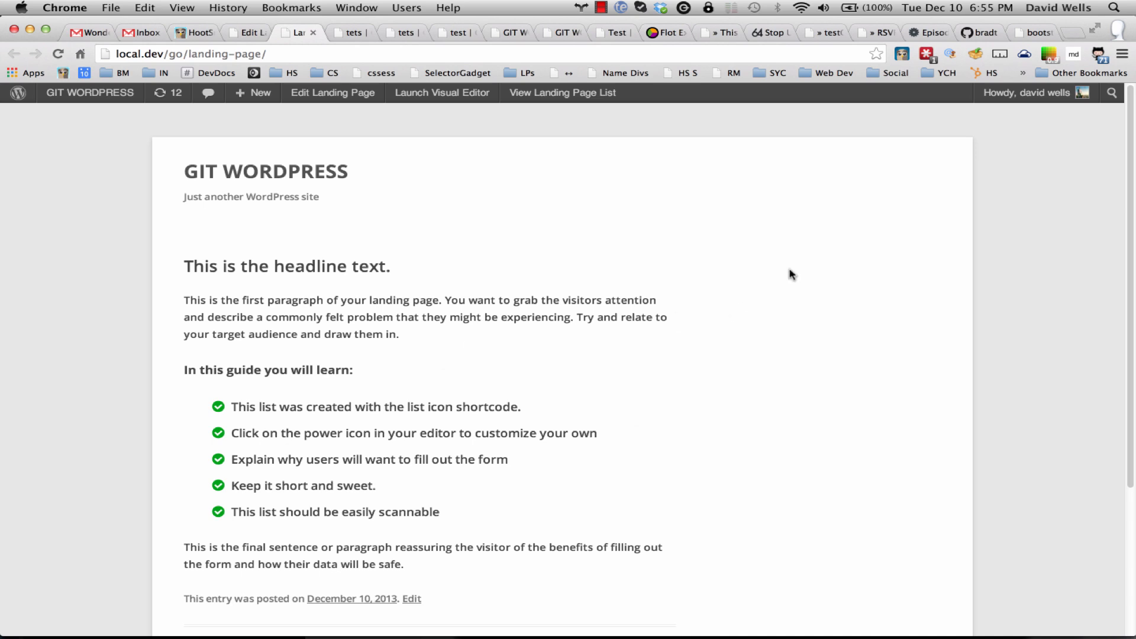
mouse_move(619, 330)
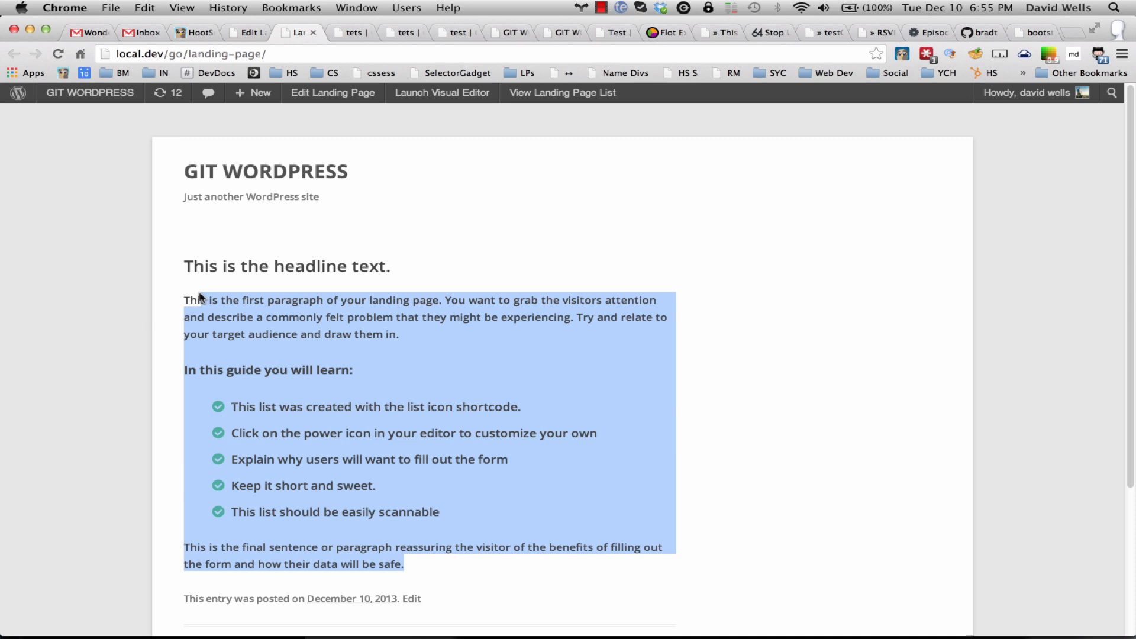
Return to the landing page's edit screen from the front end
click(333, 93)
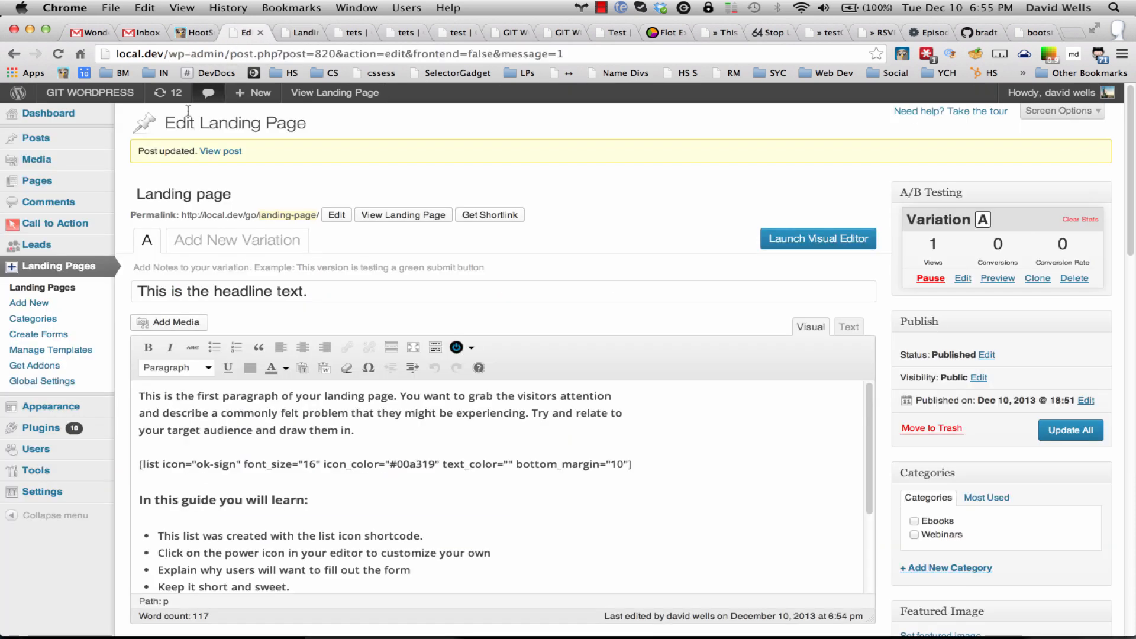
mouse_move(129, 273)
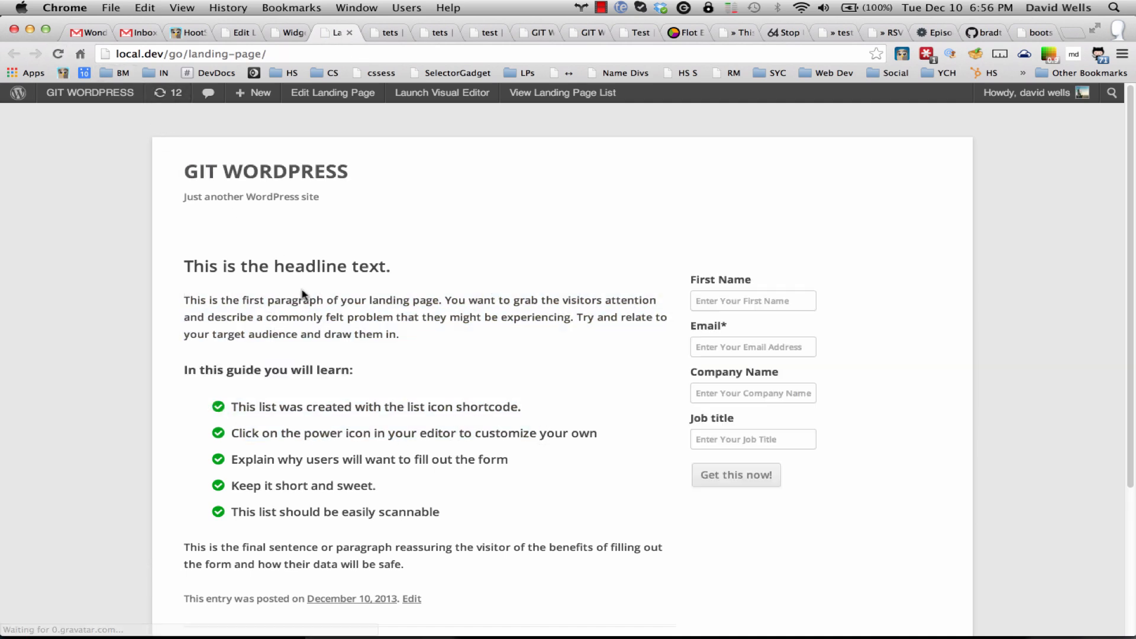
click(753, 347)
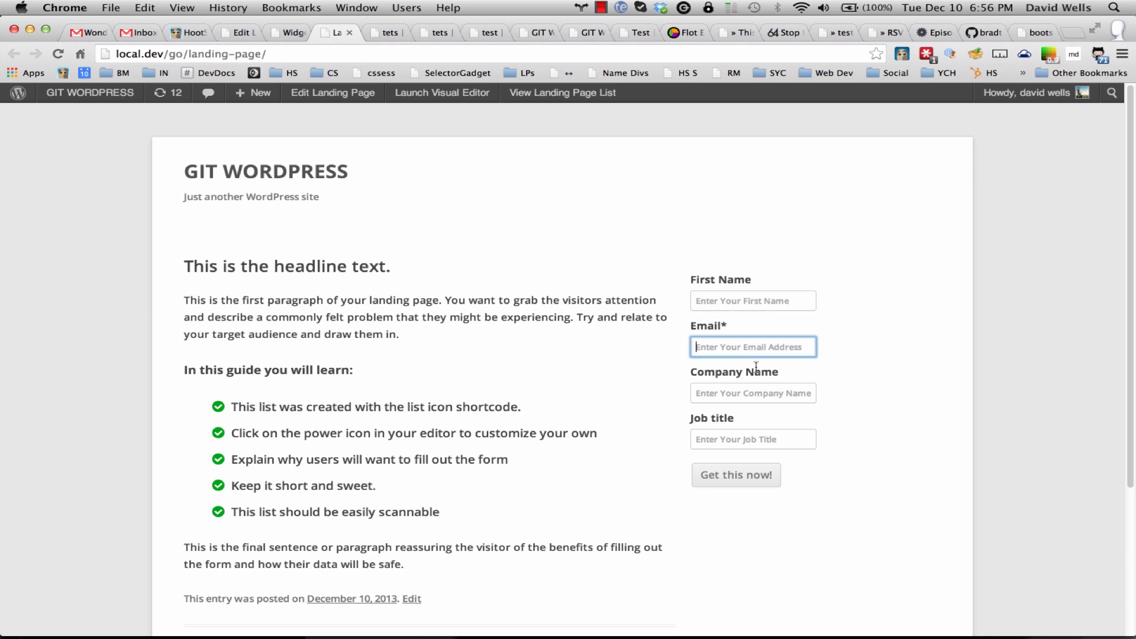
click(753, 438)
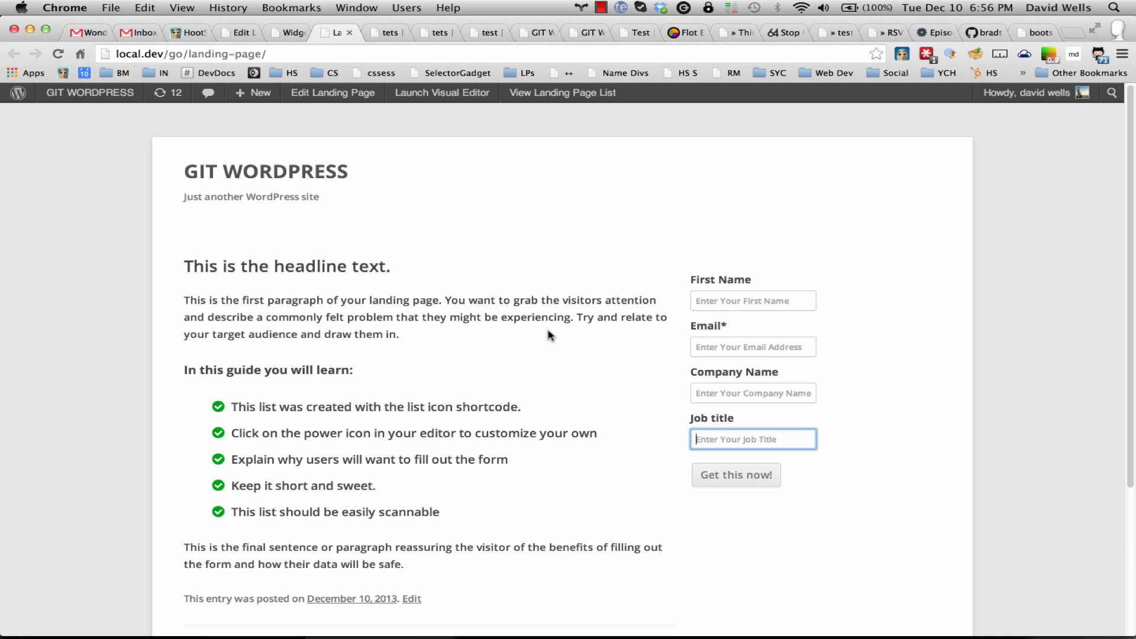
scroll(down, 3)
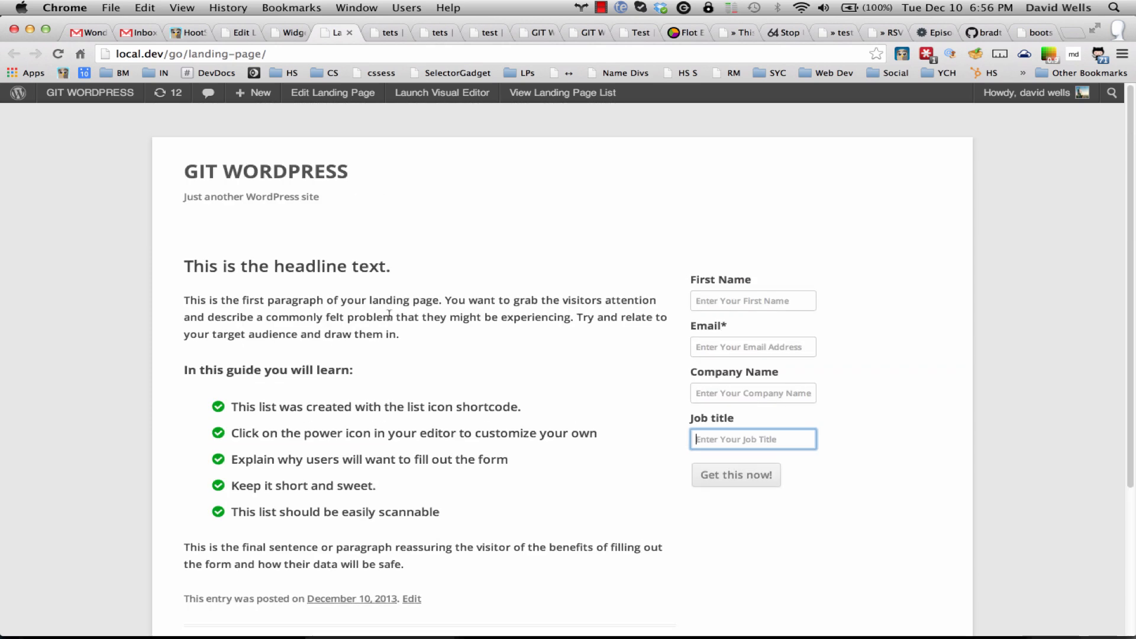
mouse_move(531, 224)
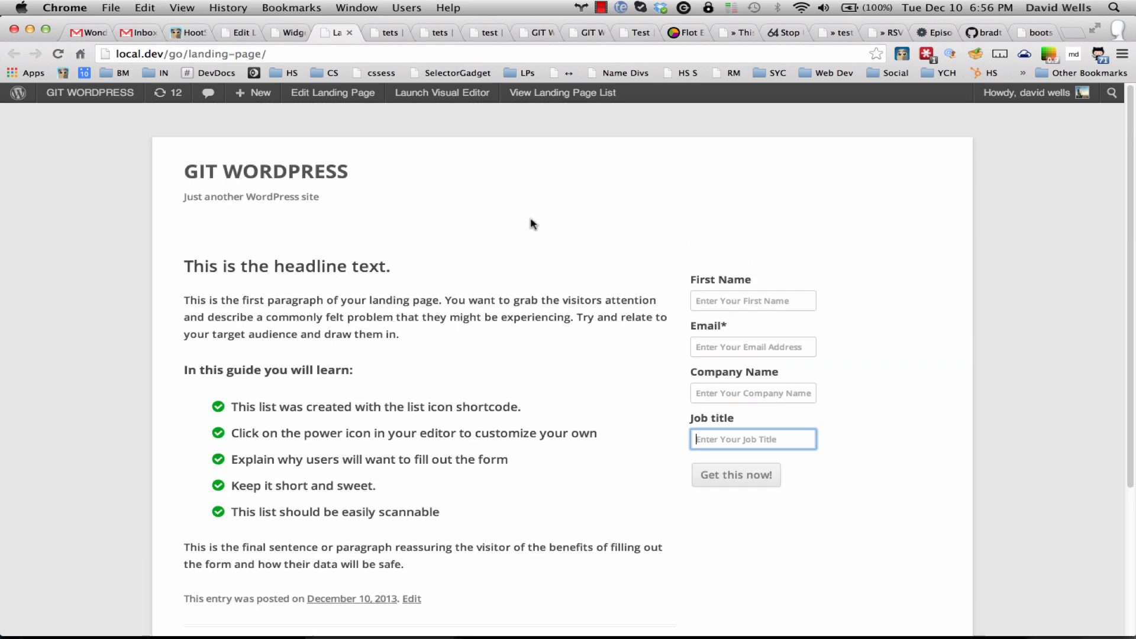
Go to docs.inboundnow.com and open the Landing Page Plugin Docs
click(385, 33)
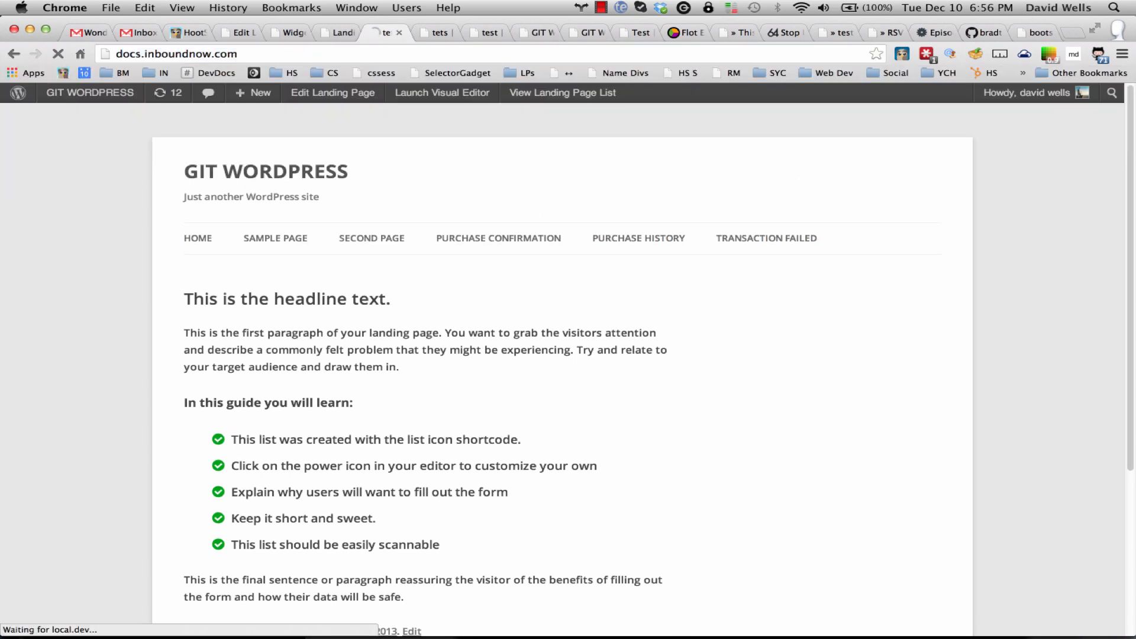
click(265, 170)
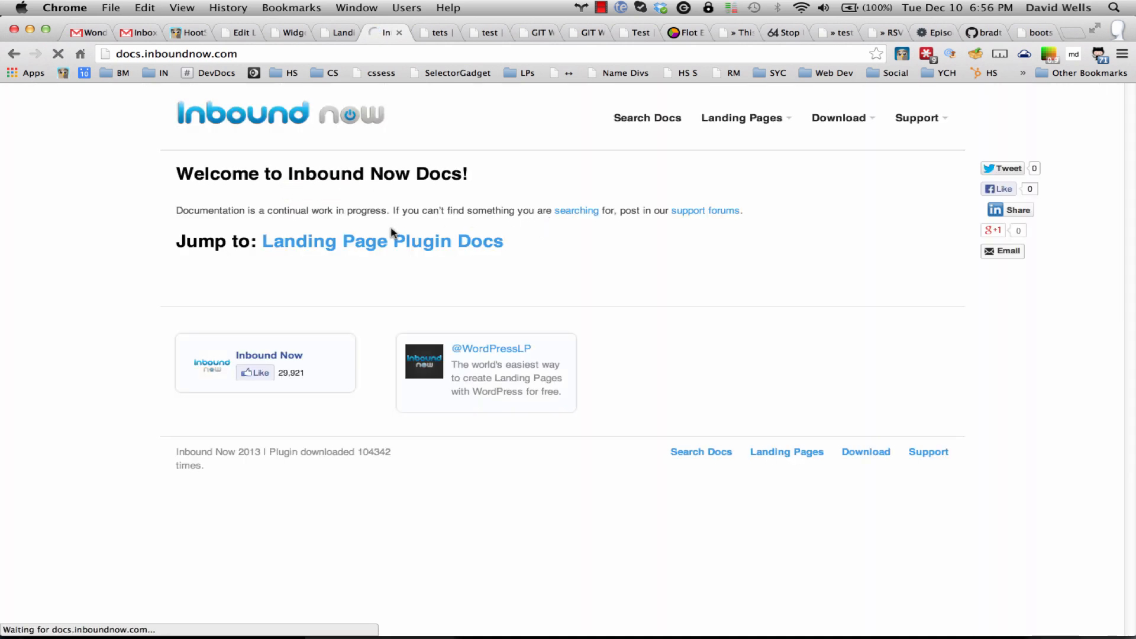
click(382, 242)
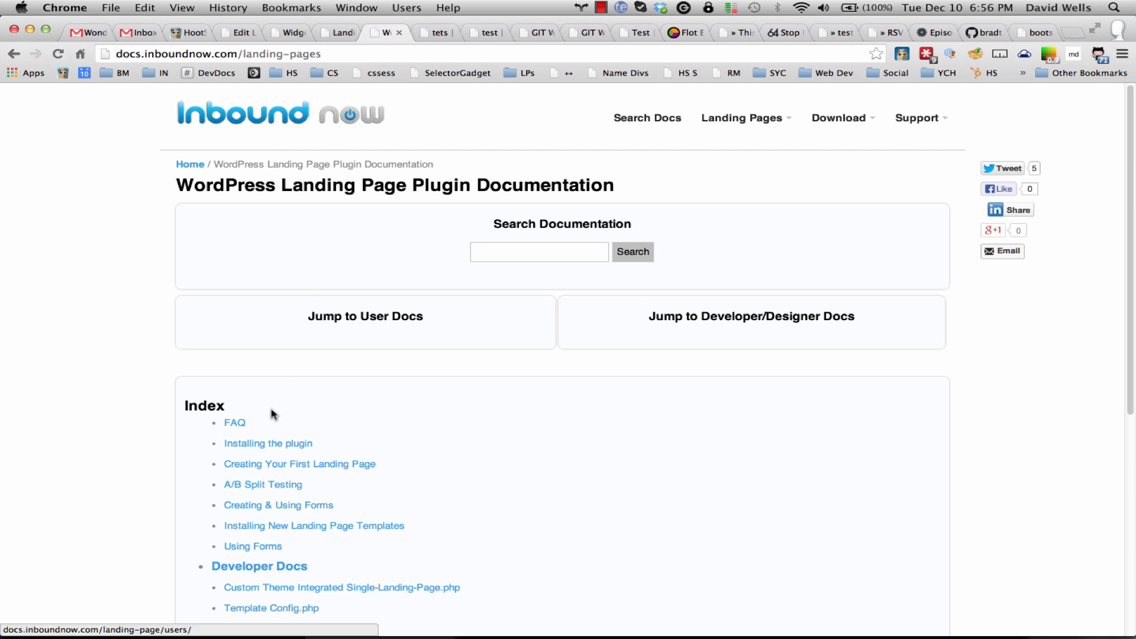
scroll(down, 3)
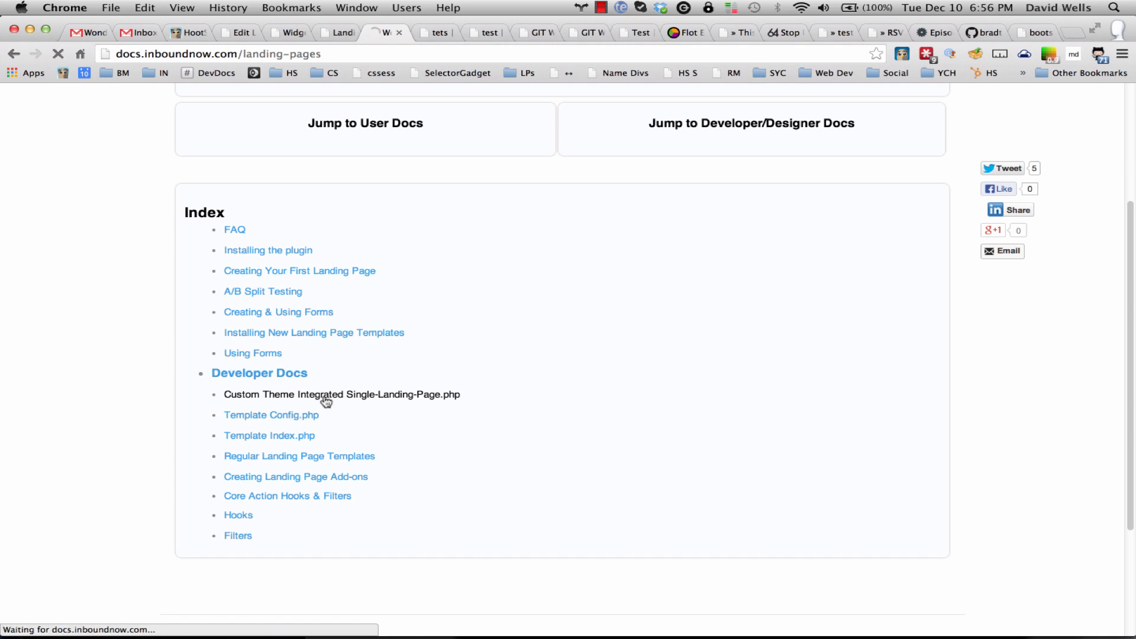
Open the Custom Theme Integrated Single-Landing-Page.php developer guide and read through it
click(341, 394)
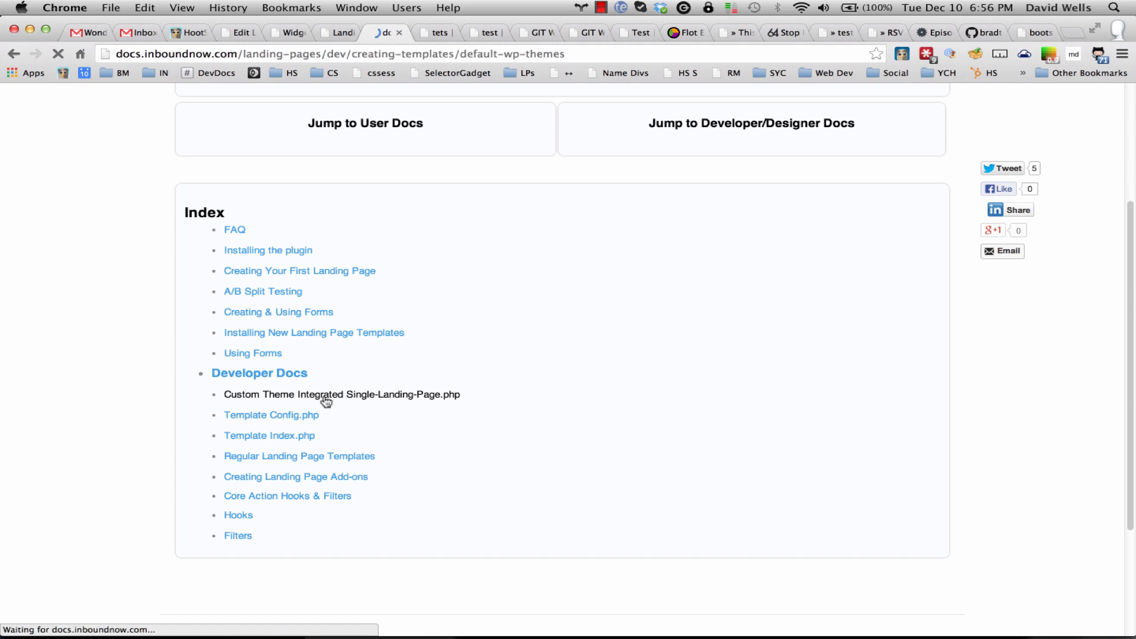
click(340, 394)
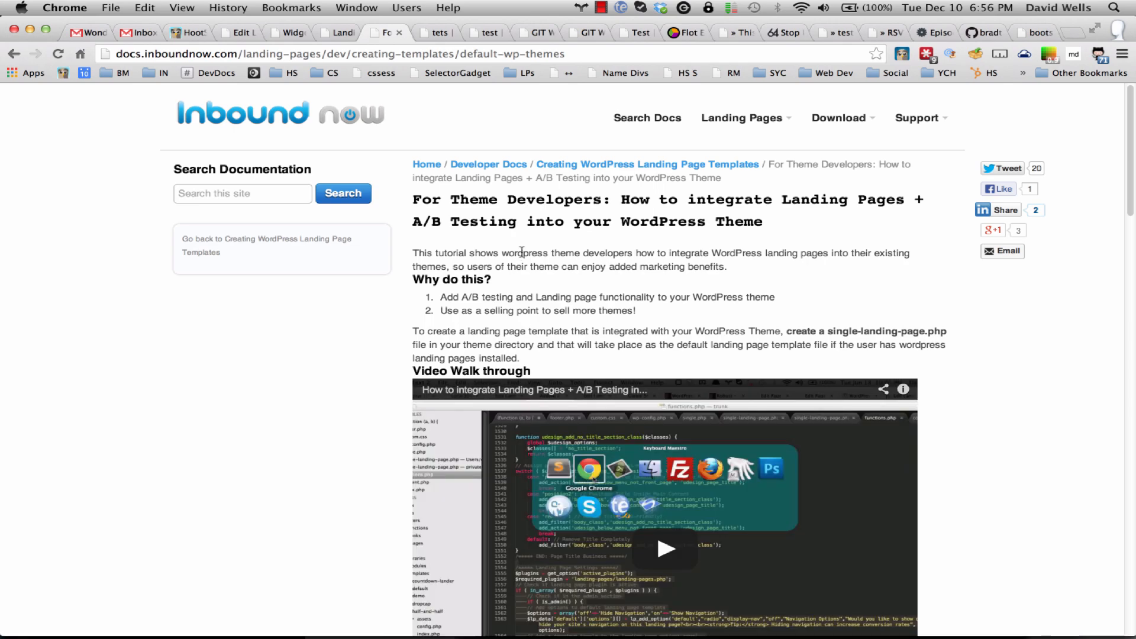
scroll(down, 3)
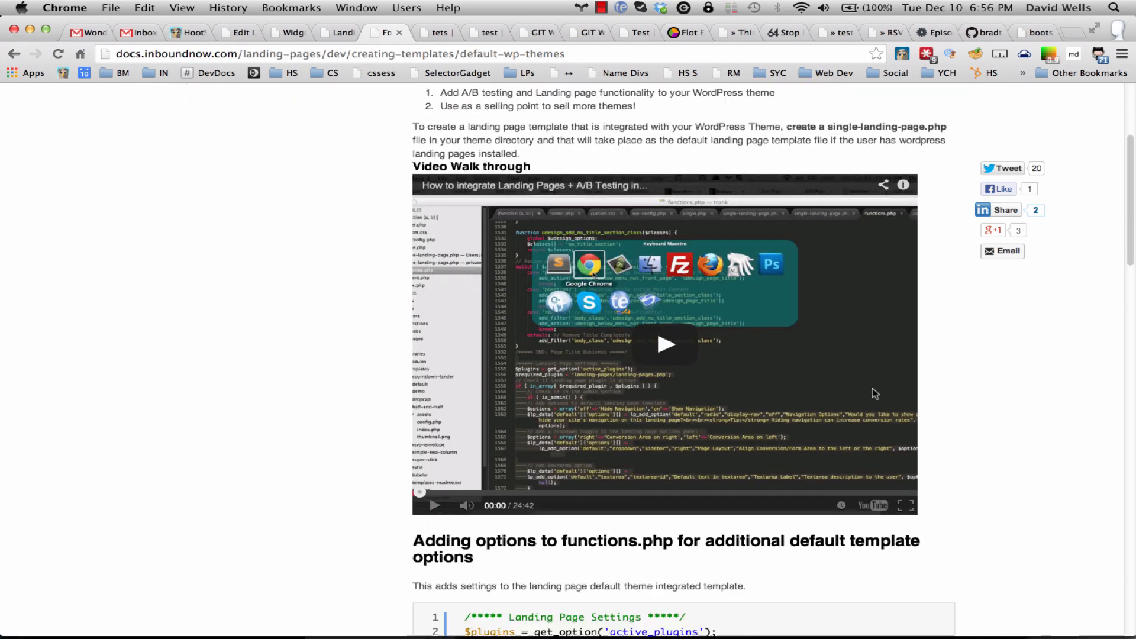
scroll(down, 3)
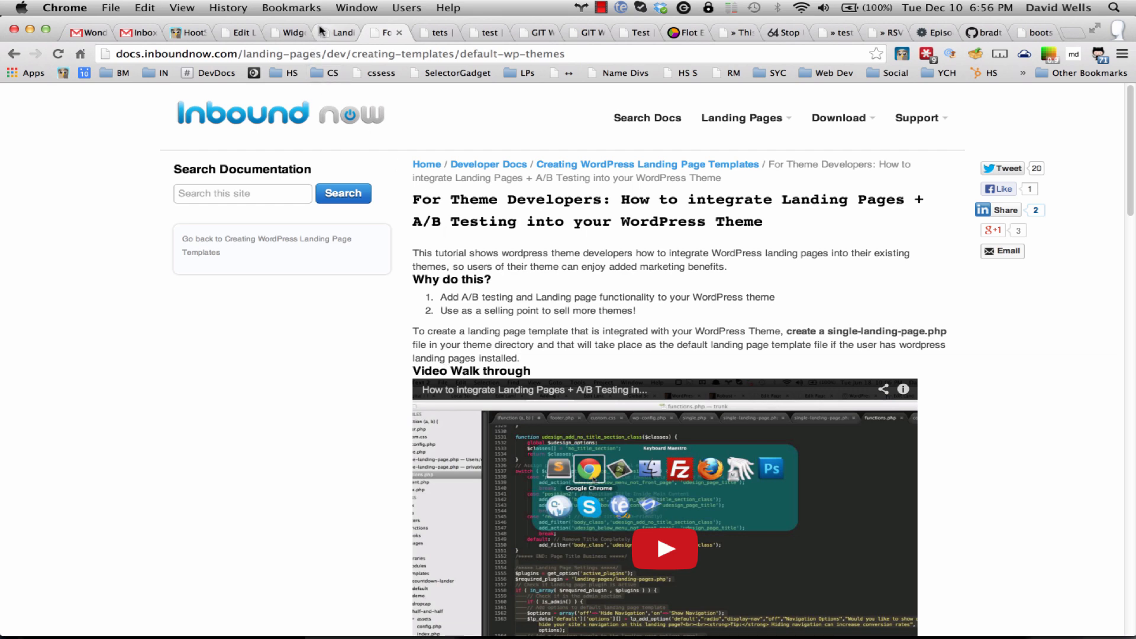
Bring the live landing page back and highlight its body copy beside the signup form
click(334, 33)
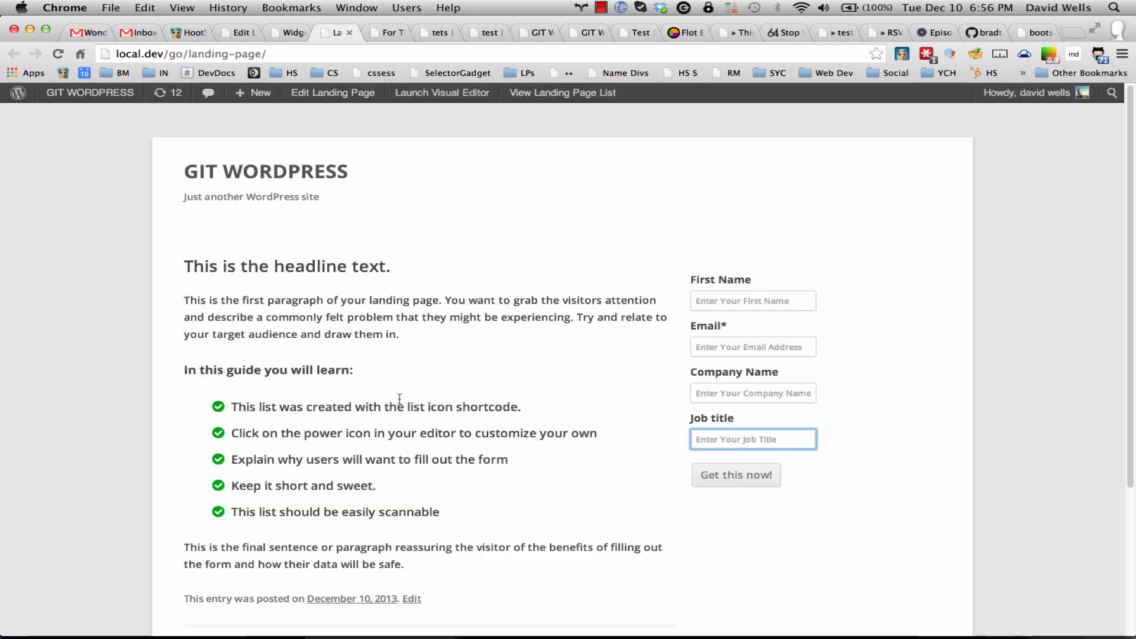
mouse_move(397, 470)
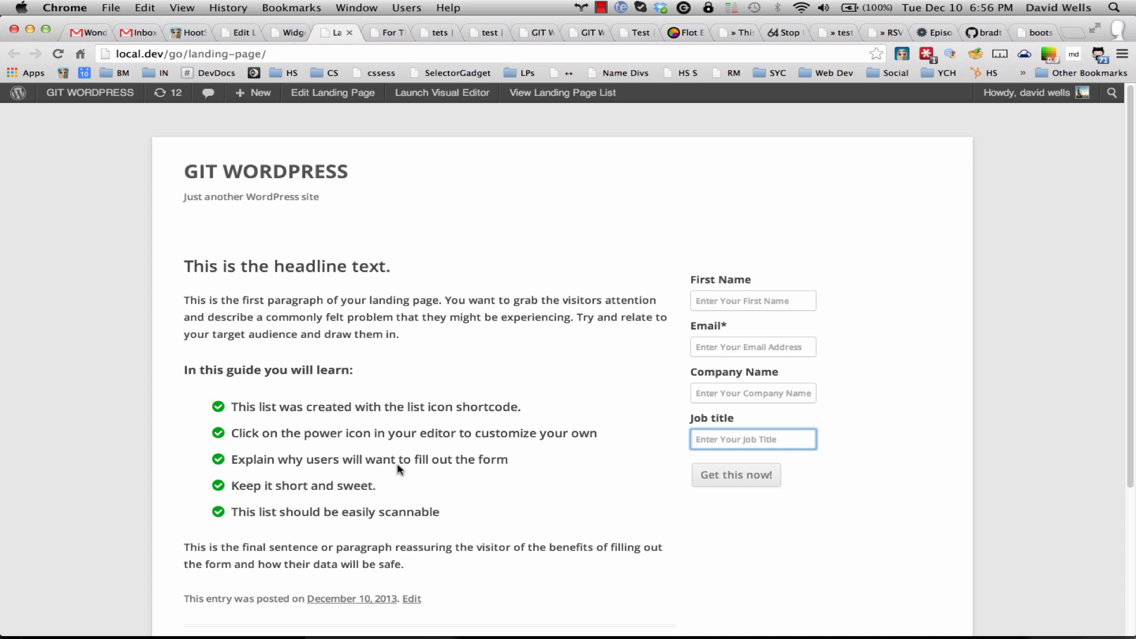
mouse_move(355, 409)
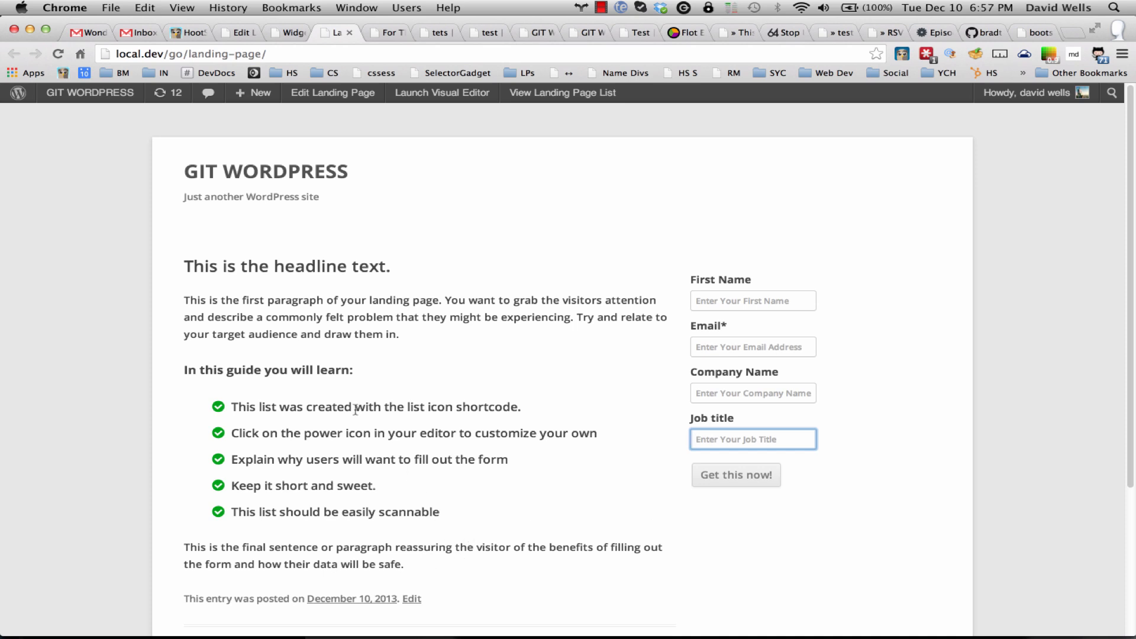
drag(185, 299, 451, 433)
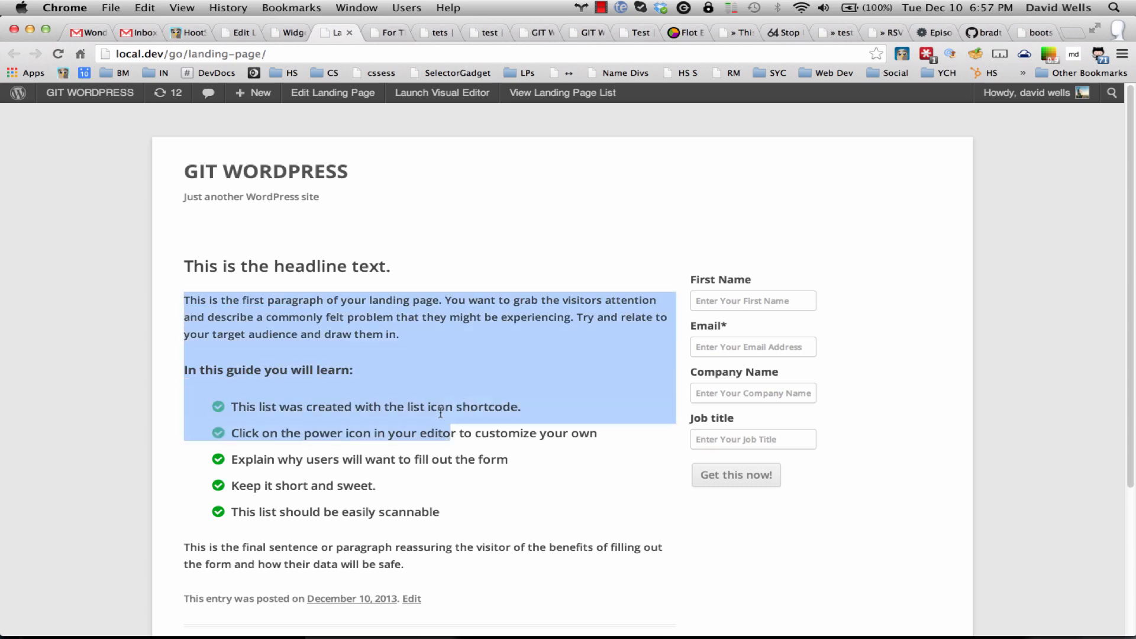
click(289, 260)
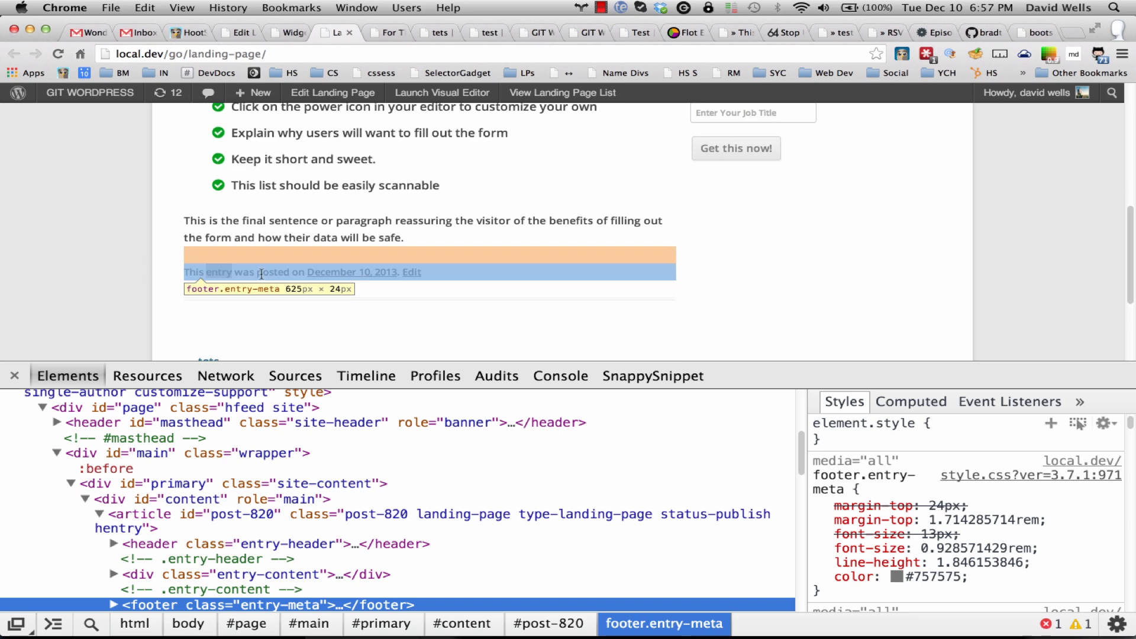
Inspect the 'This entry was posted on' line to reveal footer.entry-meta and its styles
right_click(272, 272)
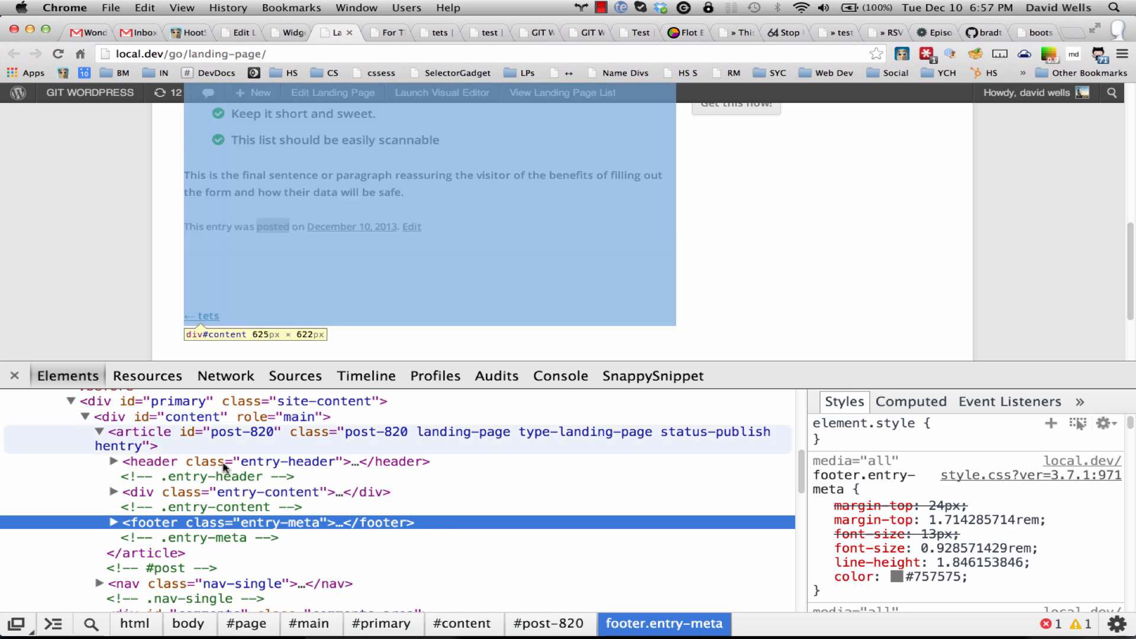
mouse_move(268, 522)
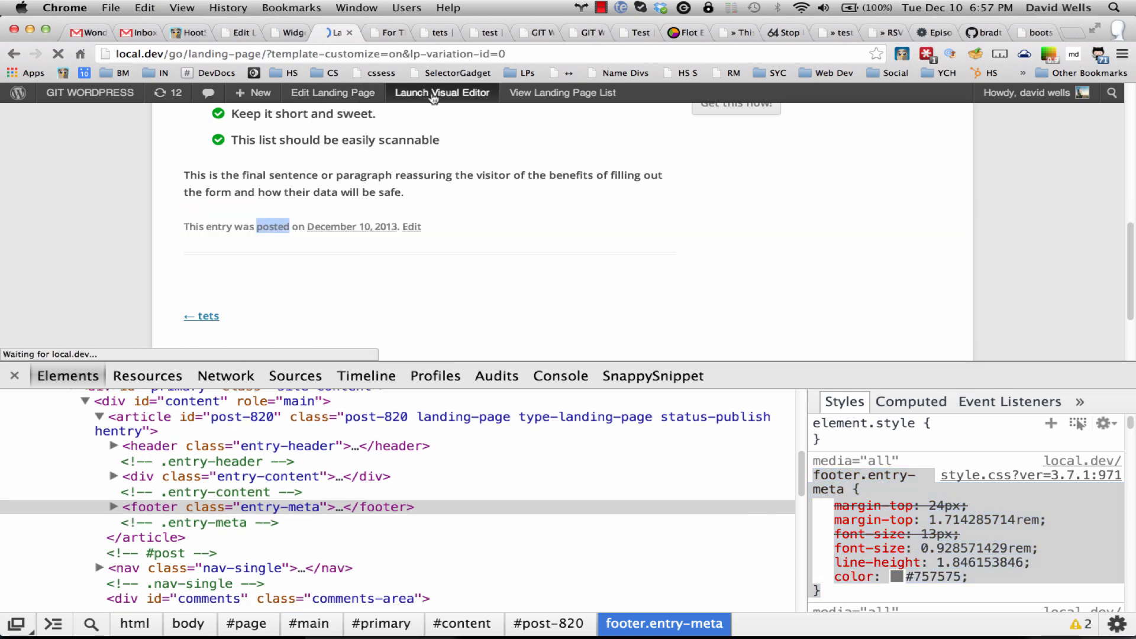
Launch the Landing Pages visual editor and scroll its settings panel down to the Custom CSS box
click(442, 93)
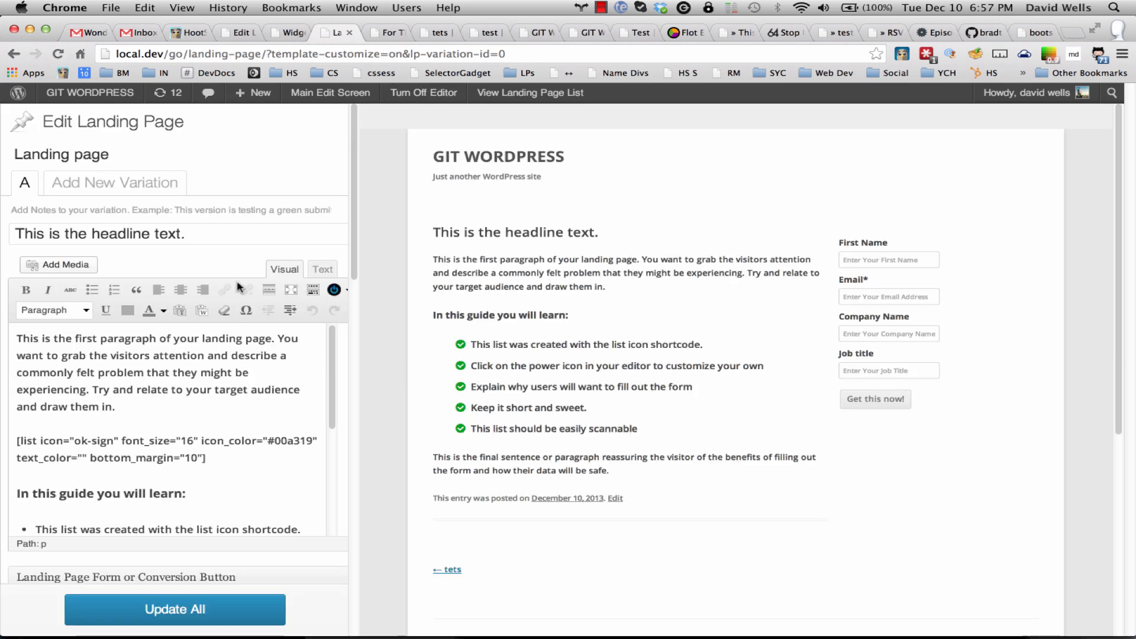
scroll(down, 3)
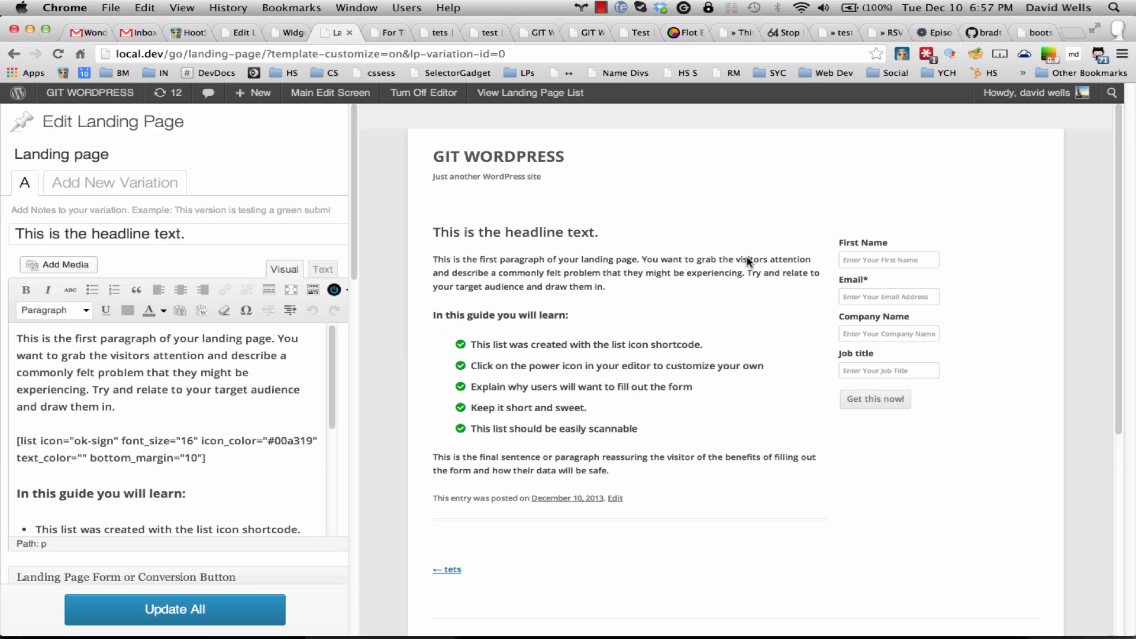
scroll(down, 3)
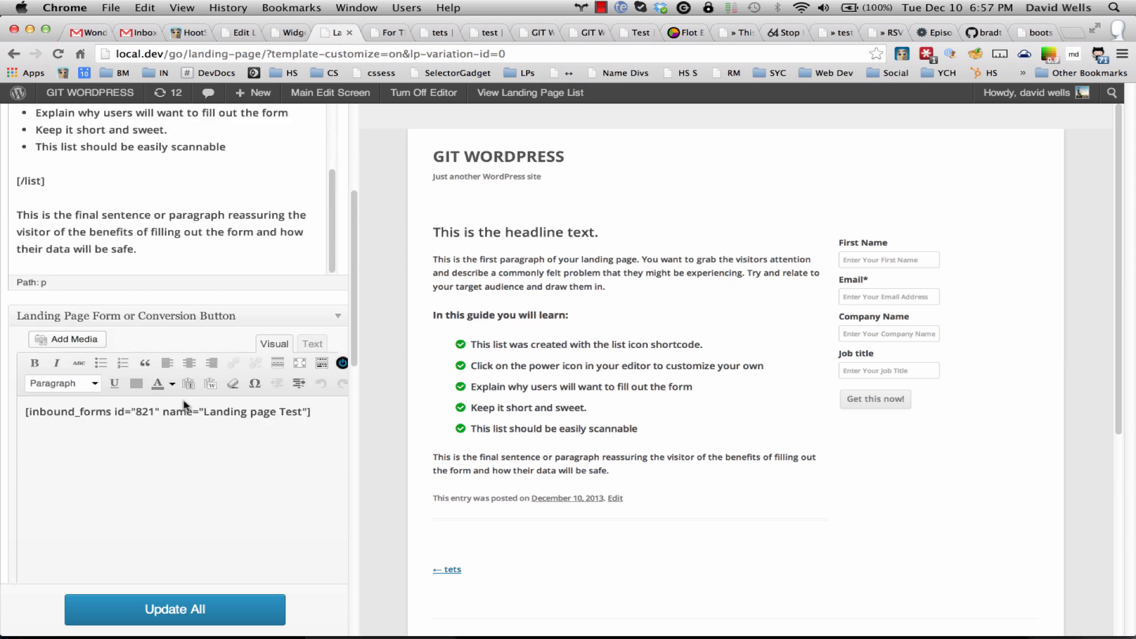
scroll(down, 3)
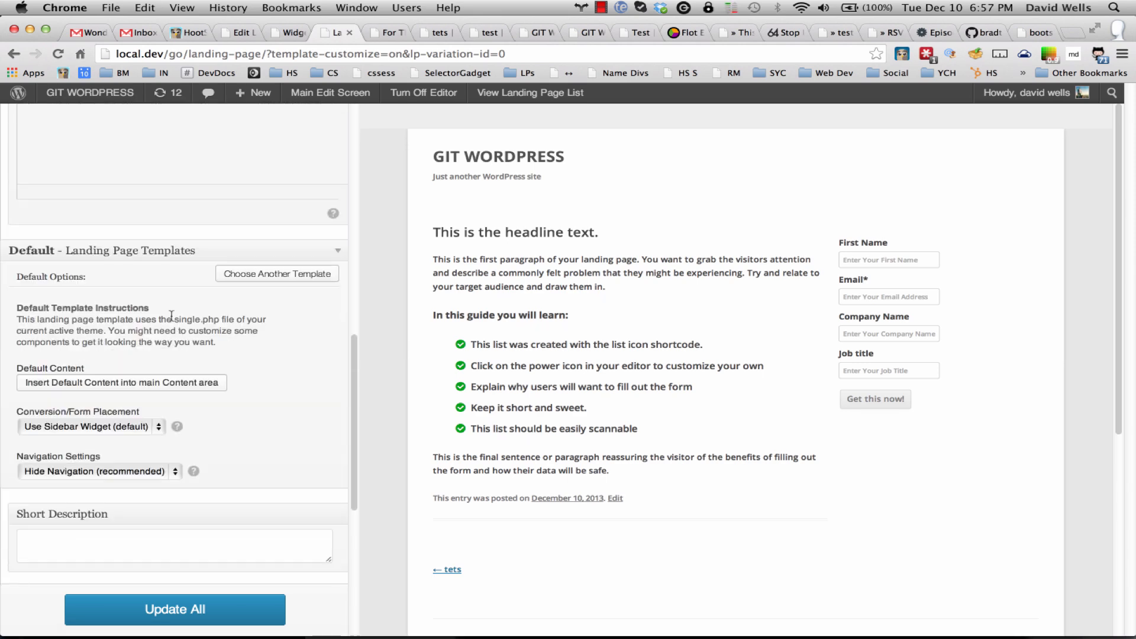
scroll(down, 3)
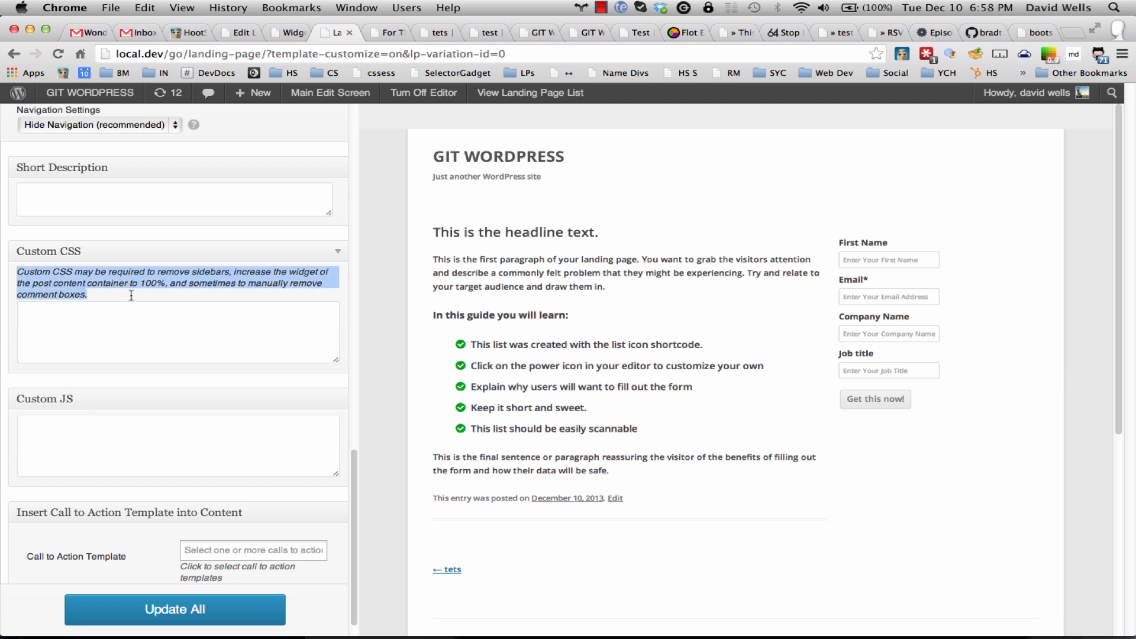
Replace the copied declarations with 'footer.entry-meta { display: none !important; }' in Custom CSS
click(178, 331)
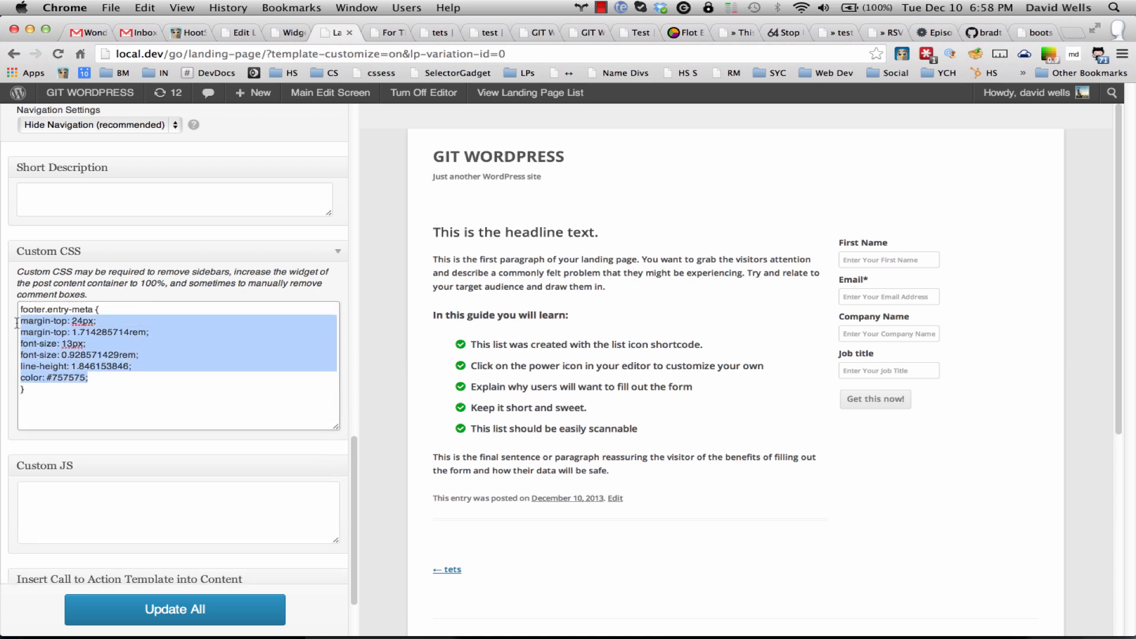
key(Delete)
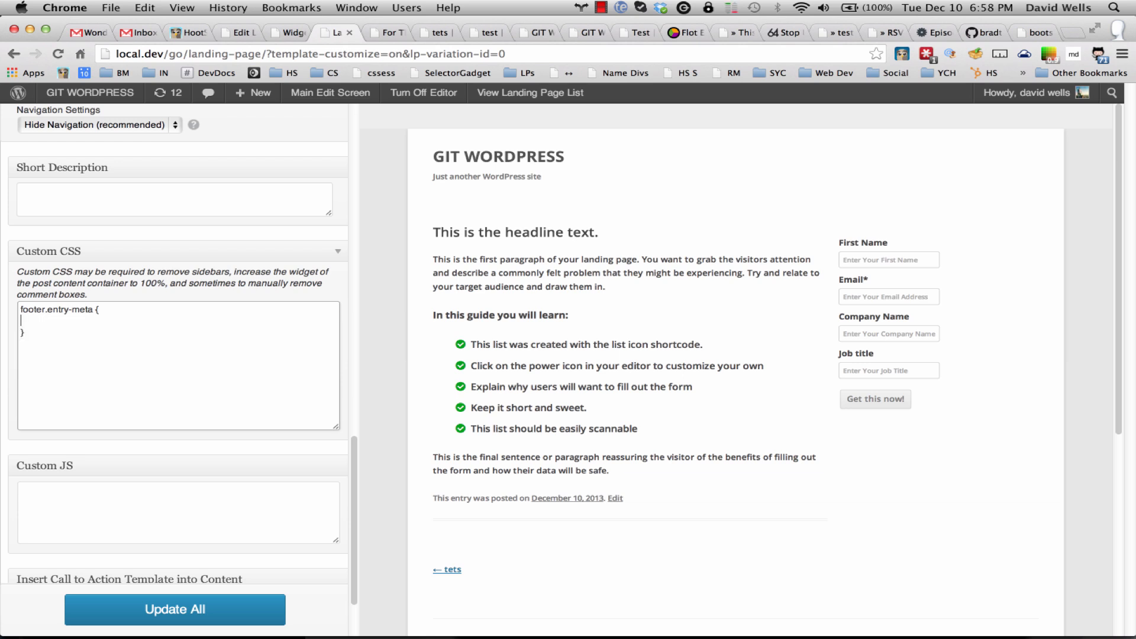
text(display:)
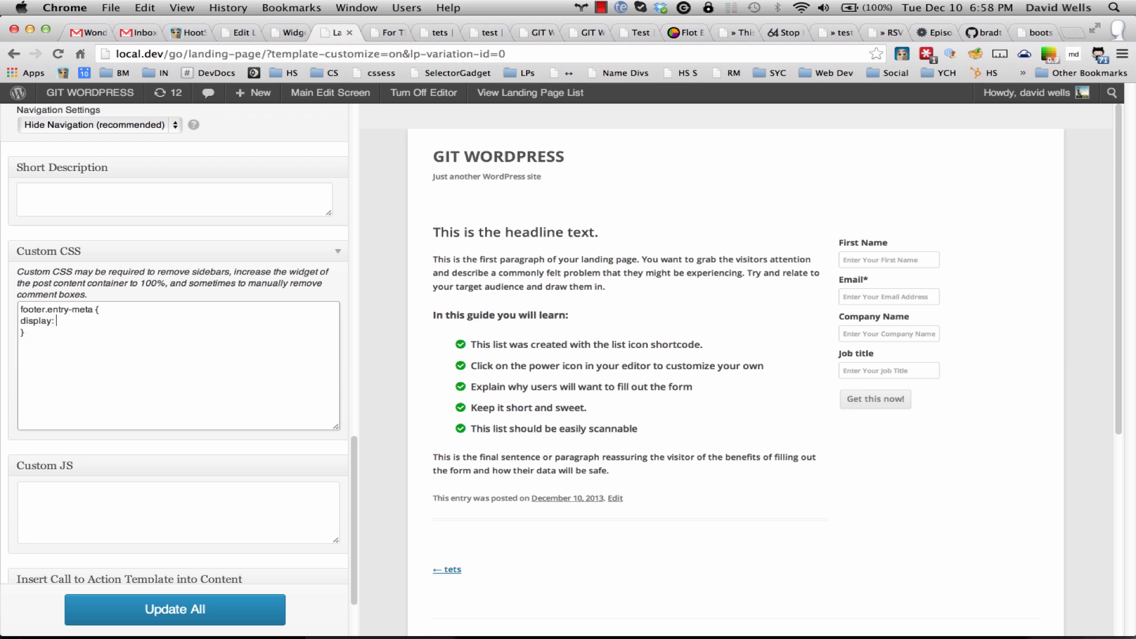
text(none !)
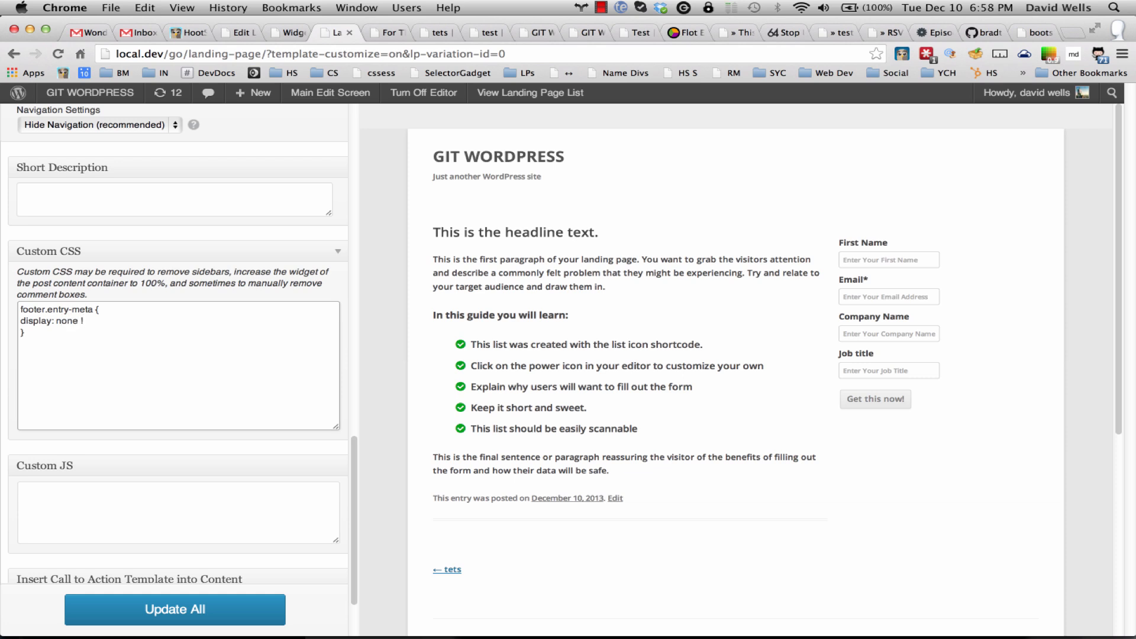
text(!important;)
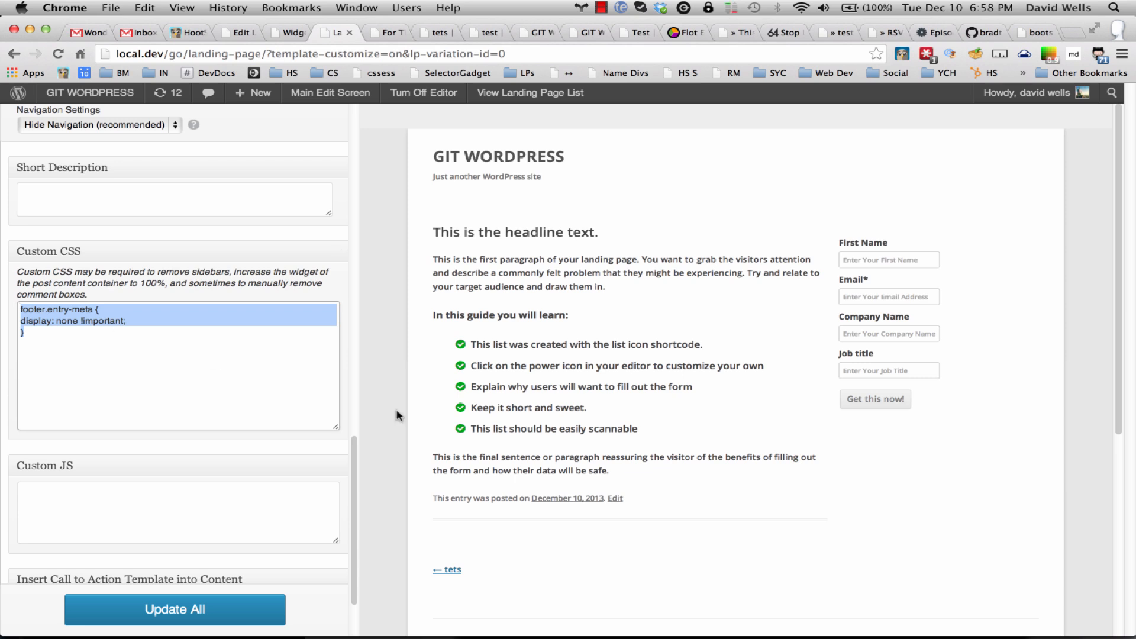
Save the page with Update All so the preview drops the posted-on line
double_click(459, 498)
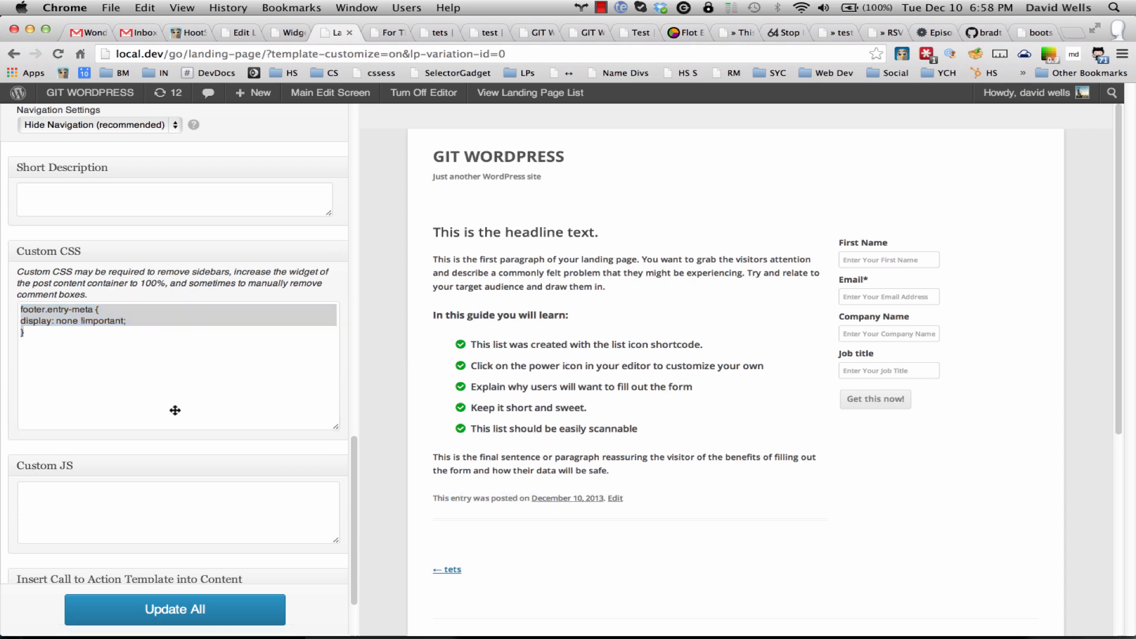
click(174, 608)
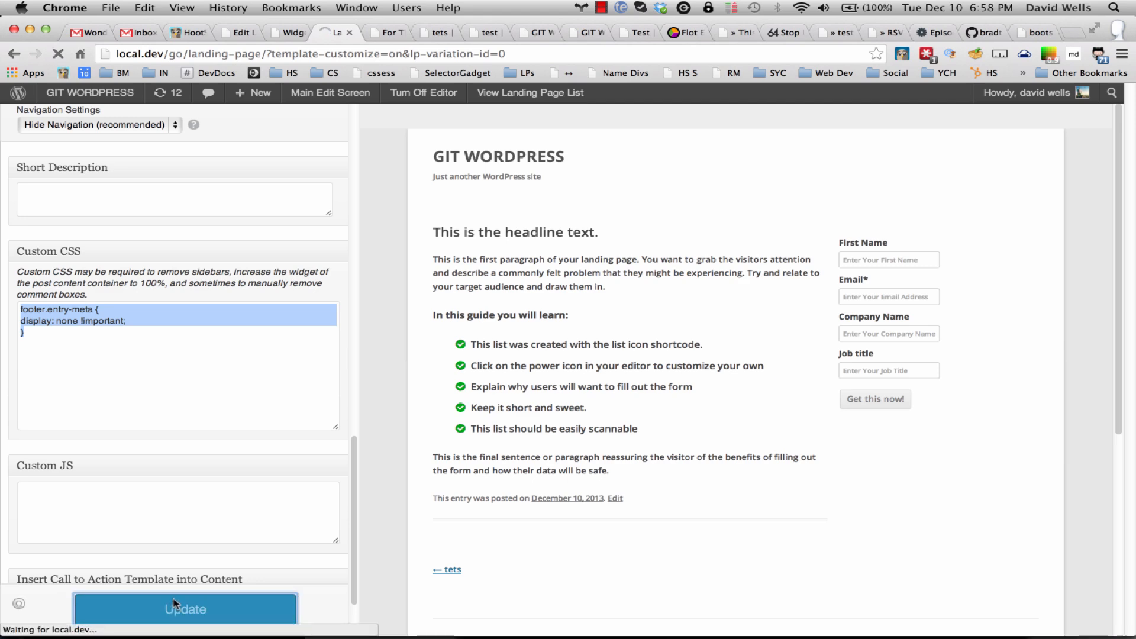
click(185, 608)
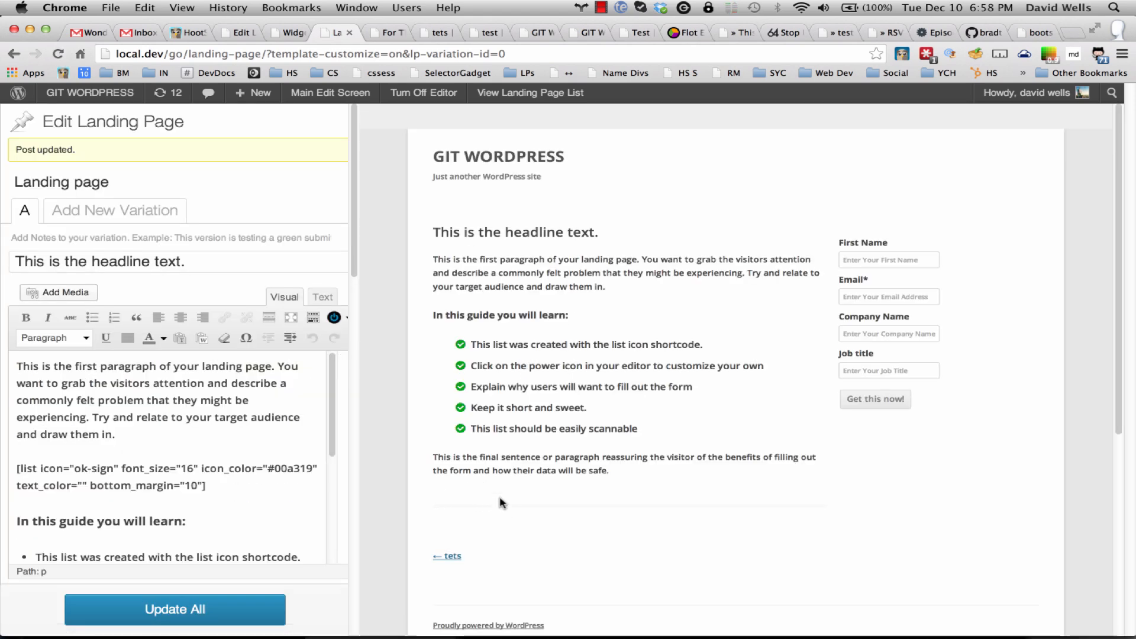
scroll(down, 3)
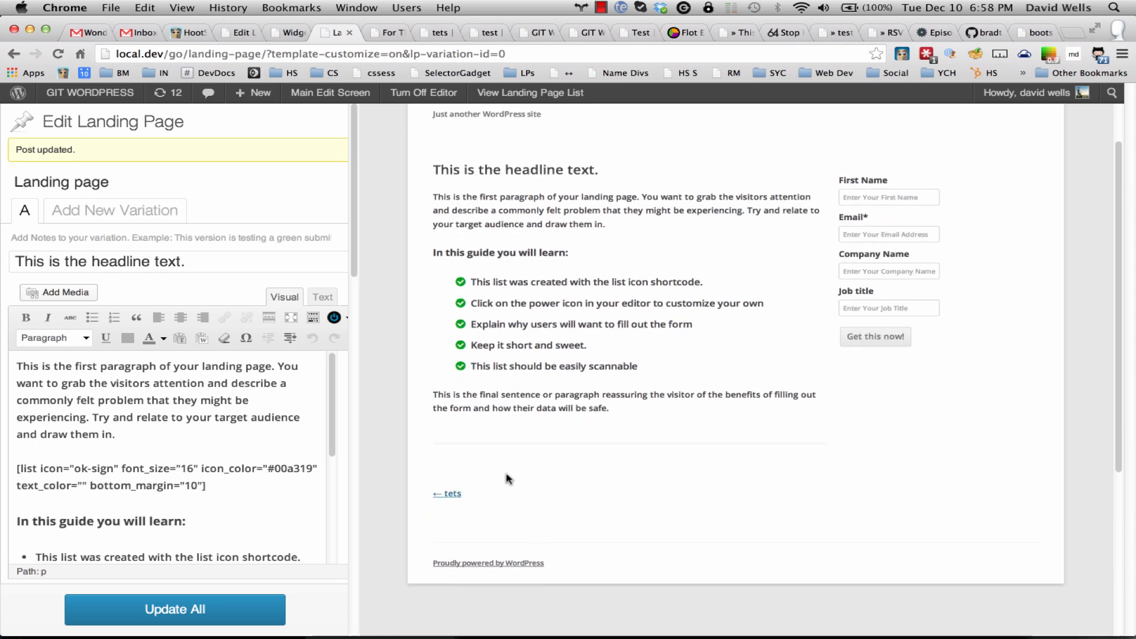
Inspect the '← tets' link and add '.site-content nav { display: none !important }' to Custom CSS
right_click(447, 493)
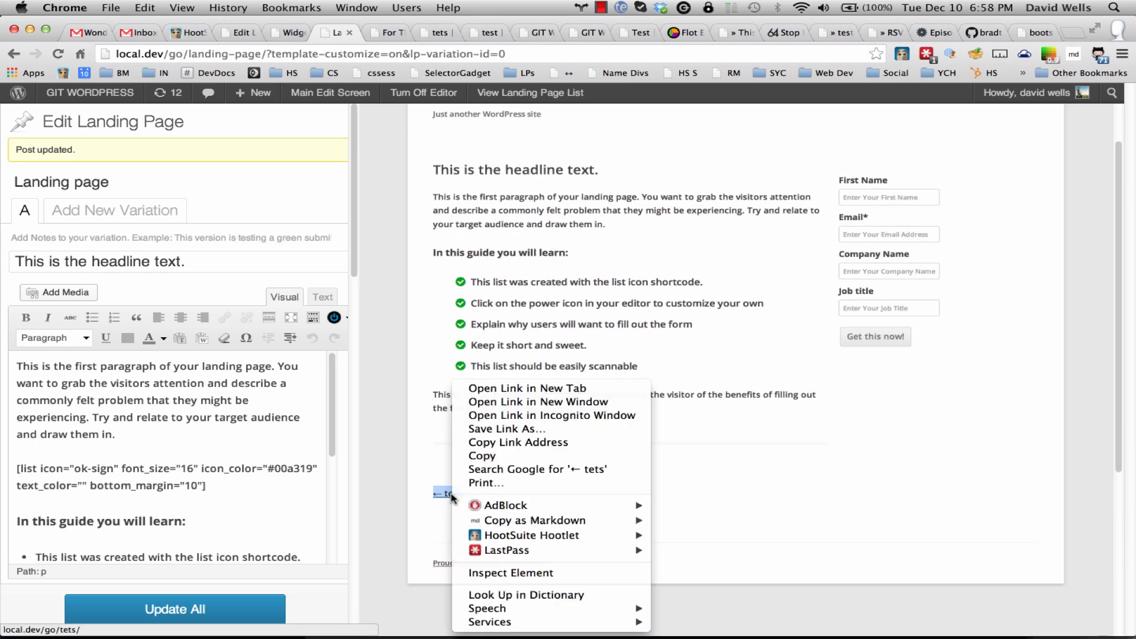
mouse_move(510, 573)
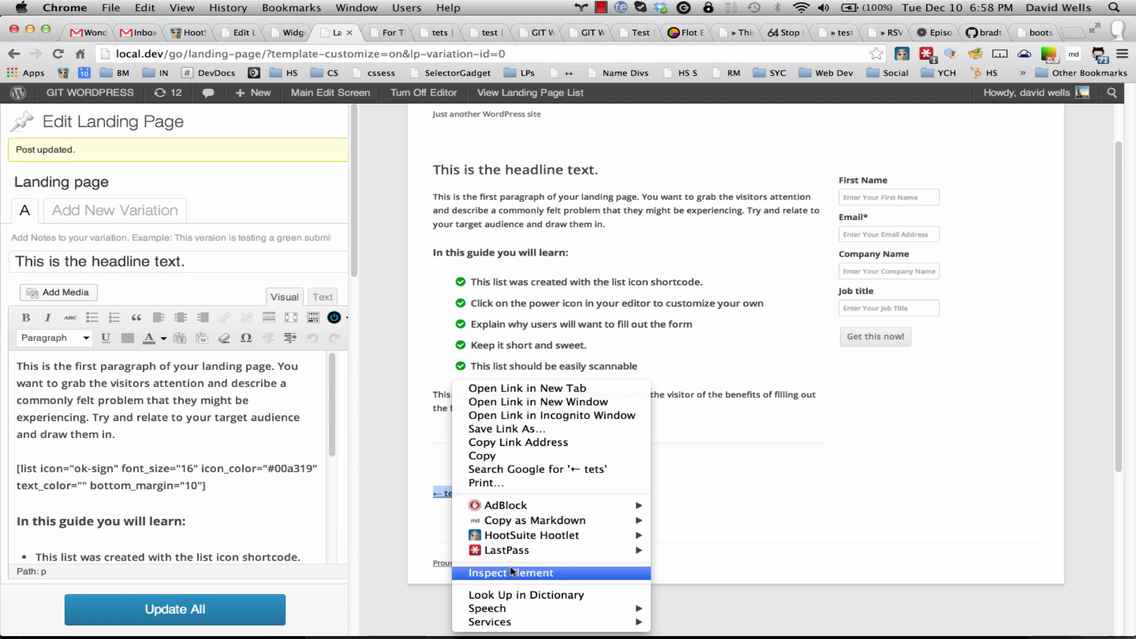
click(509, 572)
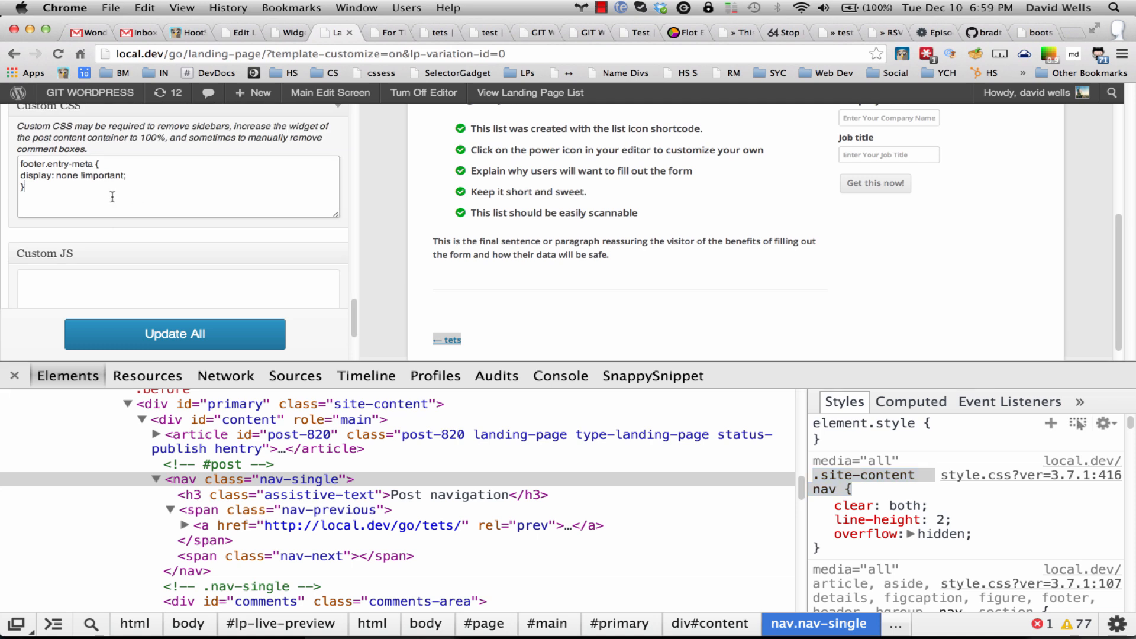
text(.site-content nav {)
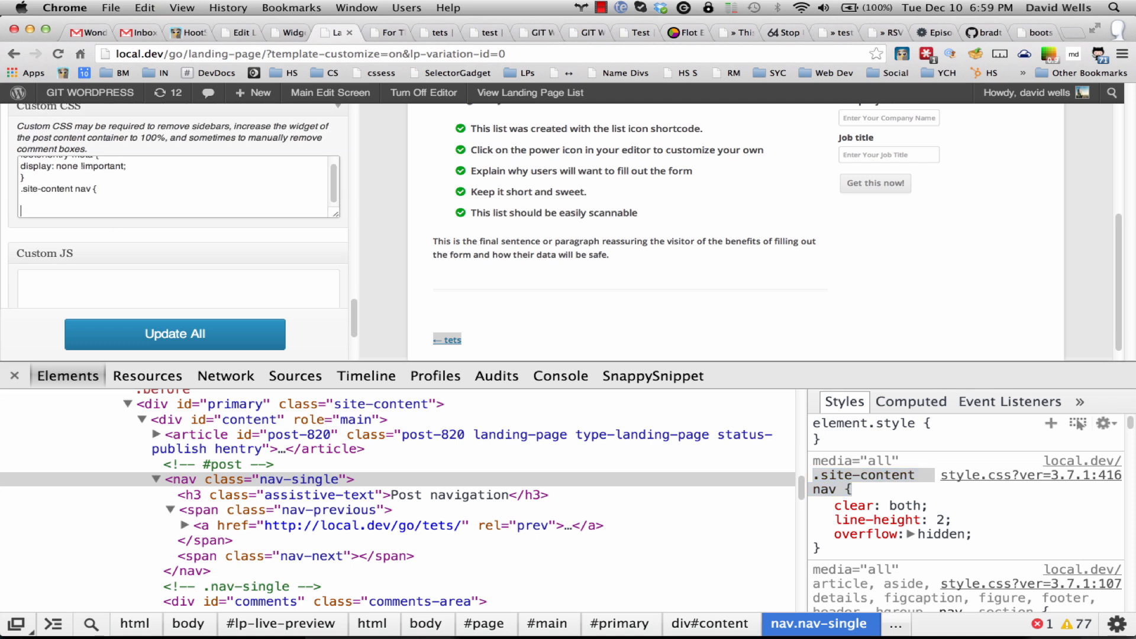
text(display:)
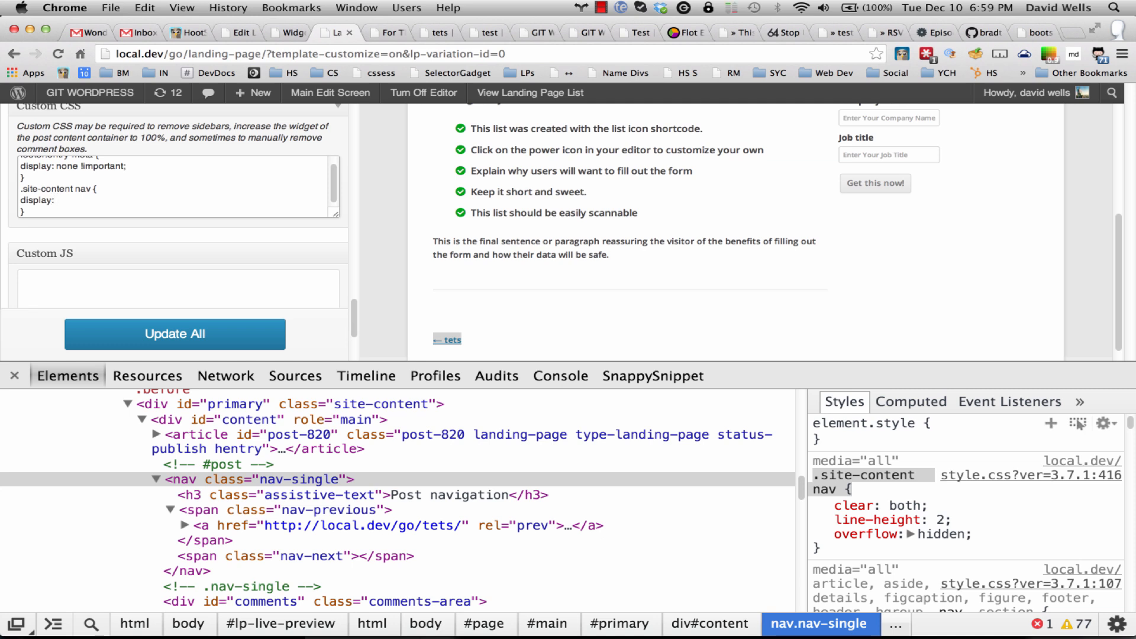
text(none !important;)
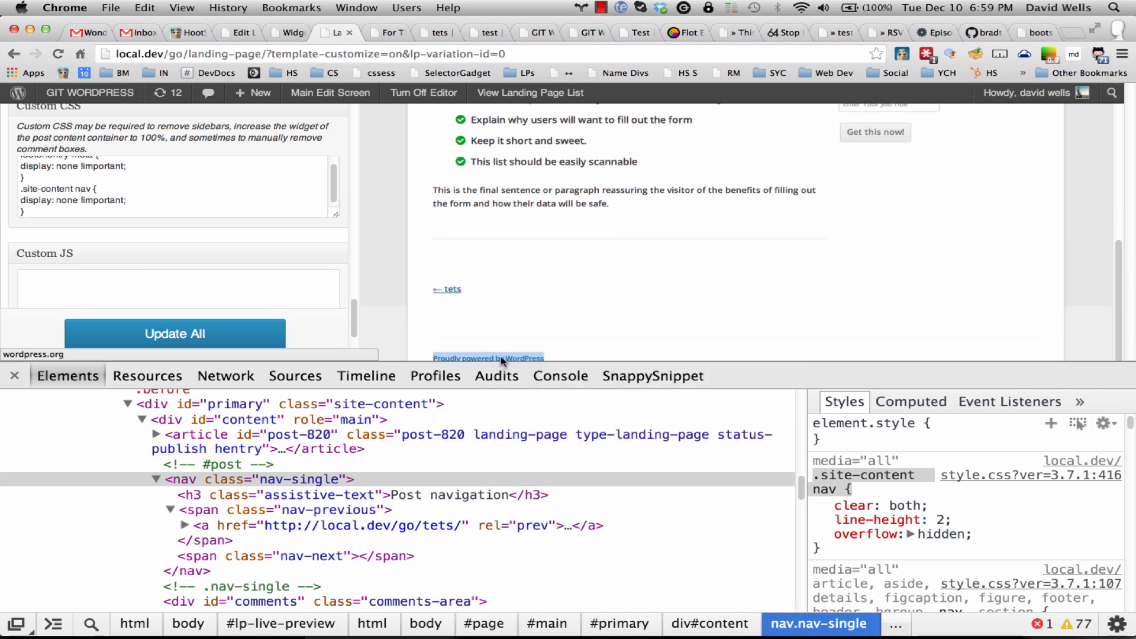
Inspect the footer credit and add '.site-info { display:none !important }' to Custom CSS
right_click(488, 357)
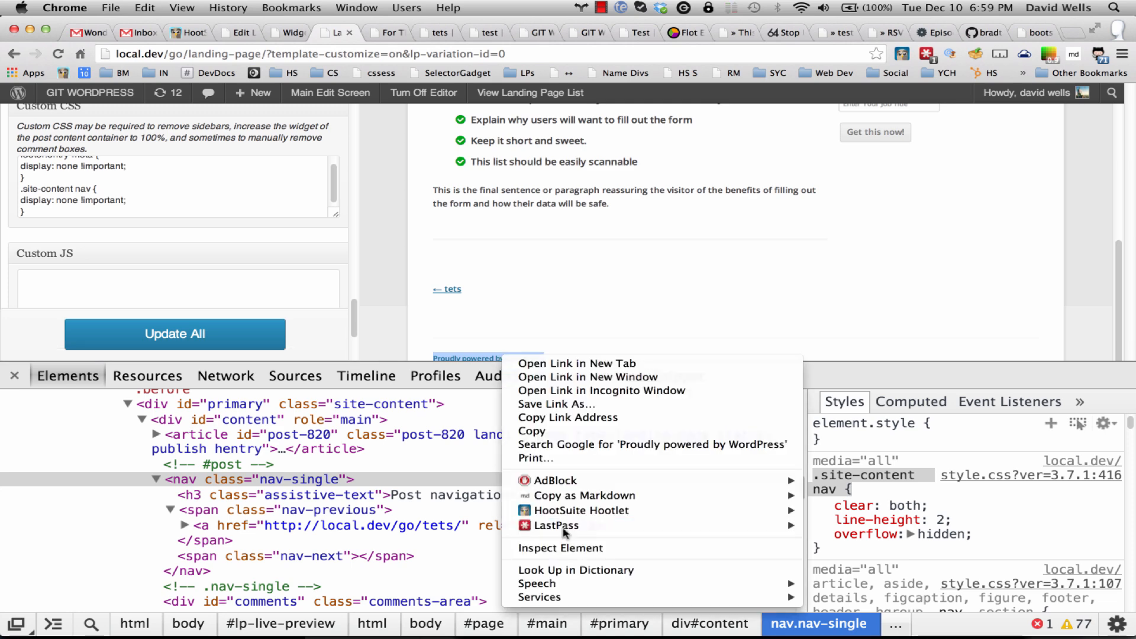
click(559, 548)
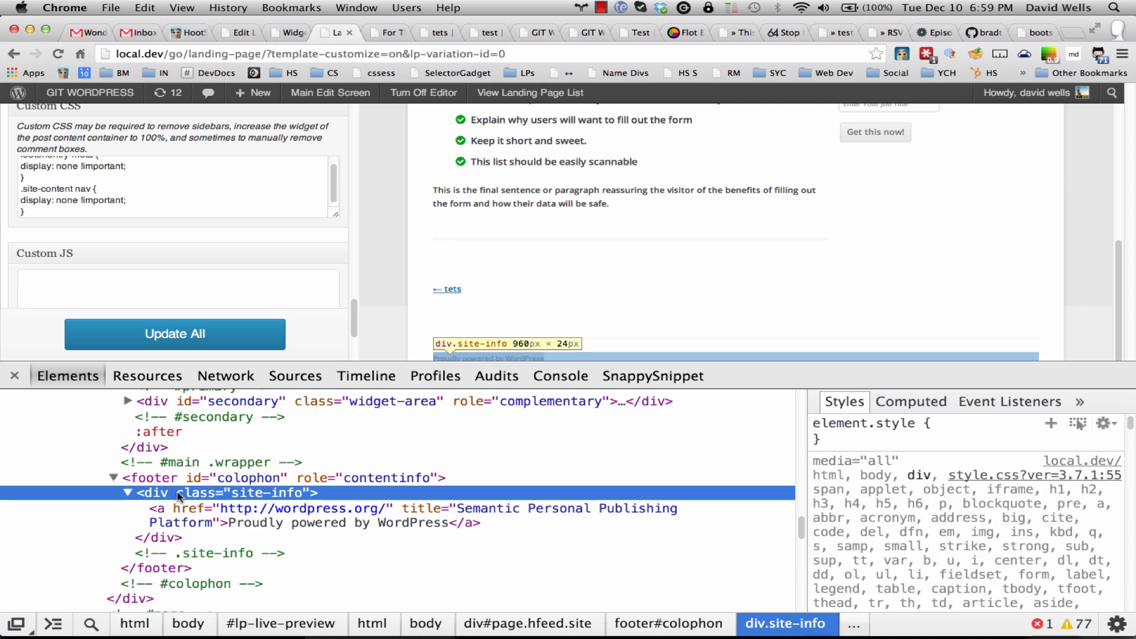
double_click(269, 492)
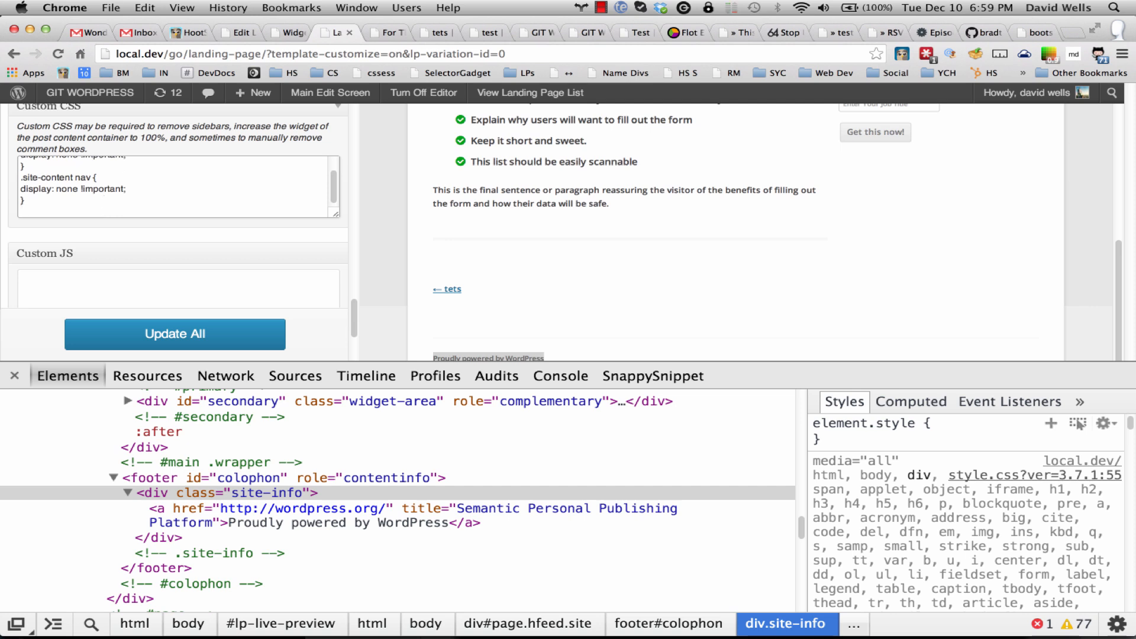
text(.site-info)
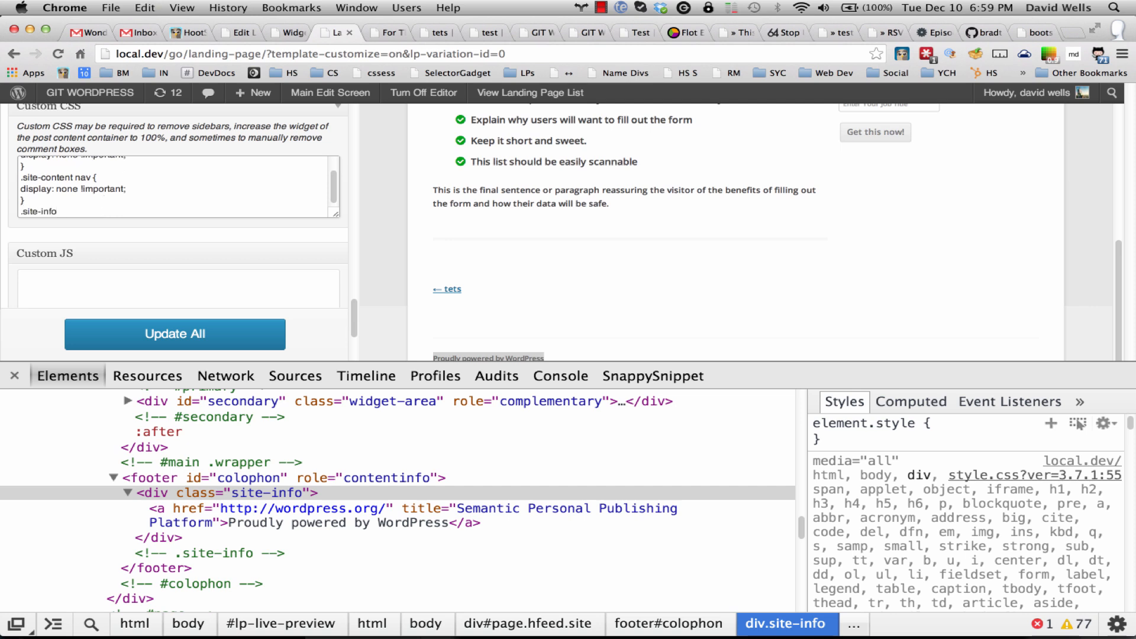
text({)
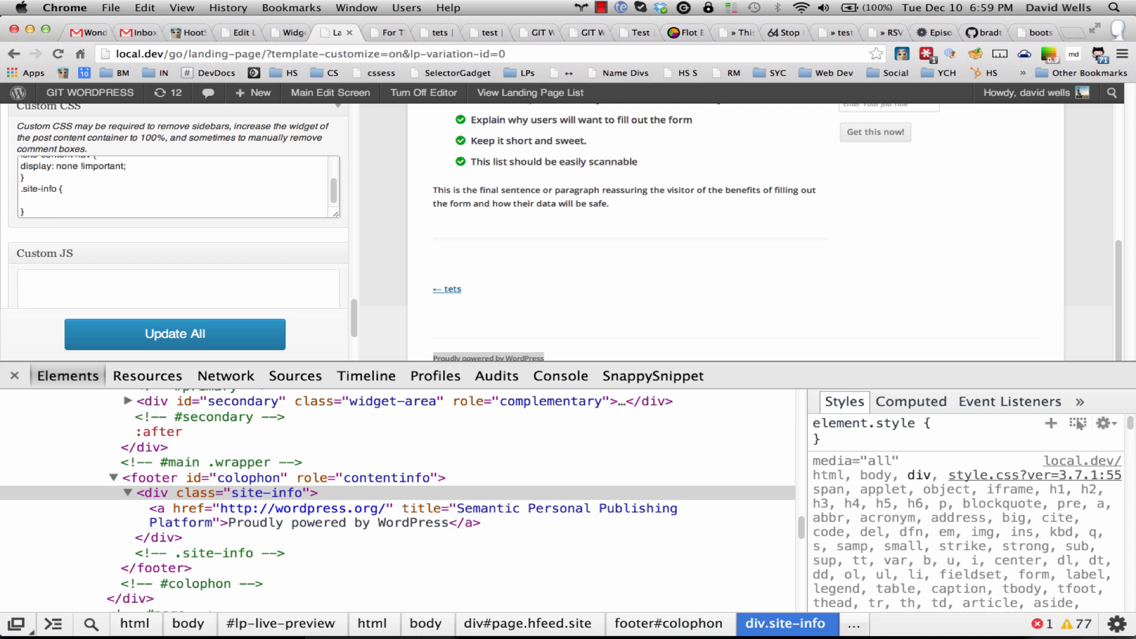
text(display)
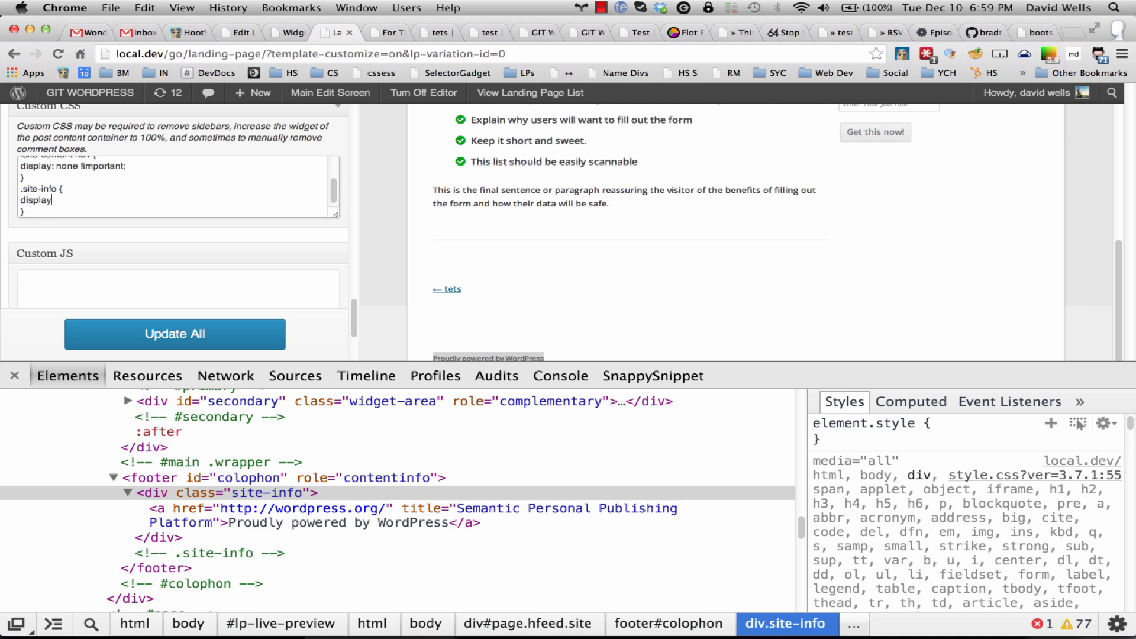
text(:none !important;)
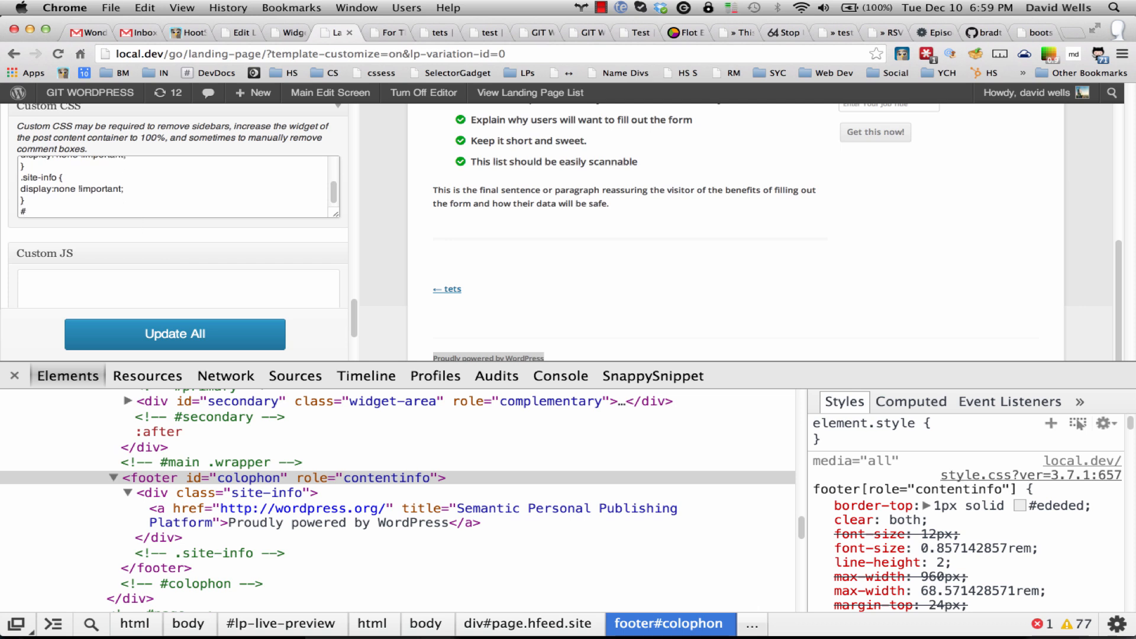
Start a '#colophon {' rule and save the page with Update All
text(#colophon {)
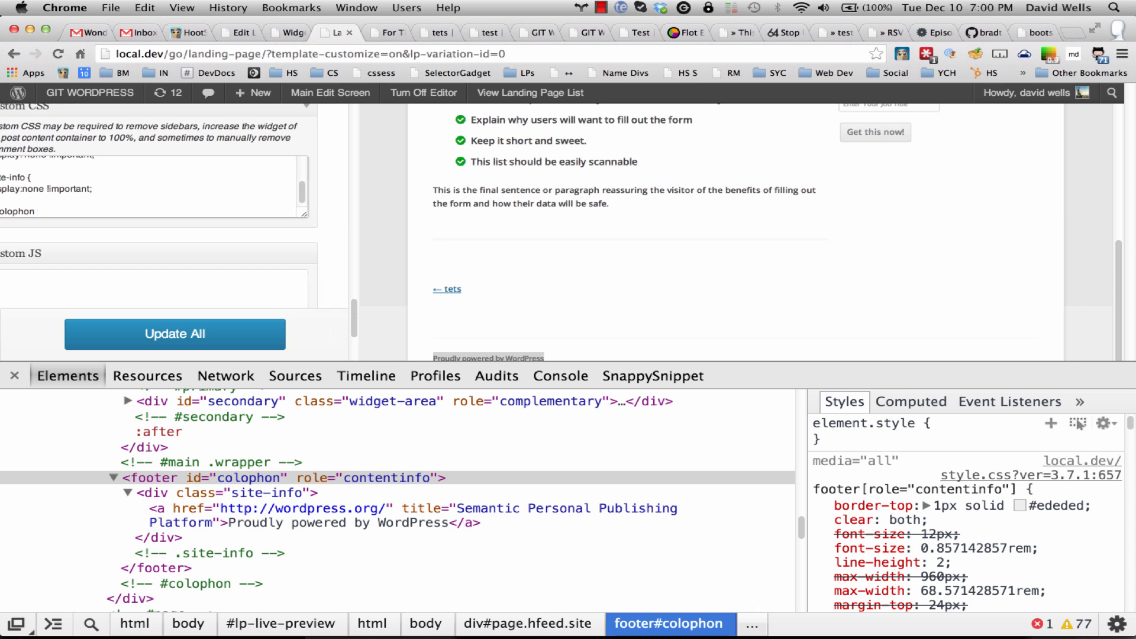
click(174, 333)
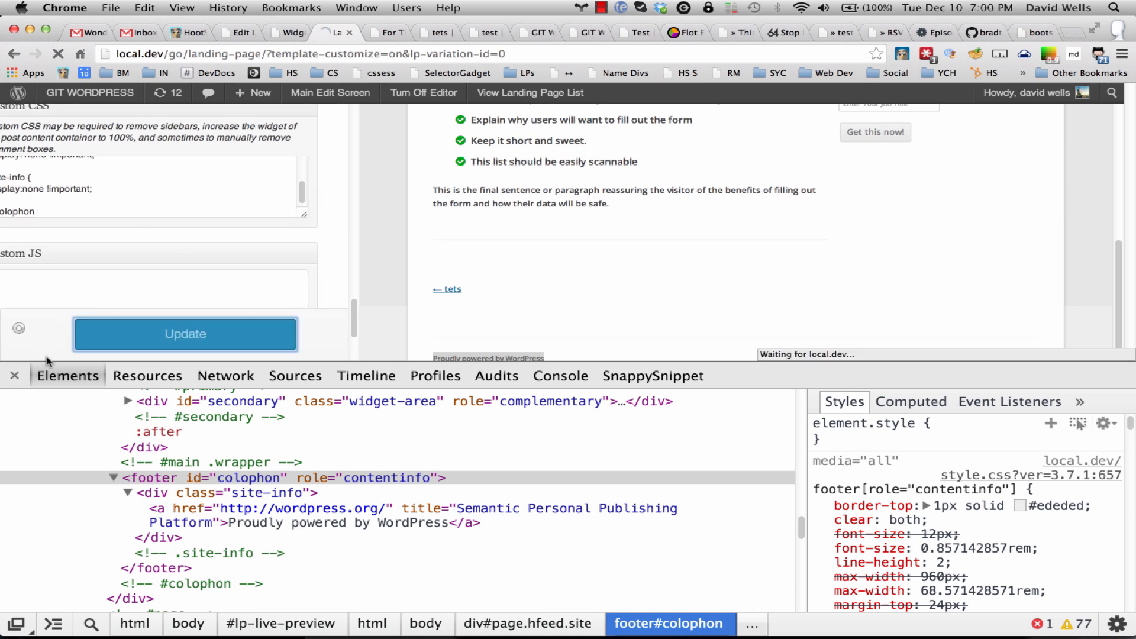
Close DevTools, return to the Visual view and check the cleaned preview and its Company Name field
click(184, 333)
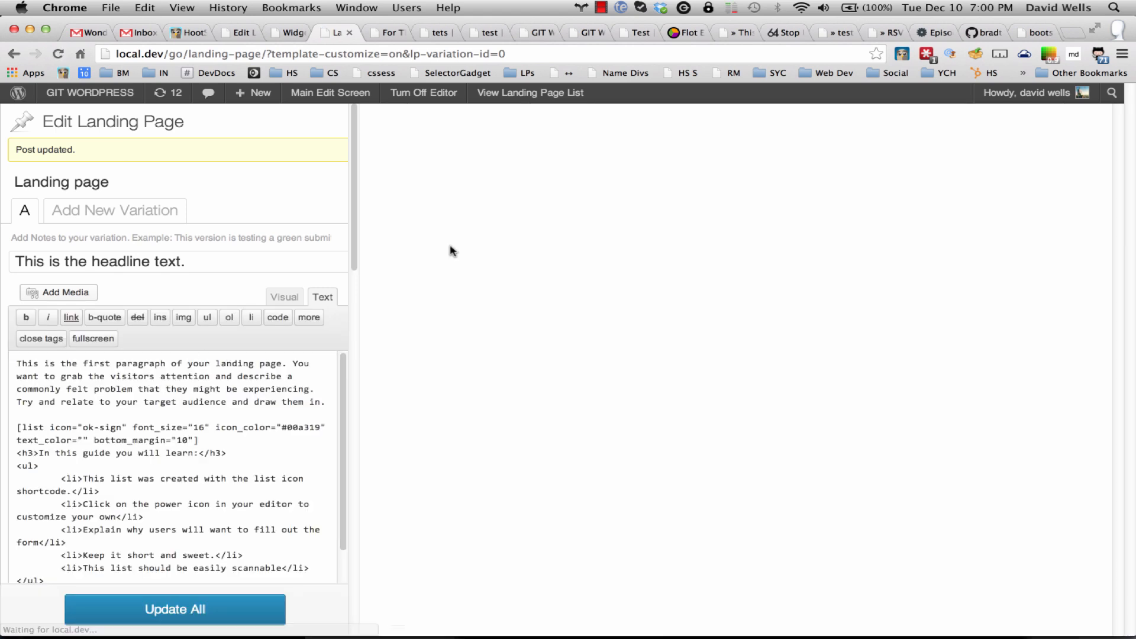
click(284, 297)
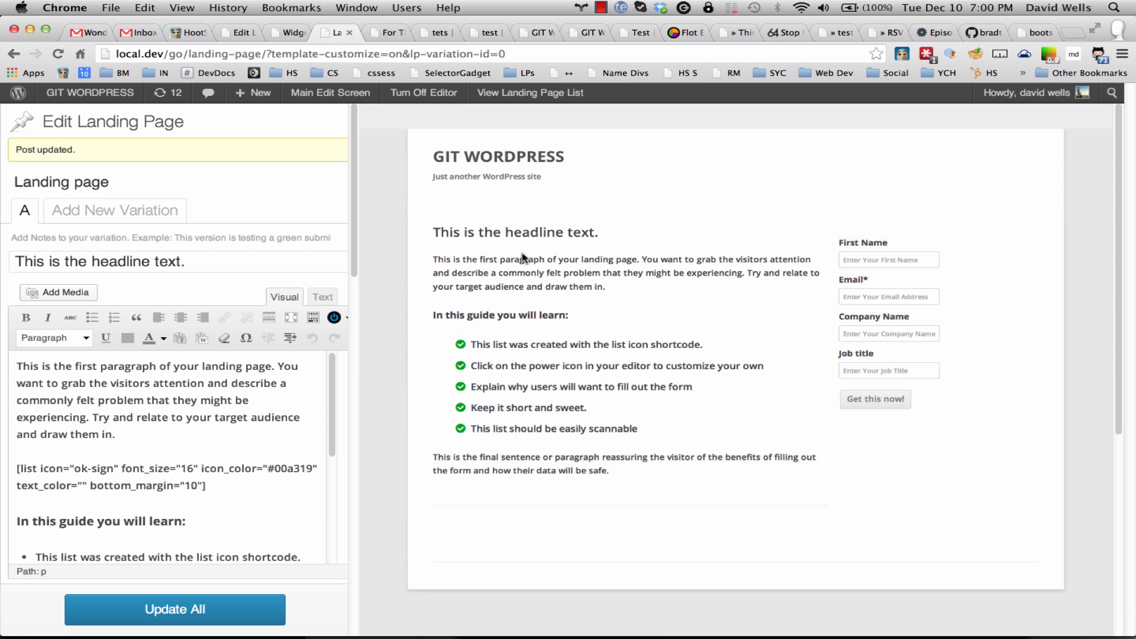
mouse_move(506, 282)
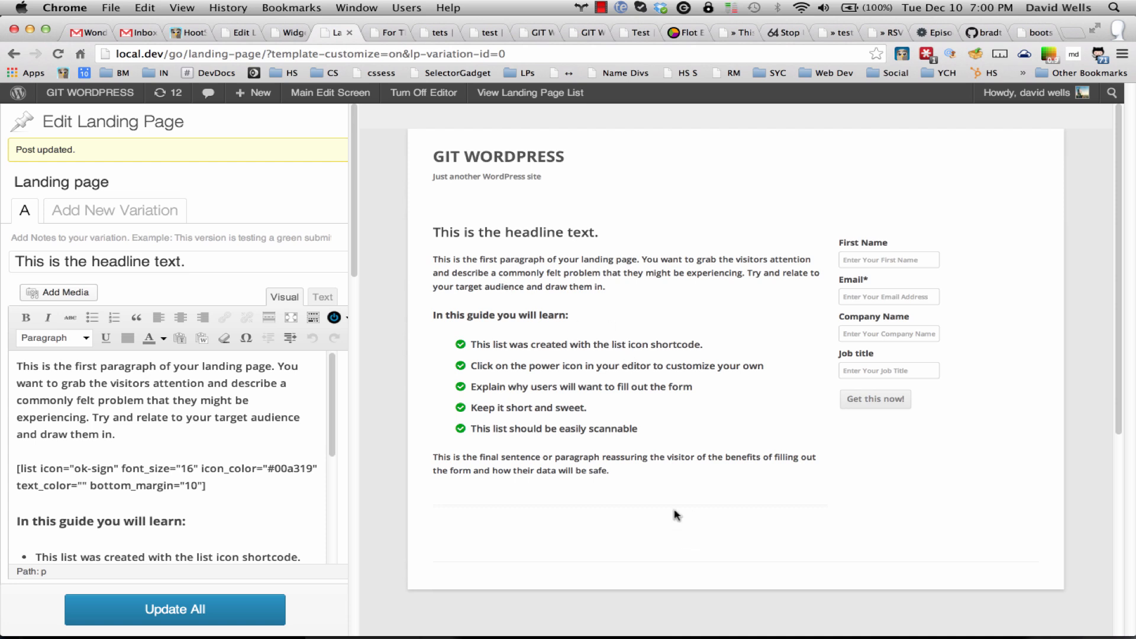
mouse_move(776, 592)
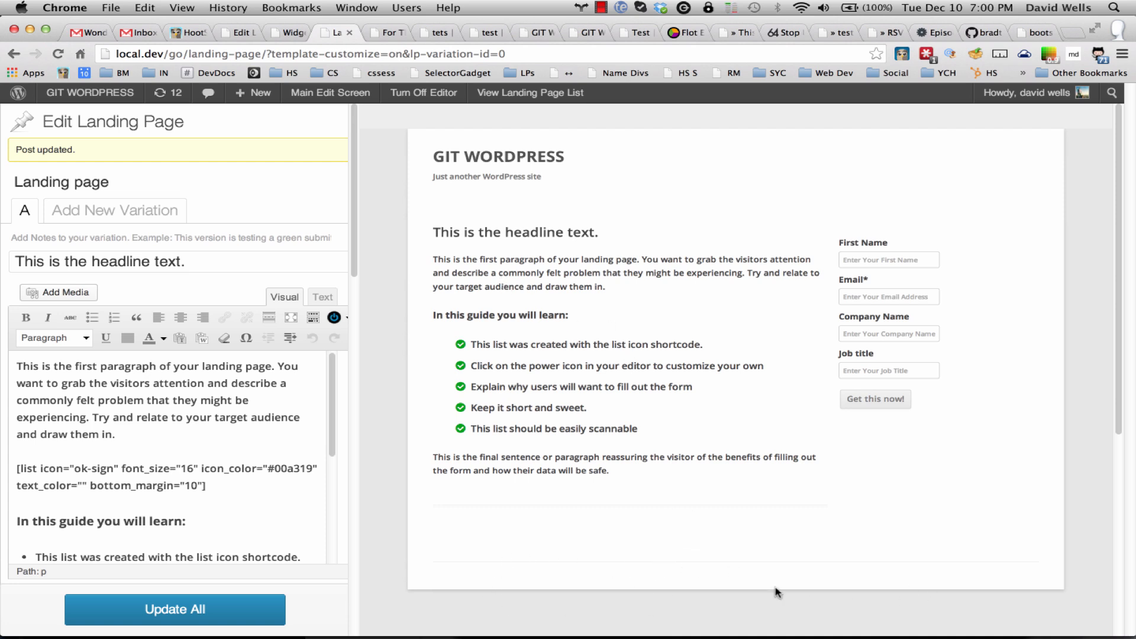
mouse_move(761, 201)
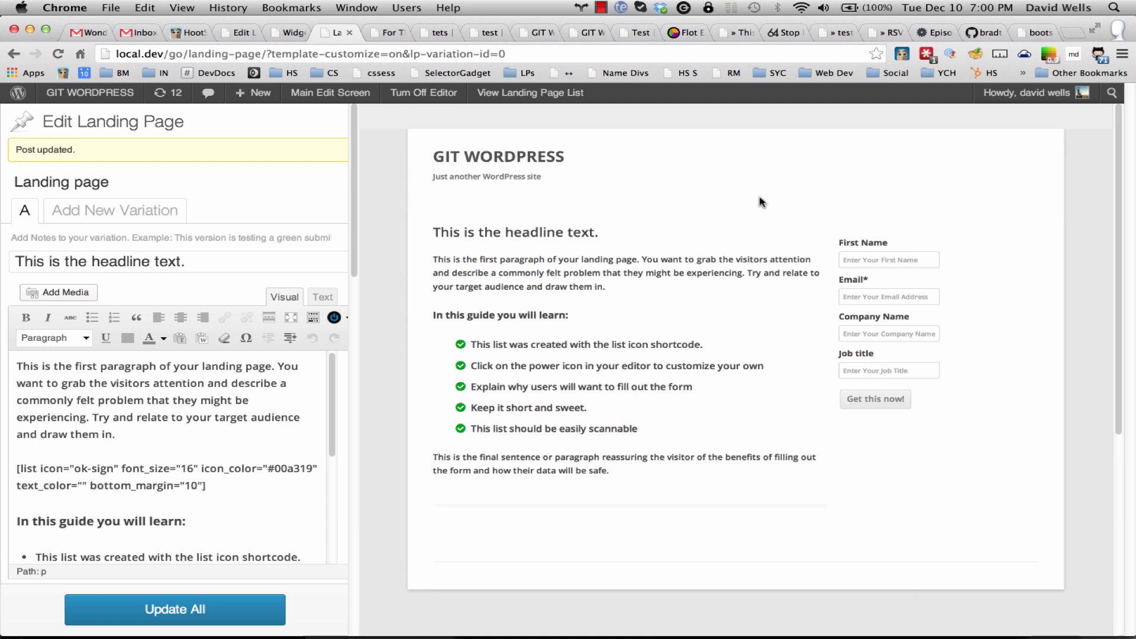
mouse_move(429, 193)
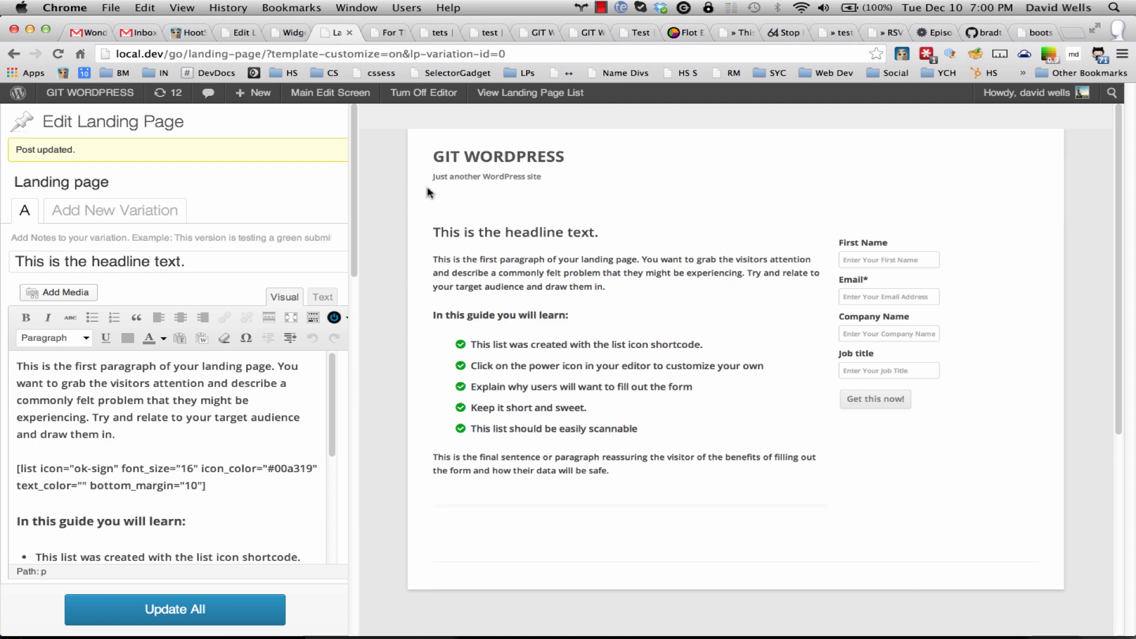
drag(433, 232, 819, 293)
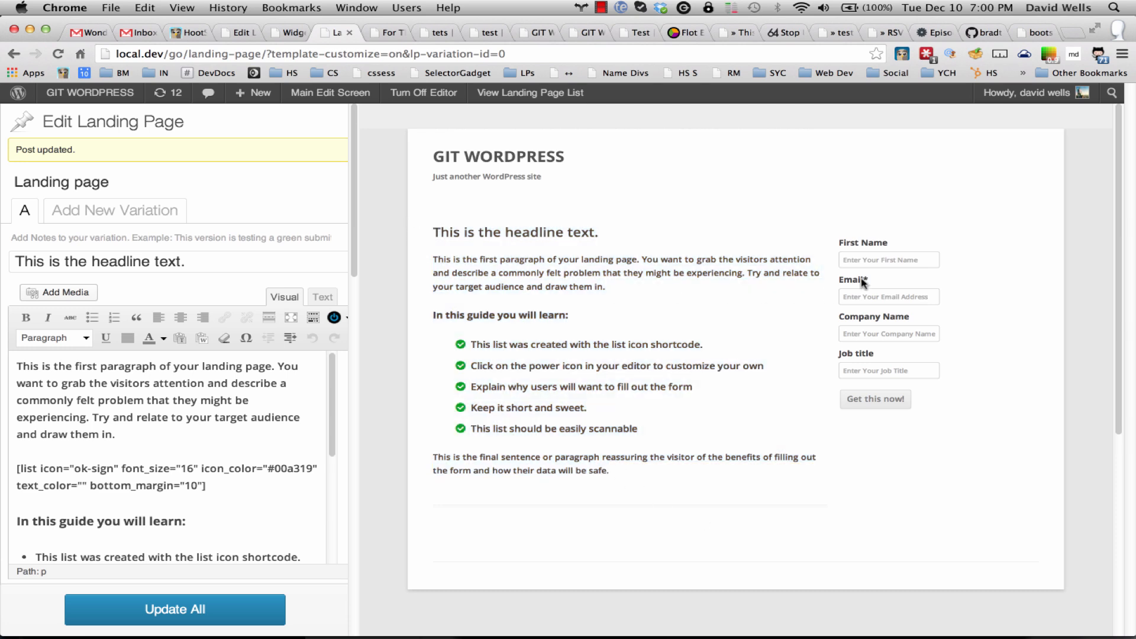
click(888, 333)
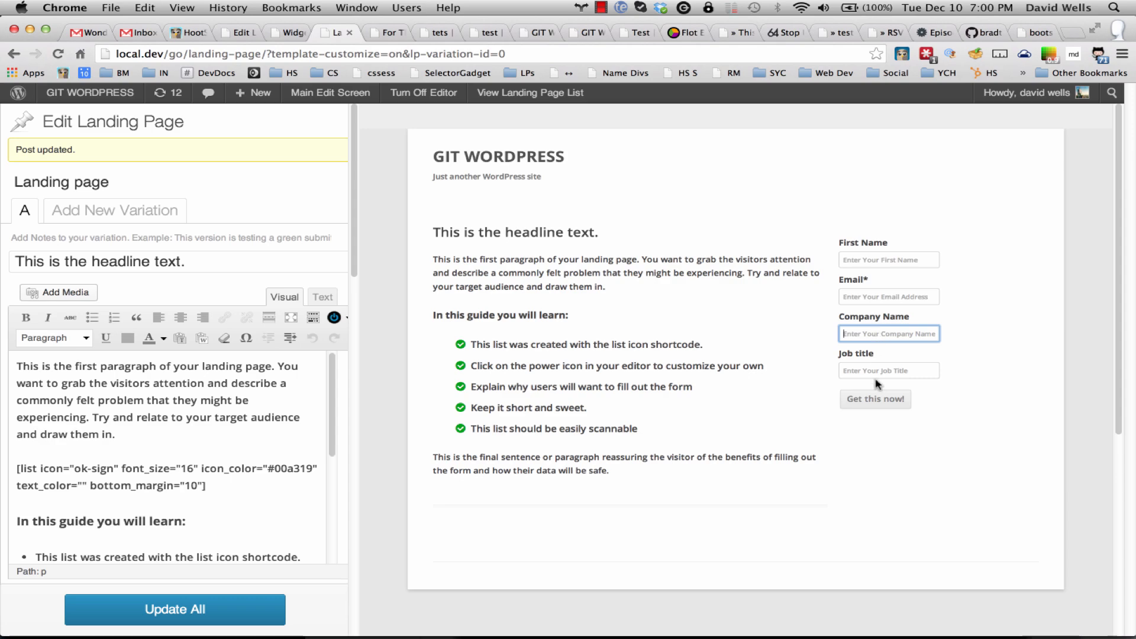